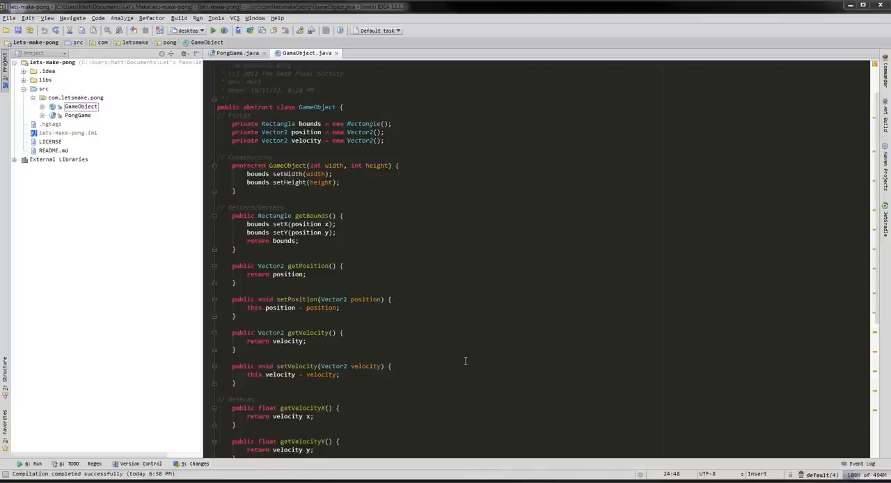
{"action": "mouse_move", "coordinate": [32, 145]}
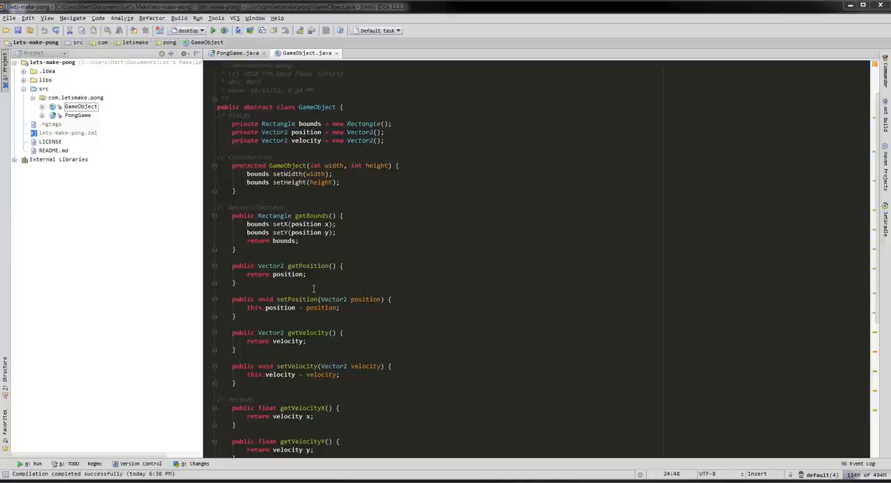
- Create a new Java class named Ball in the com.letsmake.pong package
{"action": "scroll", "scroll_direction": "down", "scroll_amount": 3}
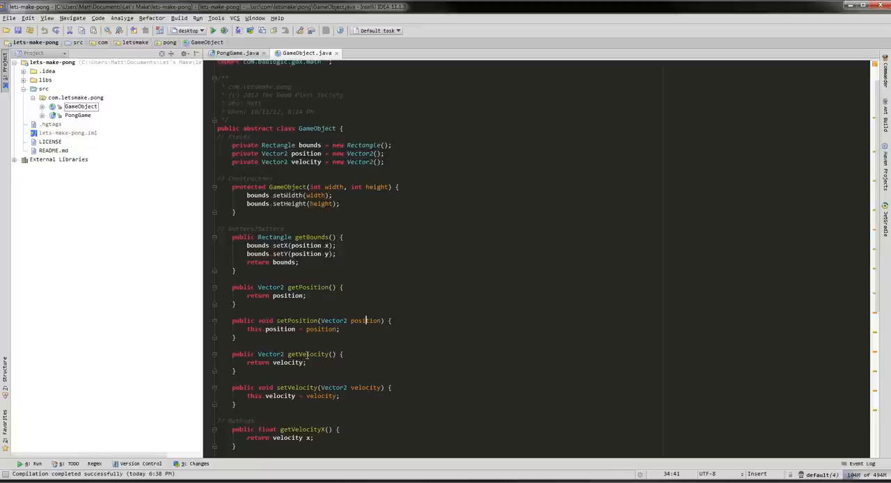
{"action": "left_click", "coordinate": [77, 98]}
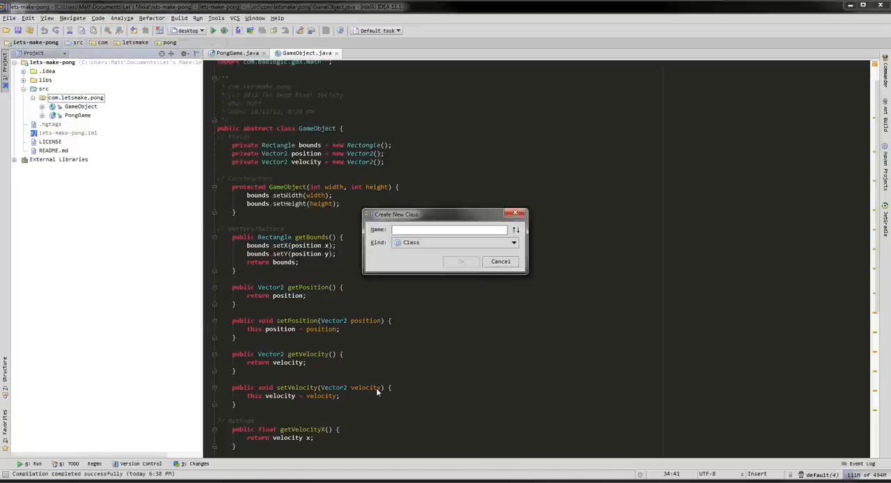
{"action": "type", "text": "Ball"}
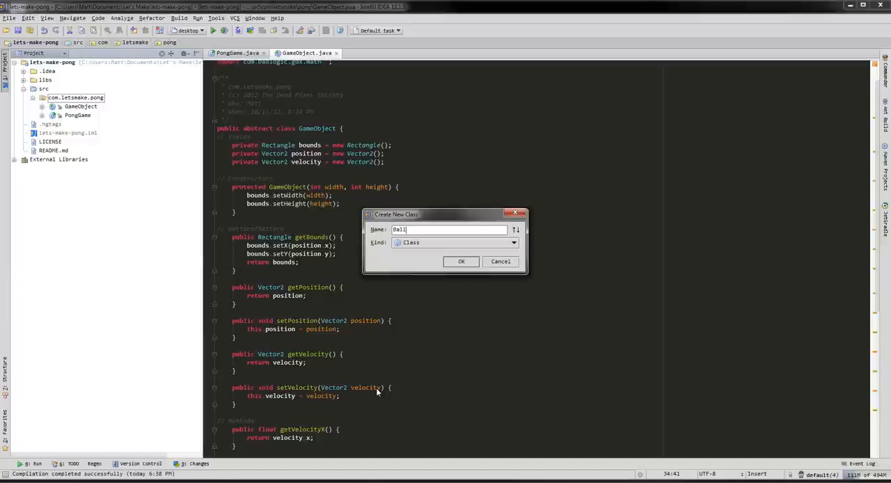
{"action": "left_click", "coordinate": [461, 262]}
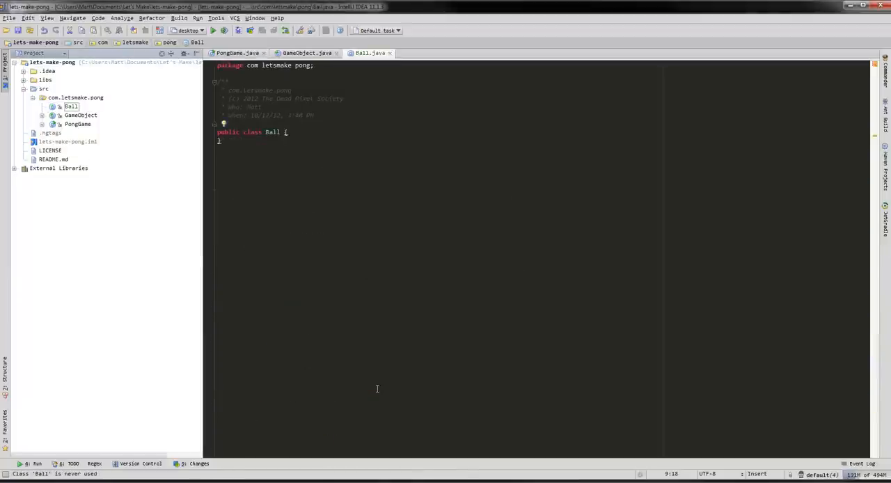
- Declare Ball as extending GameObject and bring up fixes for the missing constructor
{"action": "type", "text": "extends"}
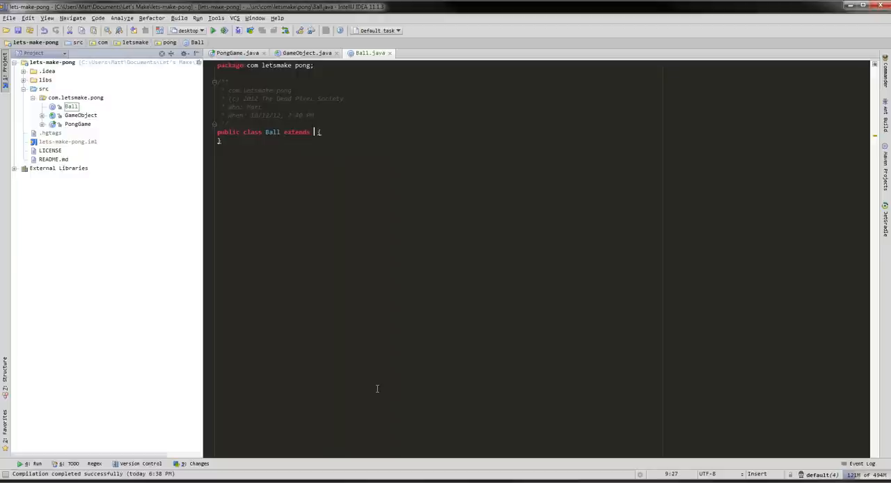
{"action": "type", "text": "GameObject"}
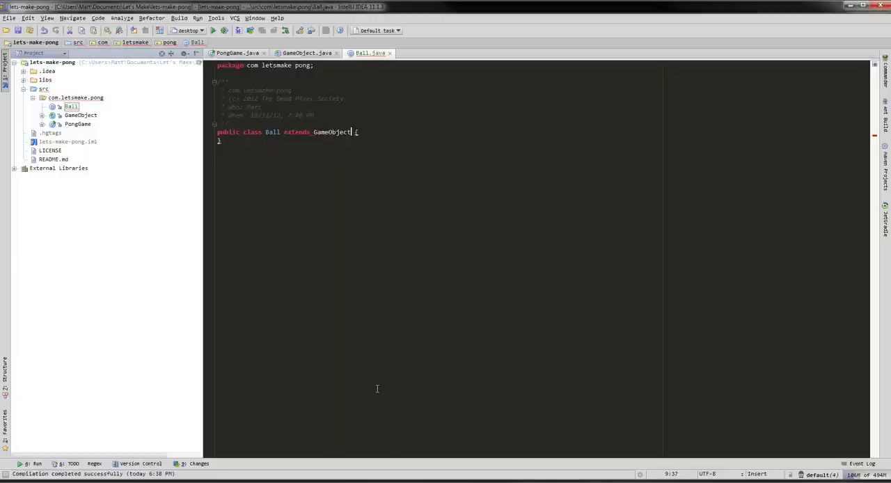
{"action": "key", "text": "Alt+Enter"}
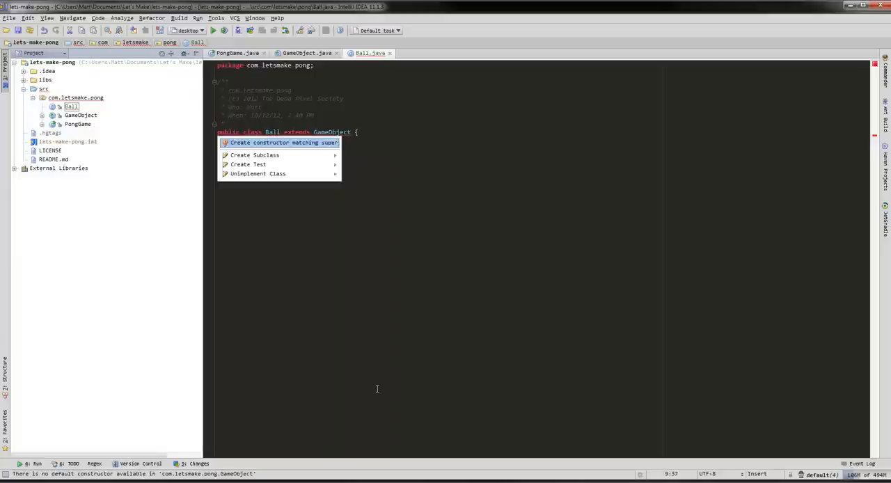
- Generate a public no-argument Ball constructor calling super(32, 32)
{"action": "left_click", "coordinate": [282, 143]}
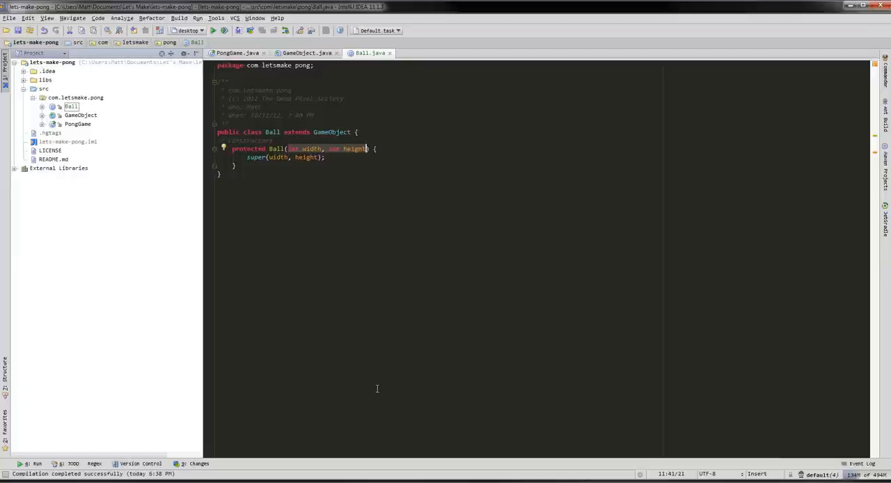
{"action": "key", "text": "Delete"}
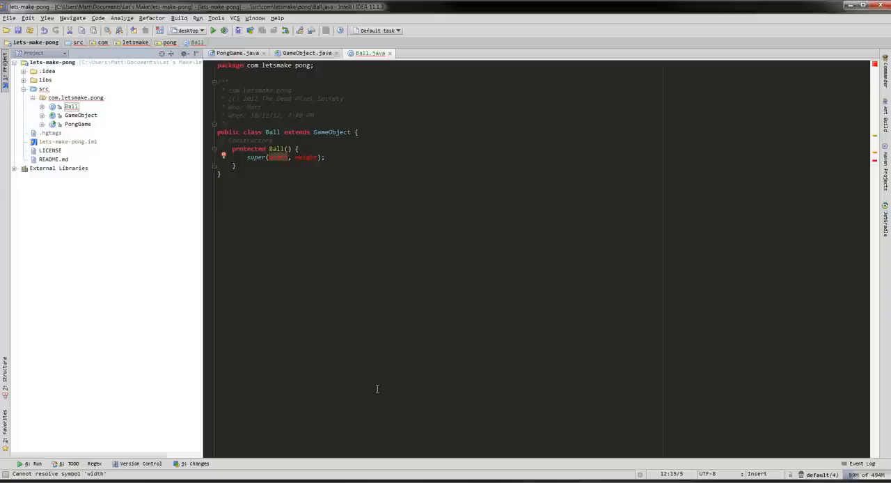
{"action": "type", "text": "32, 32);"}
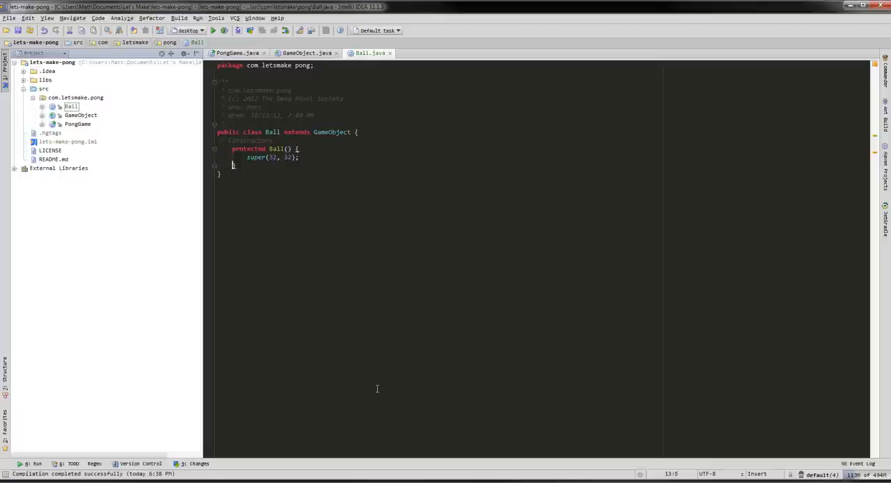
{"action": "key", "text": "enter"}
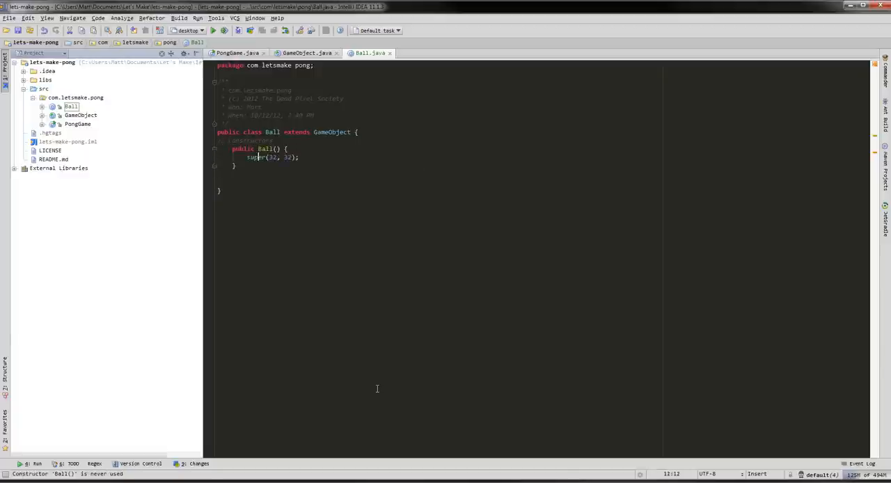
- Write an empty public void reflect(boolean x, boolean y) method below the constructor
{"action": "left_click", "coordinate": [259, 181]}
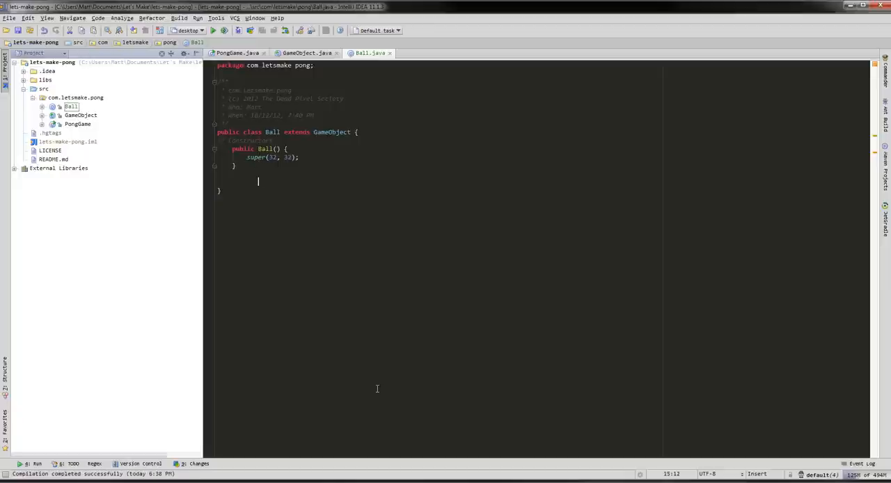
{"action": "key", "text": "Home"}
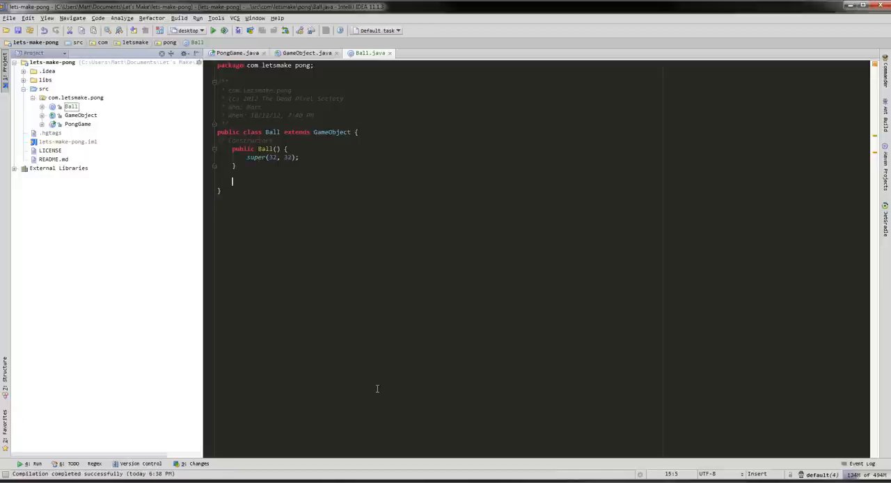
{"action": "type", "text": "p"}
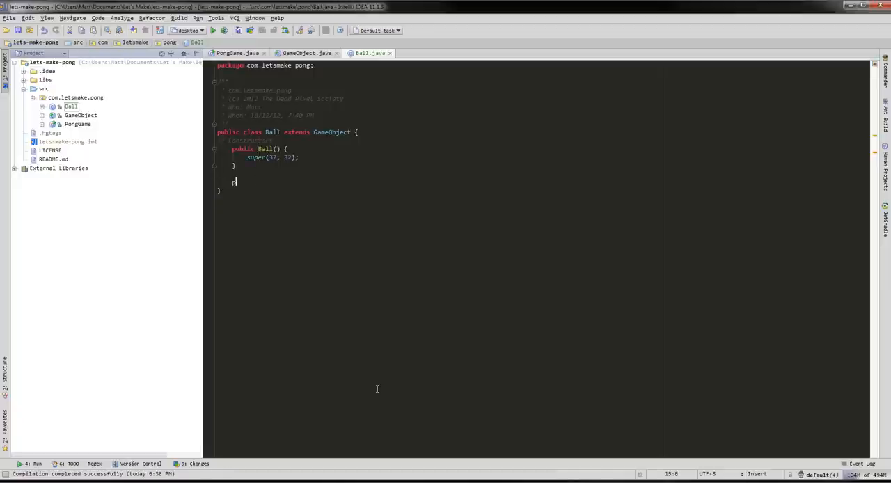
{"action": "type", "text": "ublic void r"}
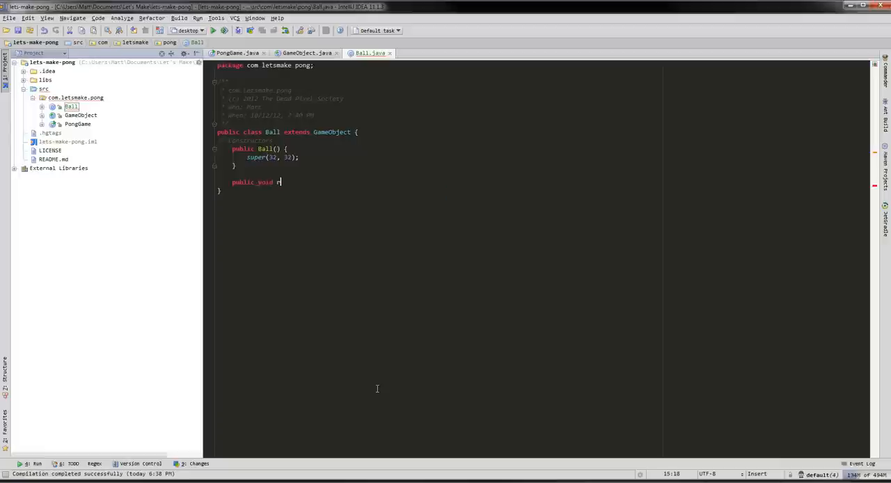
{"action": "type", "text": "eflect("}
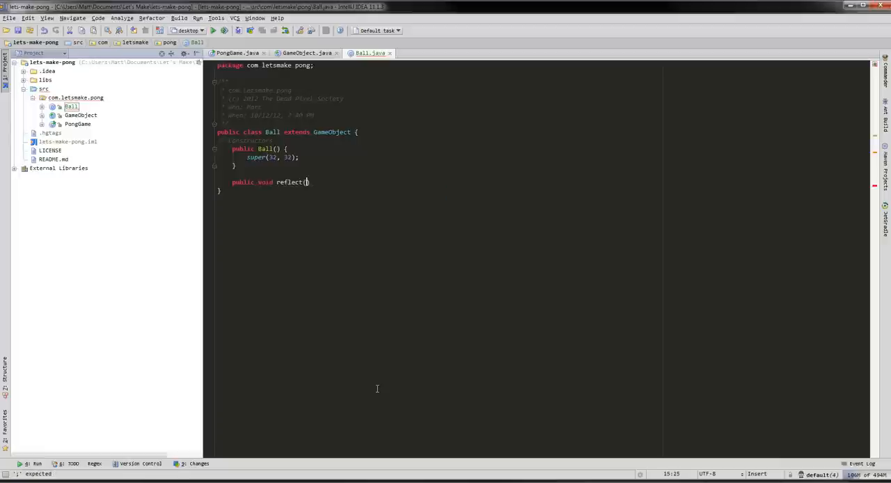
{"action": "type", "text": "boolean"}
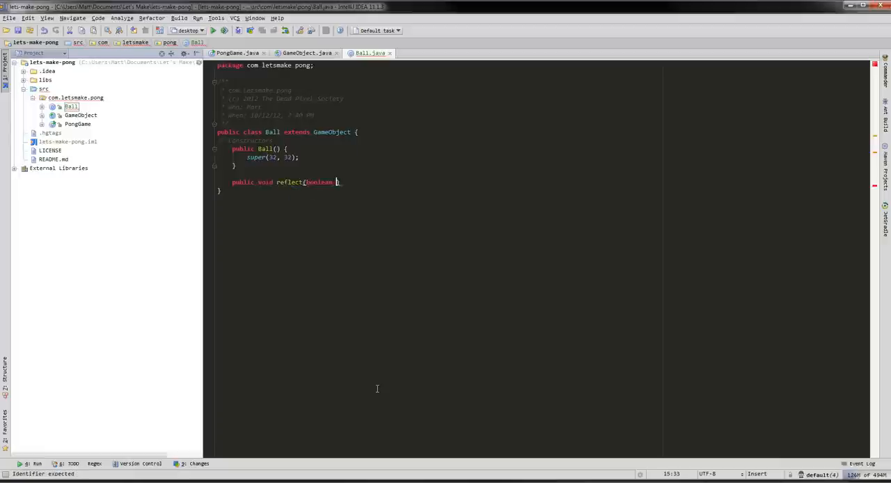
{"action": "type", "text": "x, boolean y"}
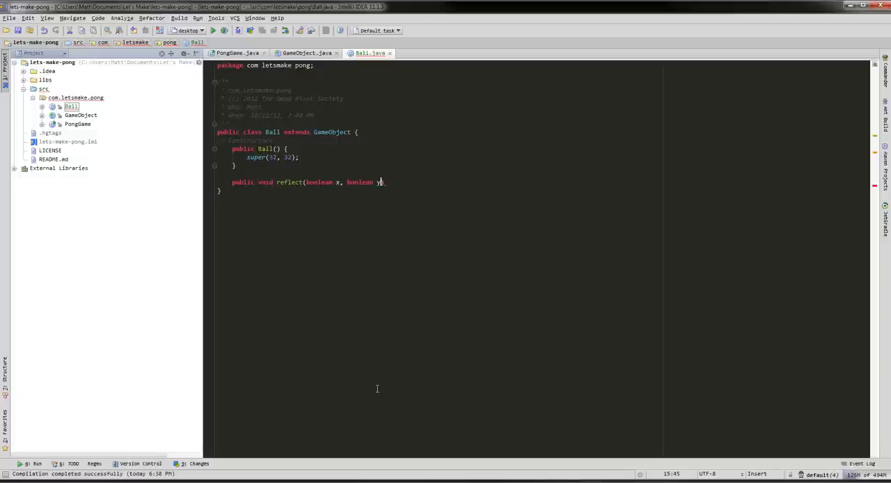
{"action": "type", "text": "{"}
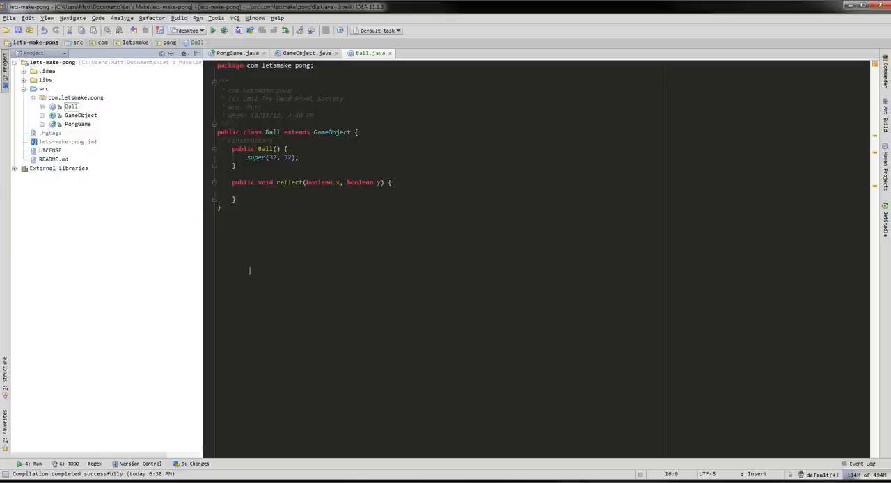
{"action": "mouse_move", "coordinate": [349, 328]}
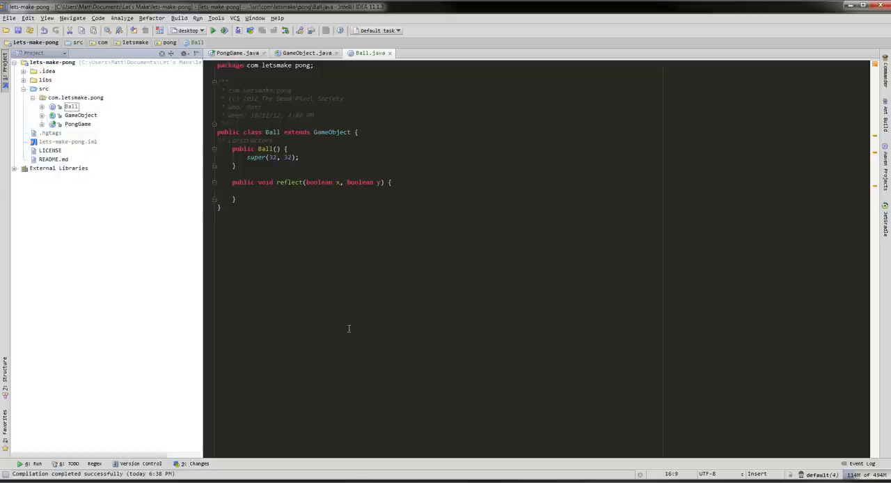
{"action": "mouse_move", "coordinate": [430, 457]}
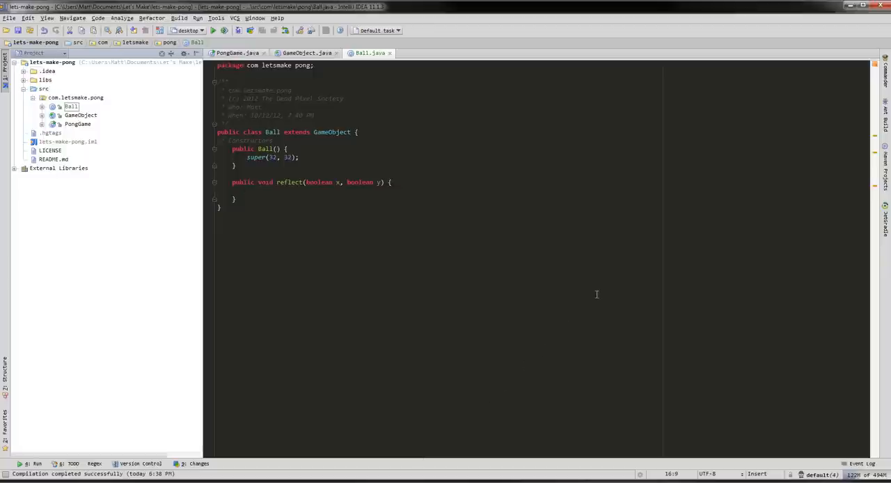
{"action": "mouse_move", "coordinate": [605, 328]}
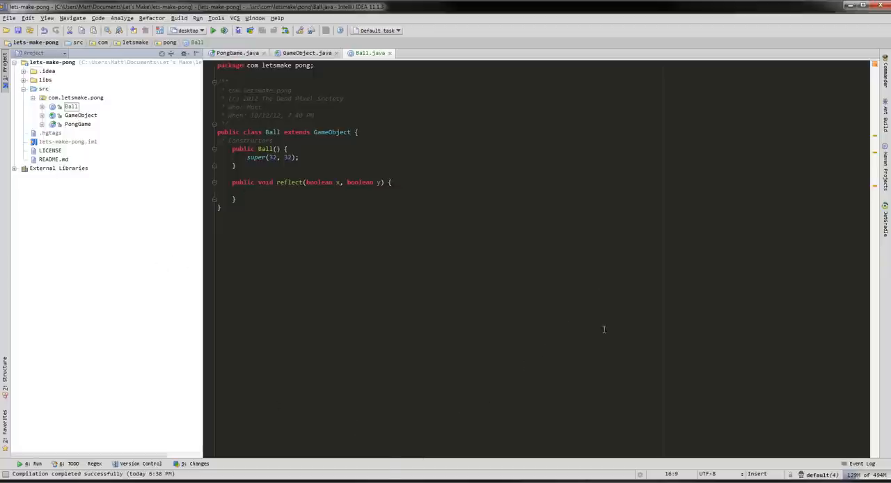
{"action": "mouse_move", "coordinate": [524, 377]}
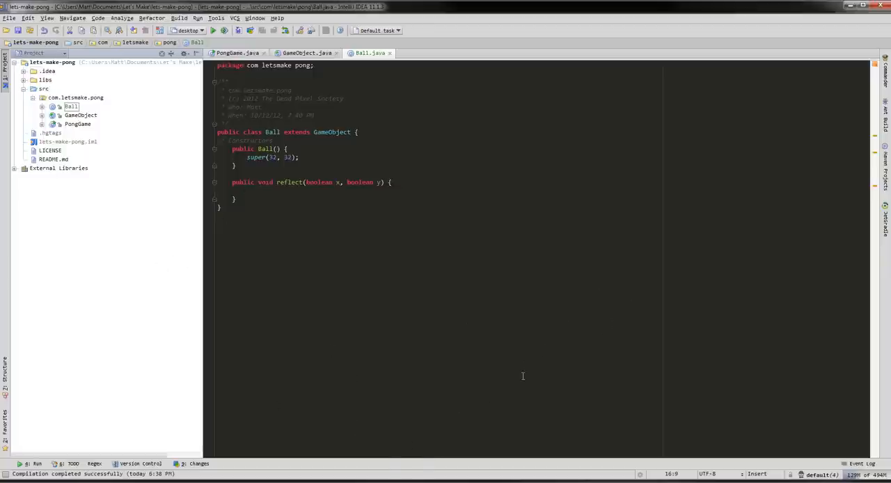
{"action": "mouse_move", "coordinate": [255, 351]}
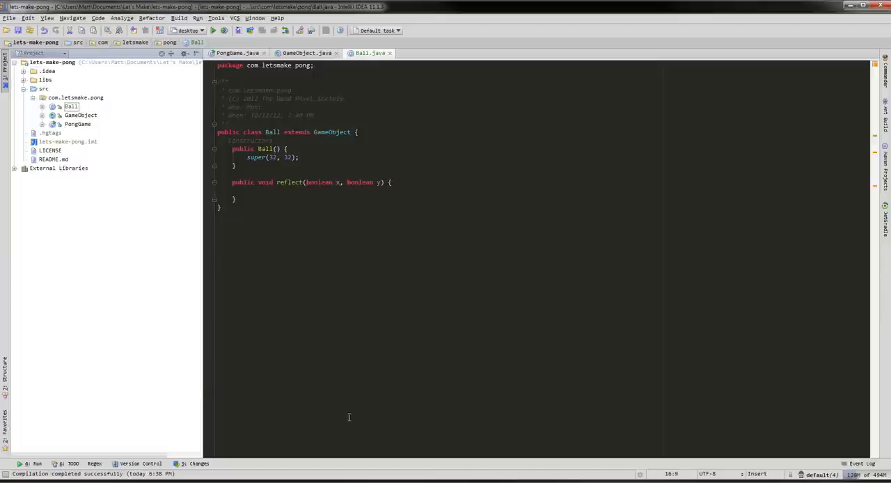
{"action": "mouse_move", "coordinate": [403, 404]}
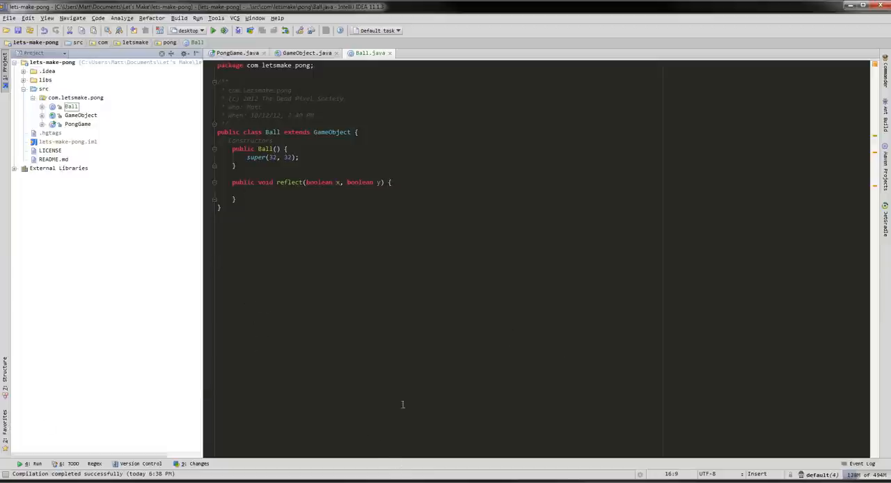
{"action": "mouse_move", "coordinate": [415, 465]}
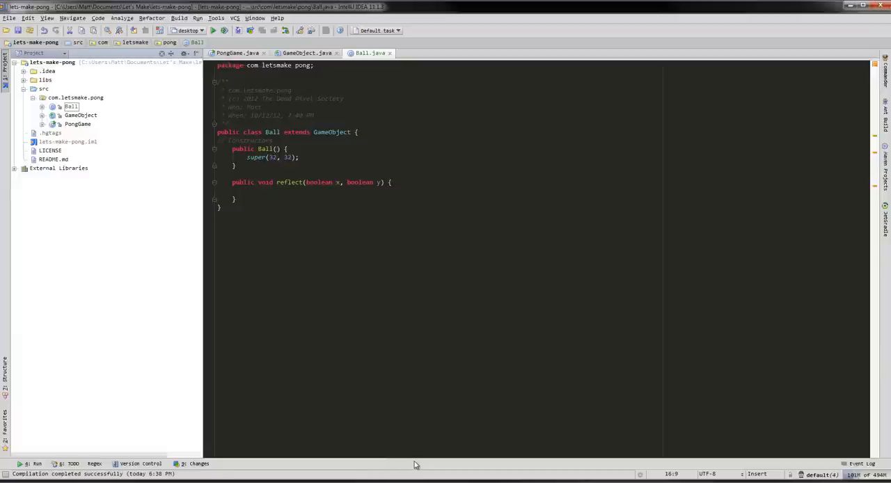
{"action": "mouse_move", "coordinate": [406, 465]}
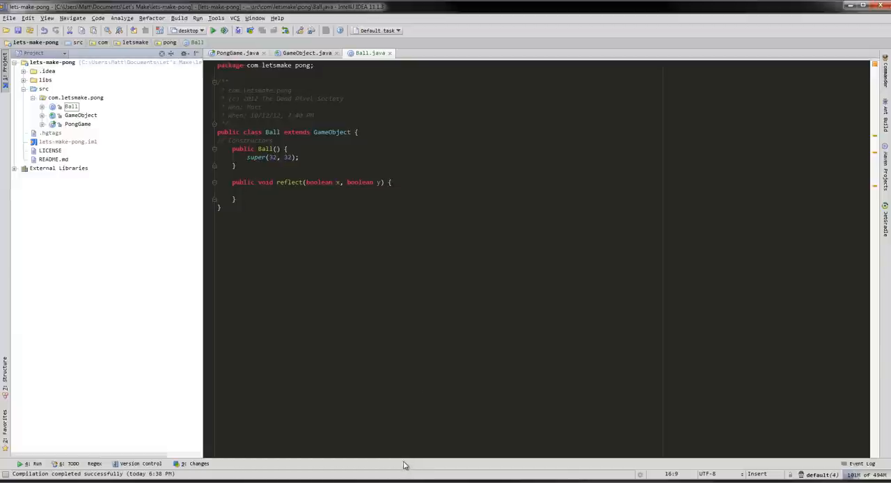
{"action": "mouse_move", "coordinate": [469, 351]}
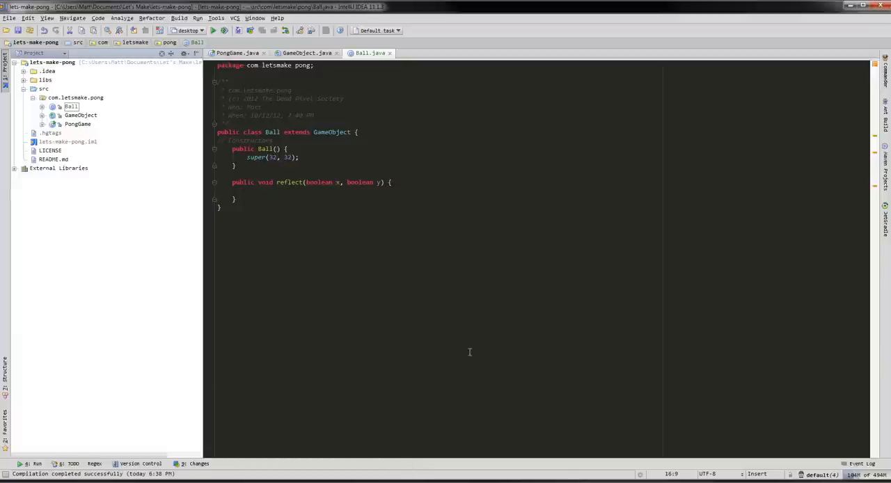
{"action": "mouse_move", "coordinate": [248, 295]}
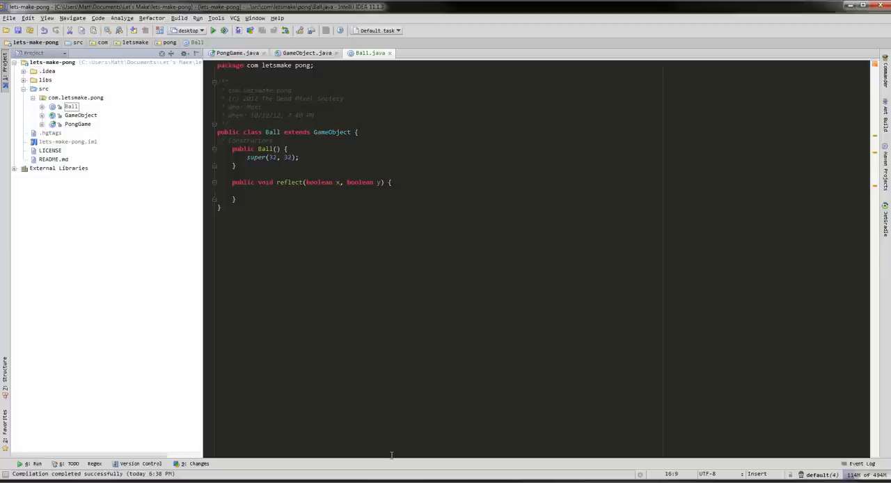
{"action": "mouse_move", "coordinate": [363, 437]}
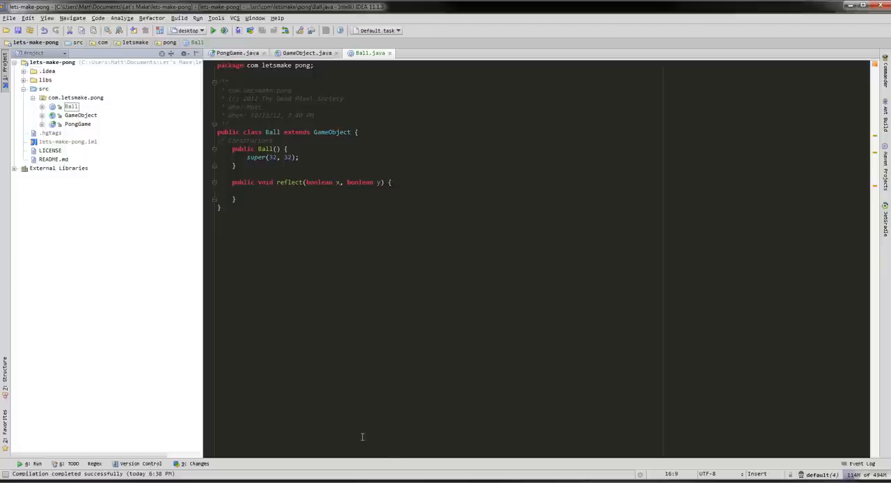
{"action": "mouse_move", "coordinate": [400, 458]}
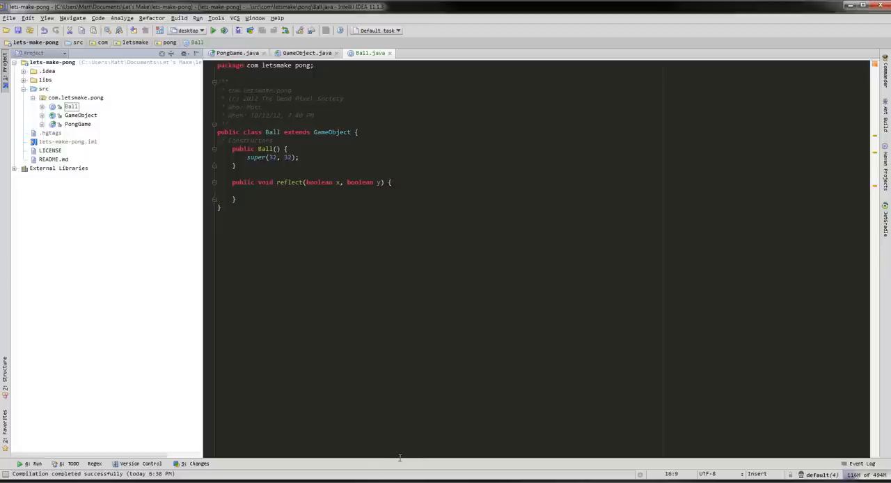
{"action": "mouse_move", "coordinate": [254, 284]}
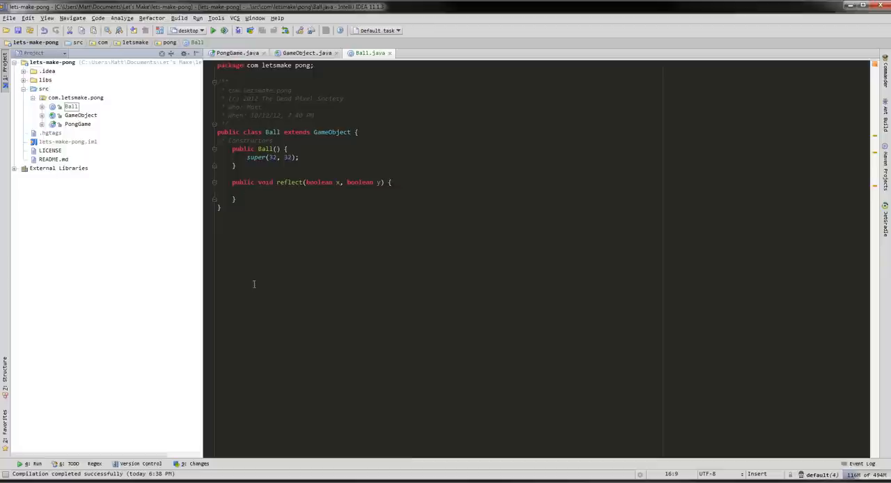
{"action": "mouse_move", "coordinate": [534, 279]}
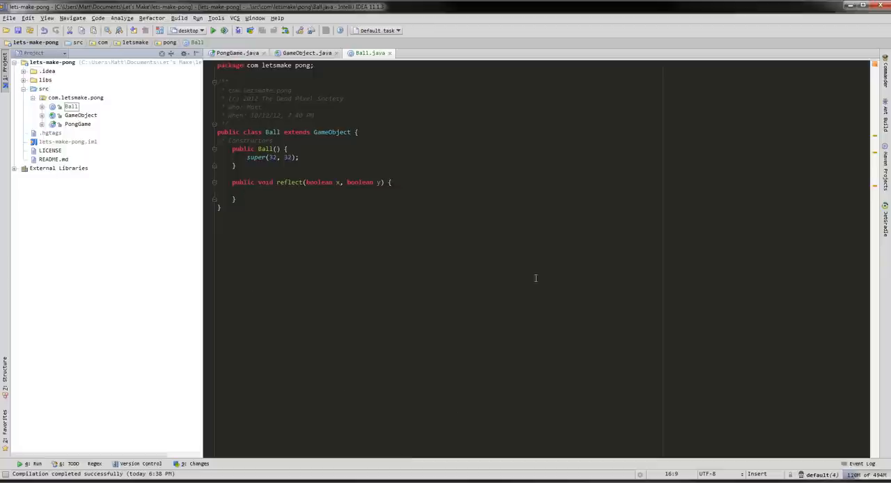
{"action": "mouse_move", "coordinate": [376, 480]}
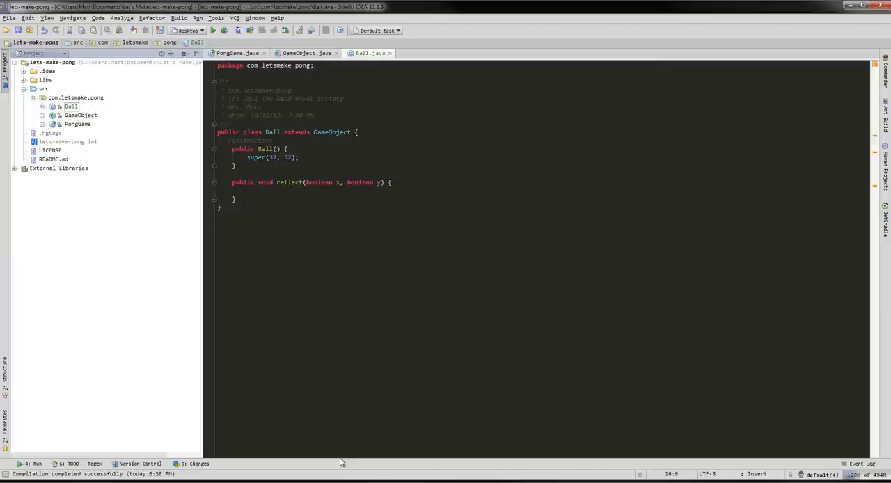
- Fetch the velocity into a Vector2 and negate velocity.x when x is true
{"action": "type", "text": "if(x)"}
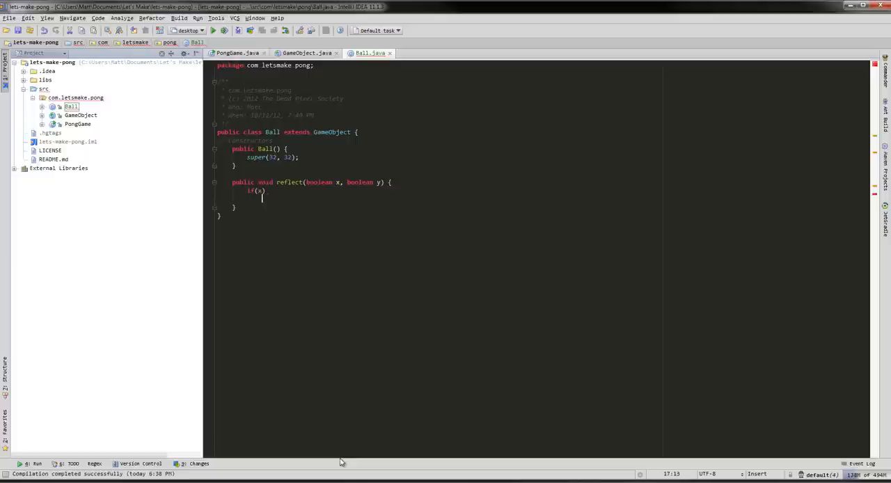
{"action": "type", "text": "s"}
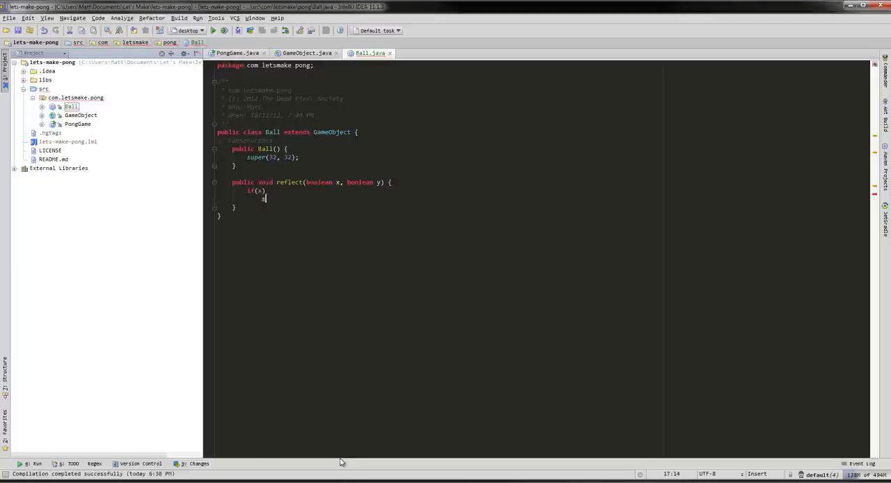
{"action": "type", "text": "set"}
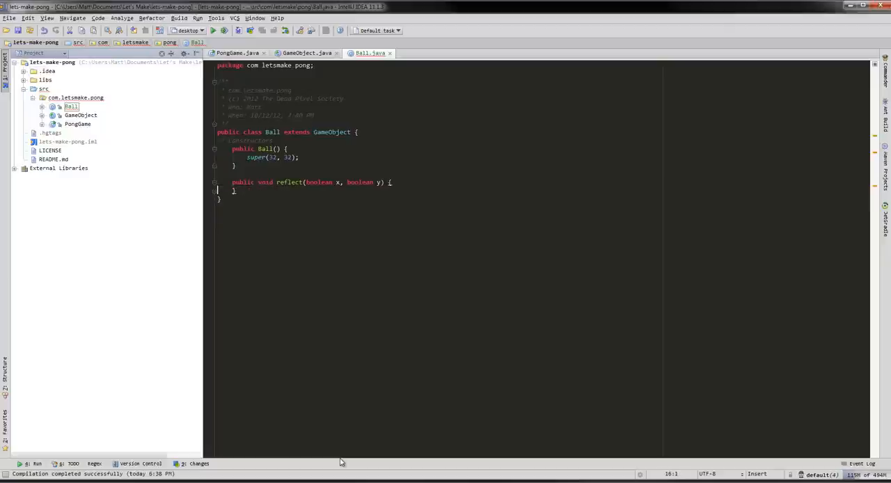
{"action": "type", "text": "v"}
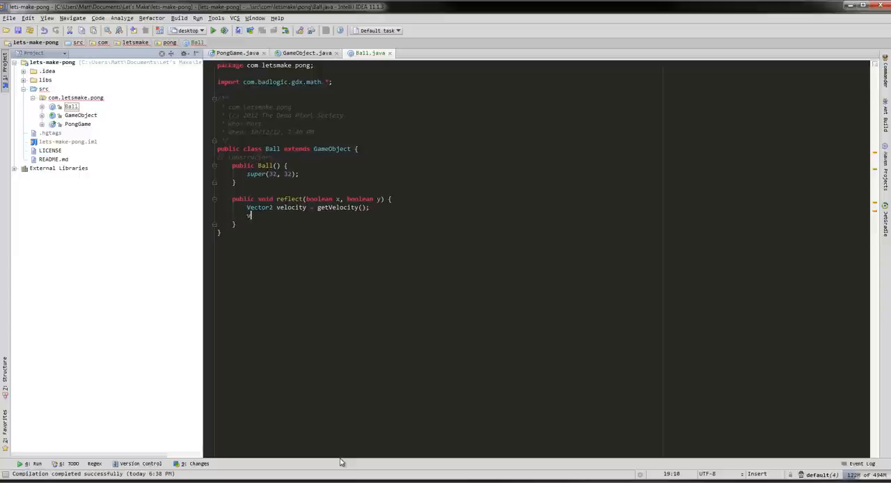
{"action": "type", "text": "velocity.x ="}
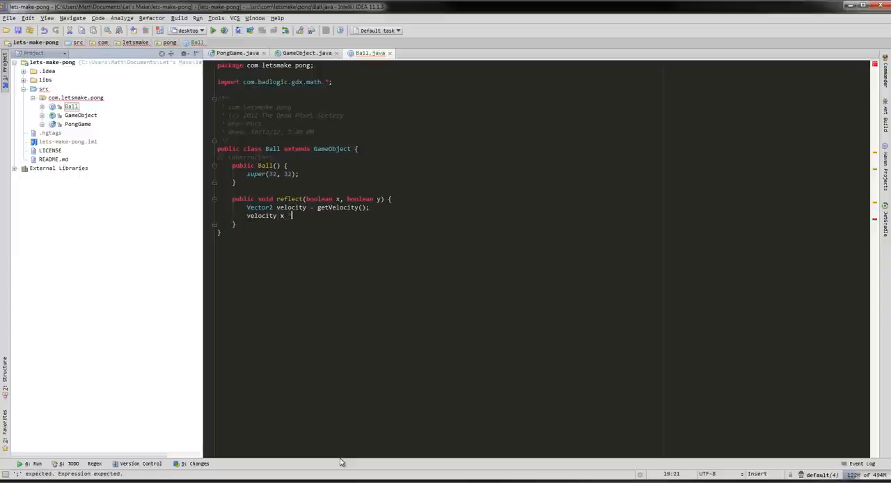
{"action": "type", "text": "*="}
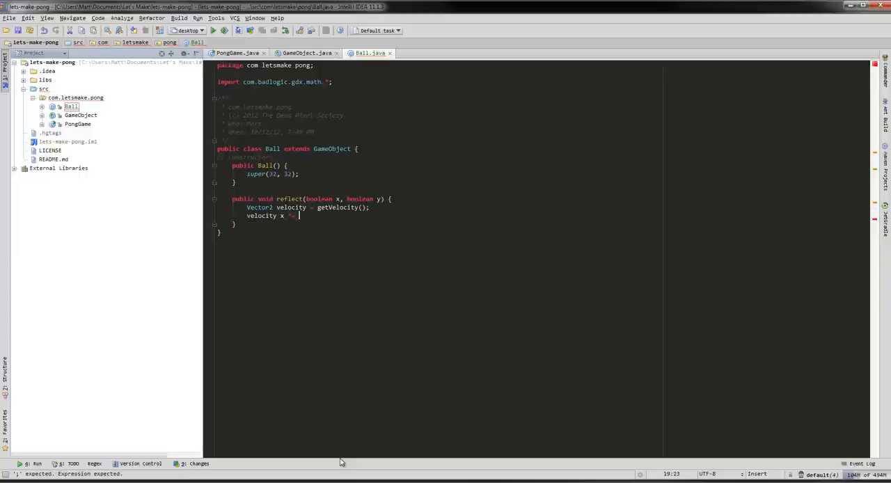
{"action": "type", "text": "-1;"}
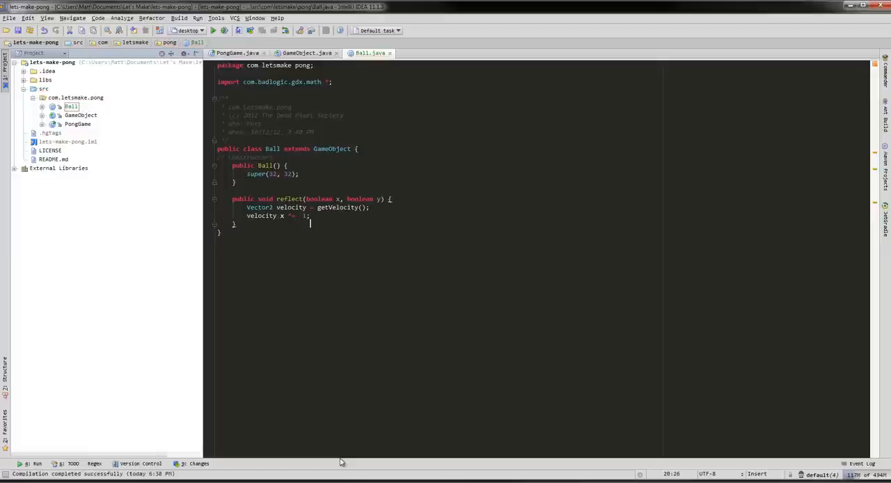
- Add the matching if(y) branch that negates velocity.y
{"action": "type", "text": "if(x)"}
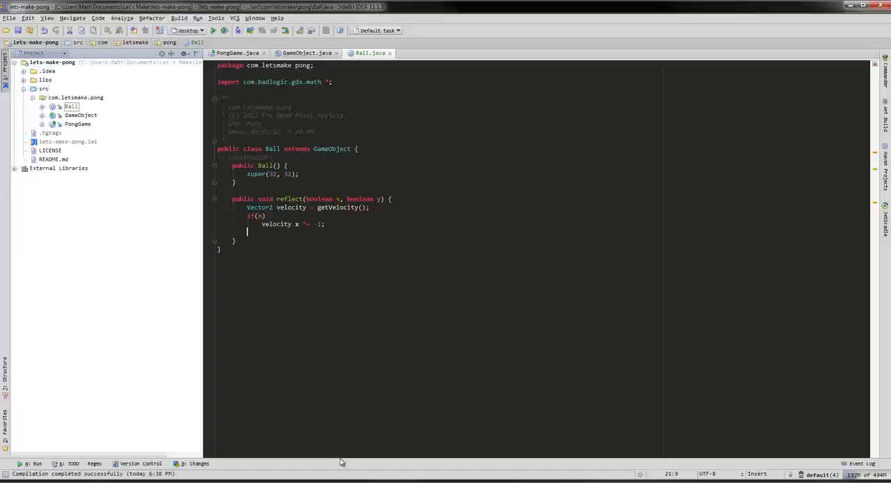
{"action": "type", "text": "if(y)"}
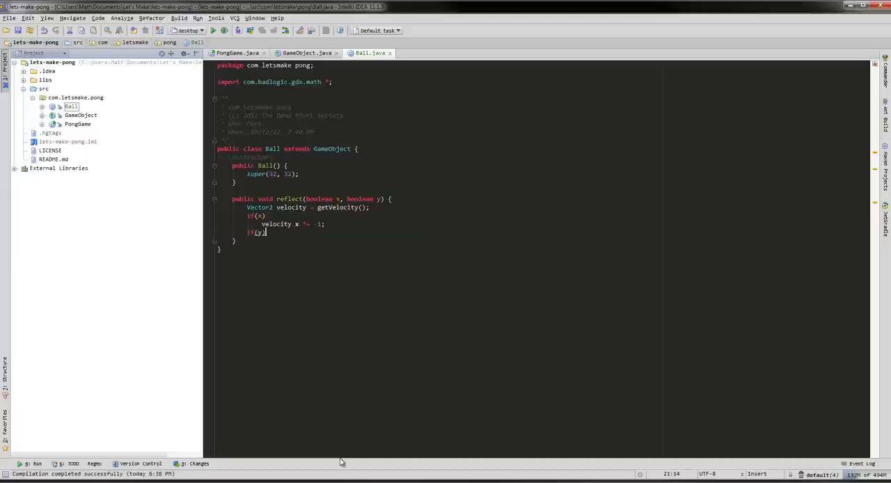
{"action": "type", "text": "velocity.y *= -1;"}
{"action": "type", "text": "// Method"}
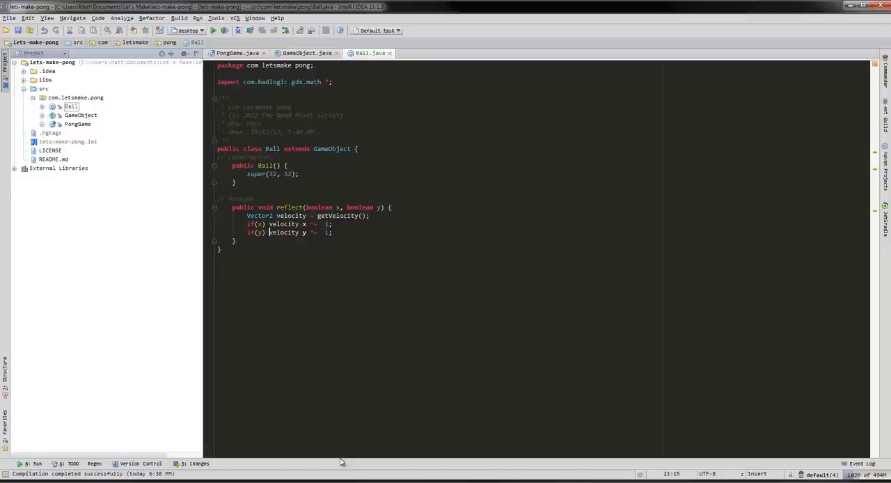
- End reflect with setVelocity(velocity) to store the flipped velocity
{"action": "type", "text": "s"}
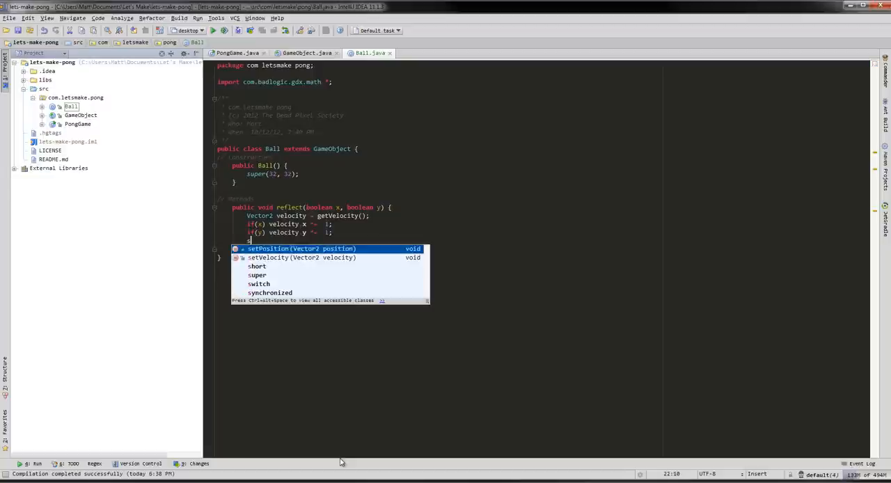
{"action": "type", "text": "etVelocity(velocity);"}
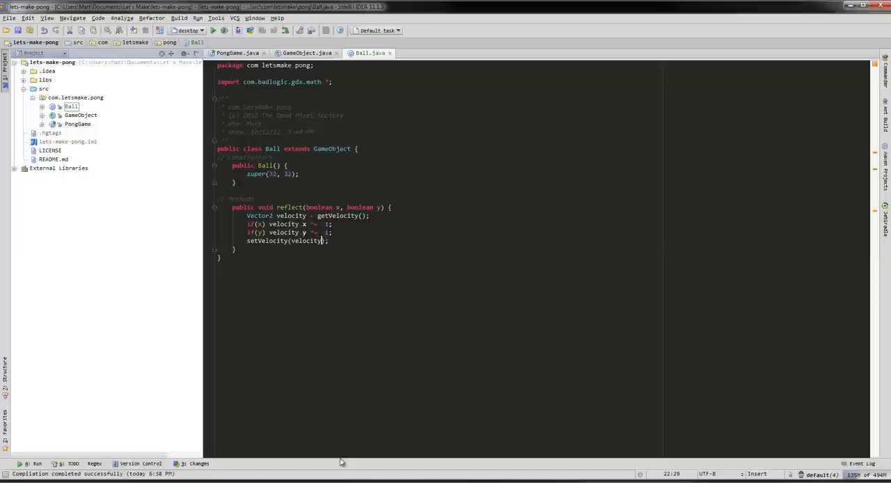
{"action": "mouse_move", "coordinate": [145, 112]}
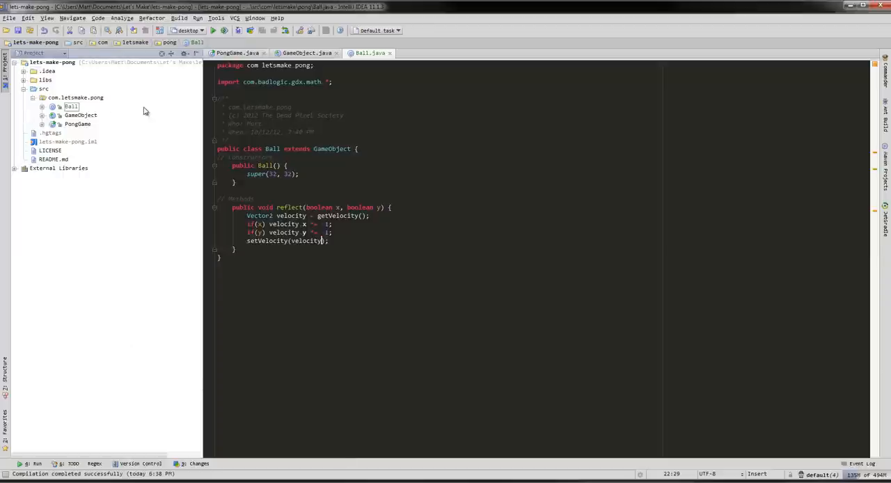
{"action": "mouse_move", "coordinate": [81, 100]}
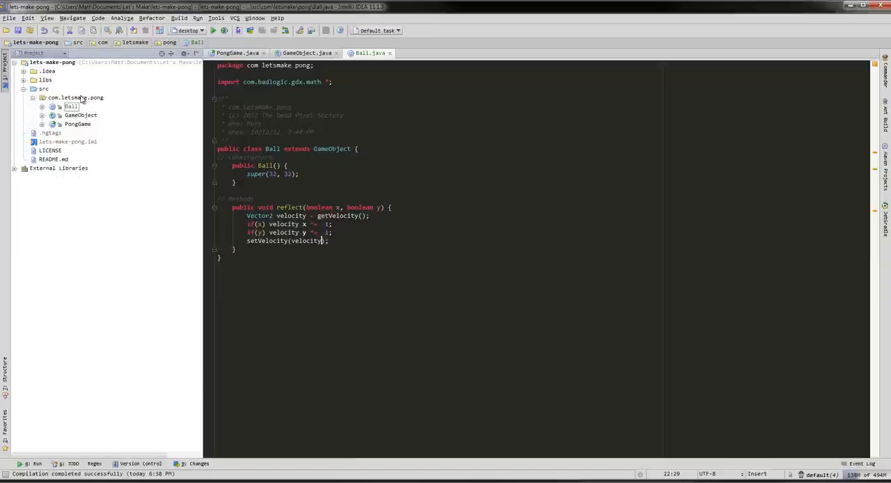
- Create a new Java class named Paddle in the com.letsmake.pong package
{"action": "right_click", "coordinate": [63, 97]}
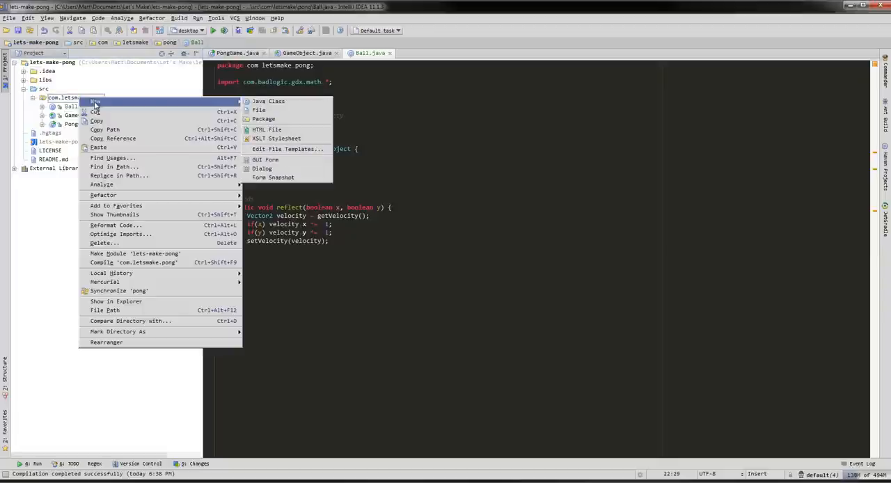
{"action": "left_click", "coordinate": [268, 100]}
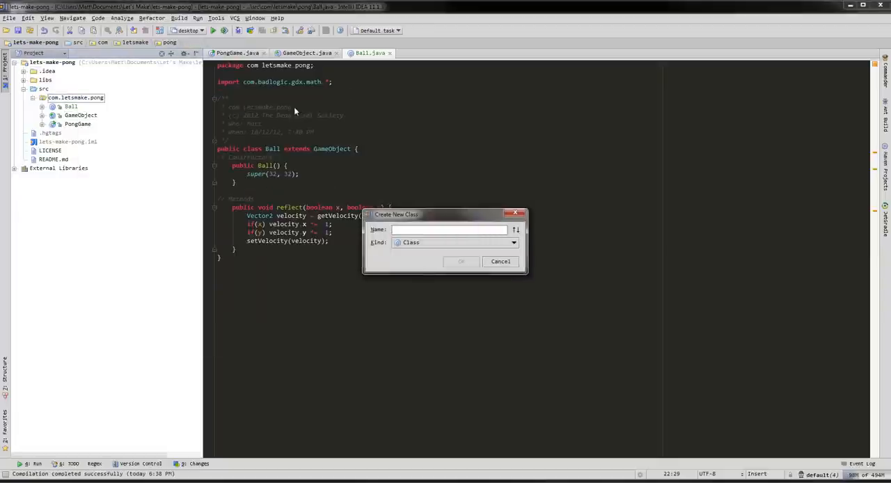
{"action": "type", "text": "Pa"}
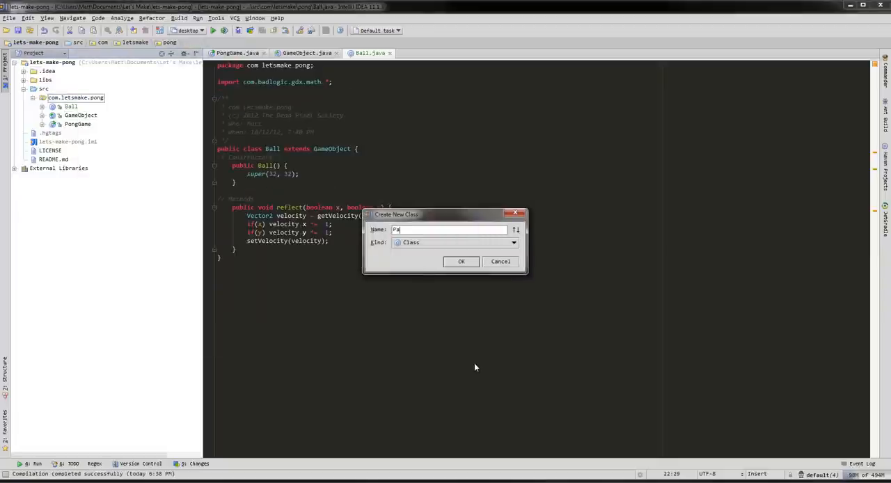
{"action": "left_click", "coordinate": [461, 262]}
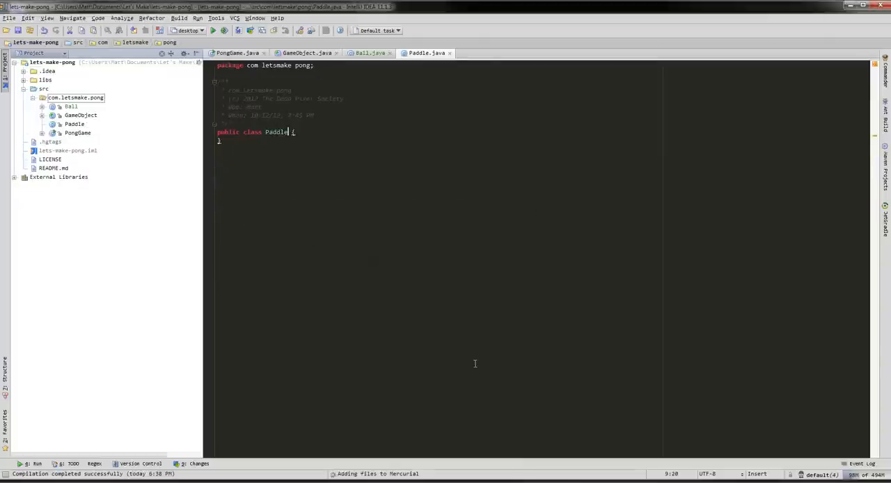
- Make Paddle extend GameObject with a constructor calling super(32, 90)
{"action": "type", "text": "extends"}
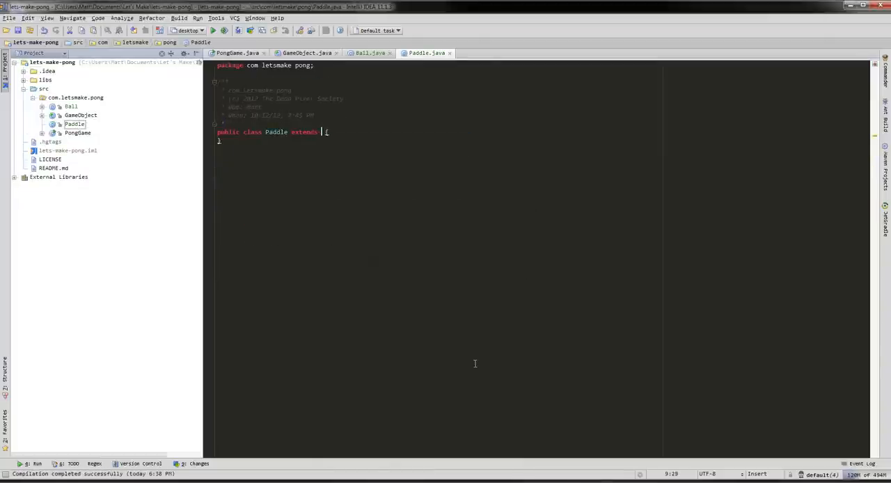
{"action": "type", "text": "GameObject"}
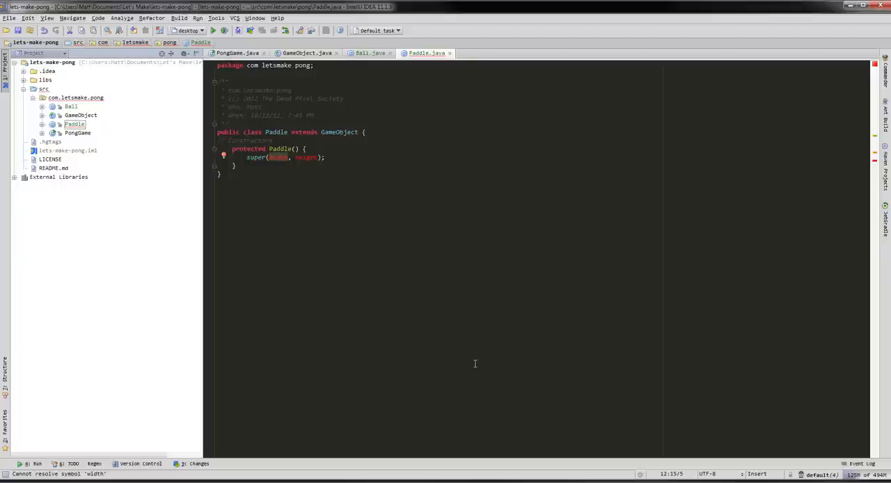
{"action": "type", "text": "32,"}
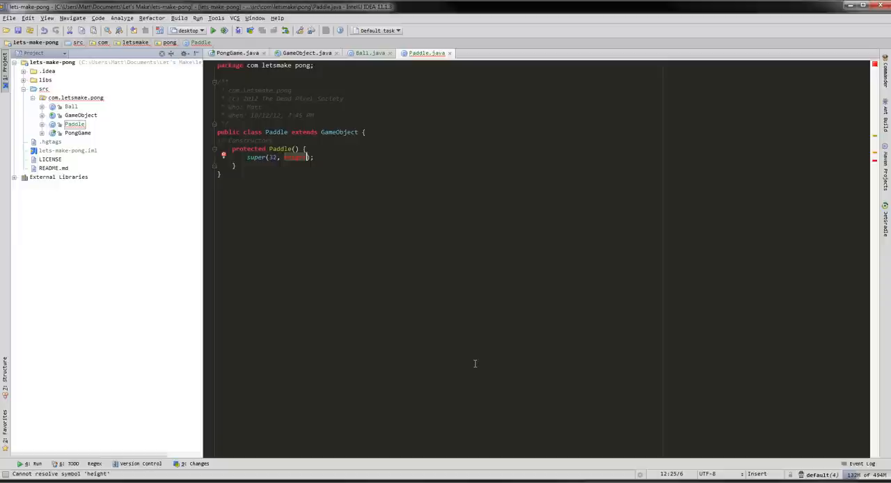
{"action": "type", "text": "90"}
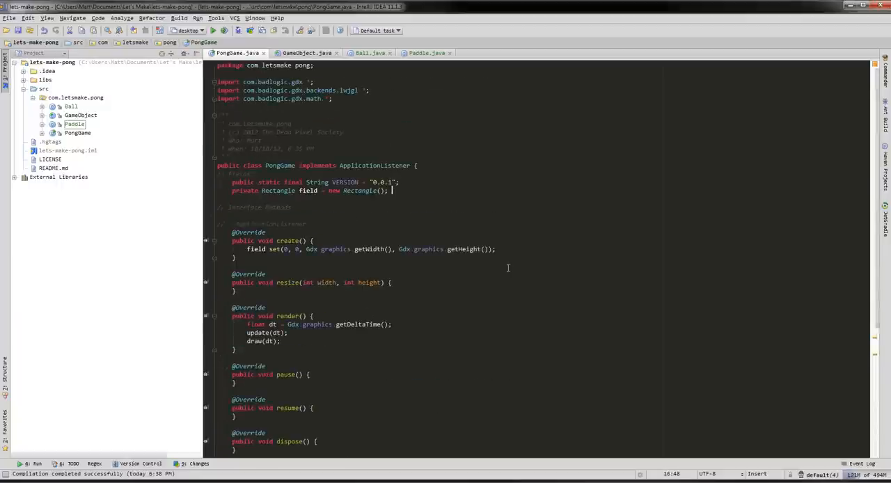
- Declare a private Ball field initialised with new Ball()
{"action": "type", "text": "private"}
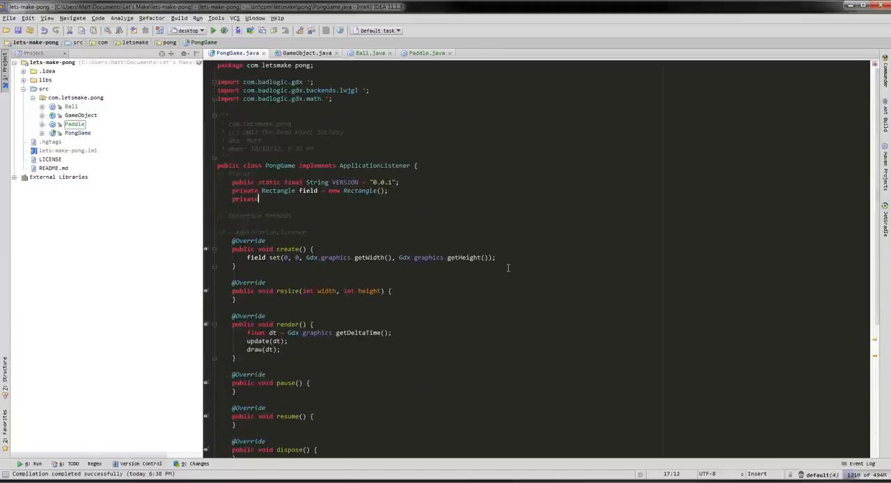
{"action": "type", "text": "Ball"}
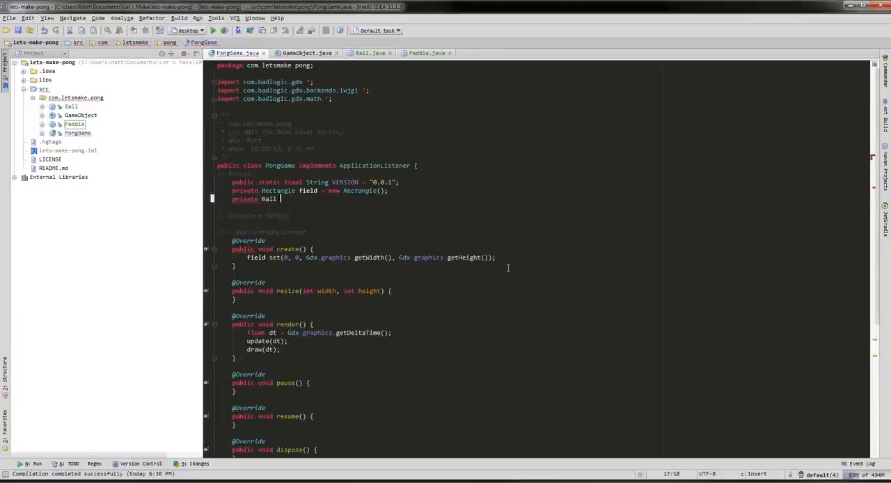
{"action": "type", "text": "ball"}
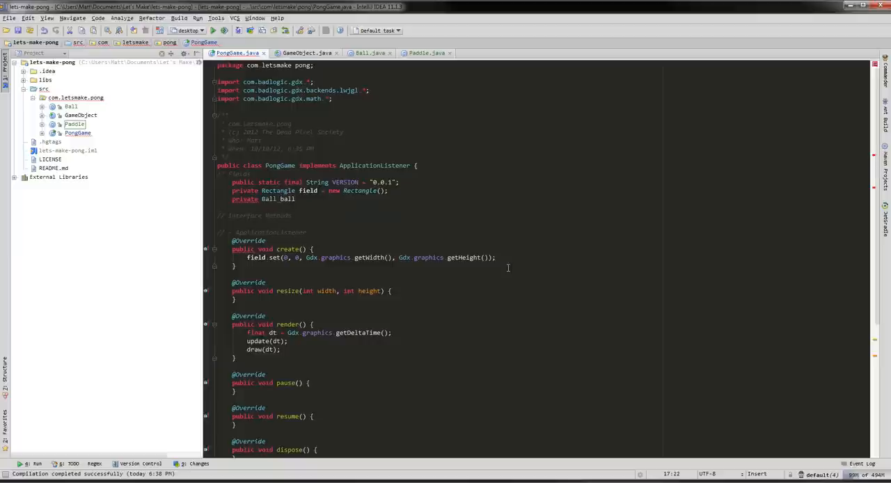
{"action": "type", "text": "= new Ball();"}
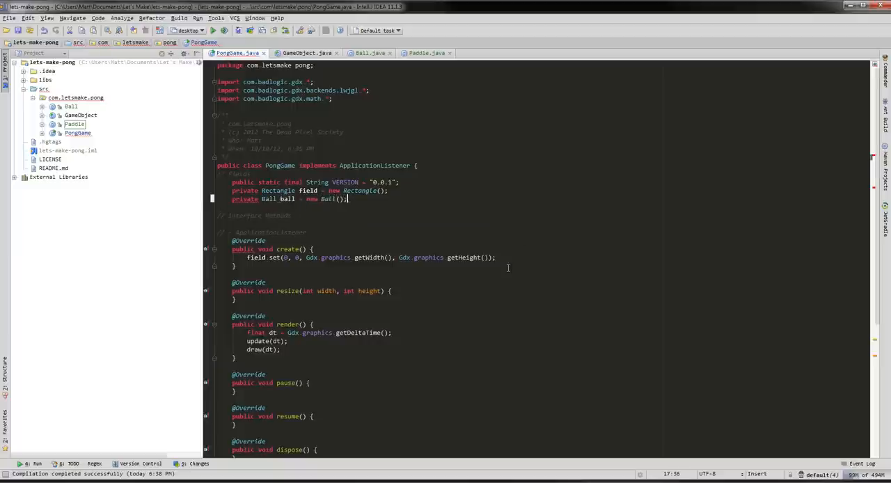
- Declare private Paddle fields paddle1 and paddle2, each a new Paddle
{"action": "type", "text": "private"}
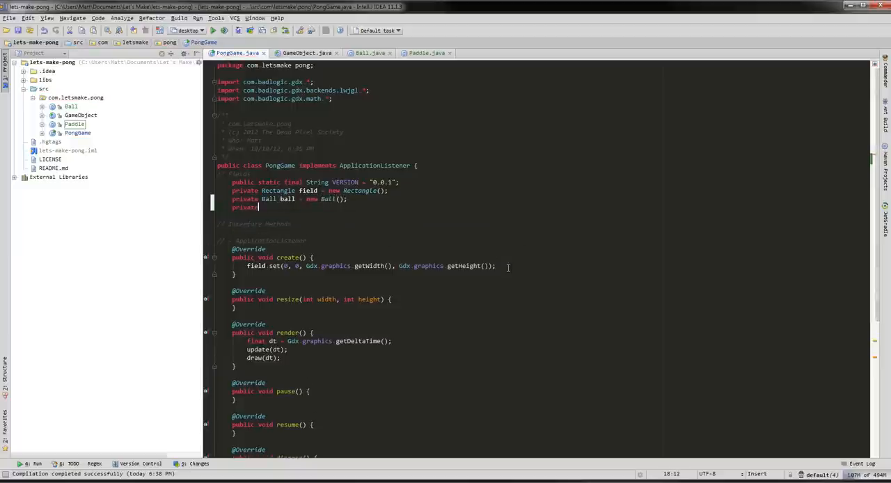
{"action": "type", "text": "Paddle"}
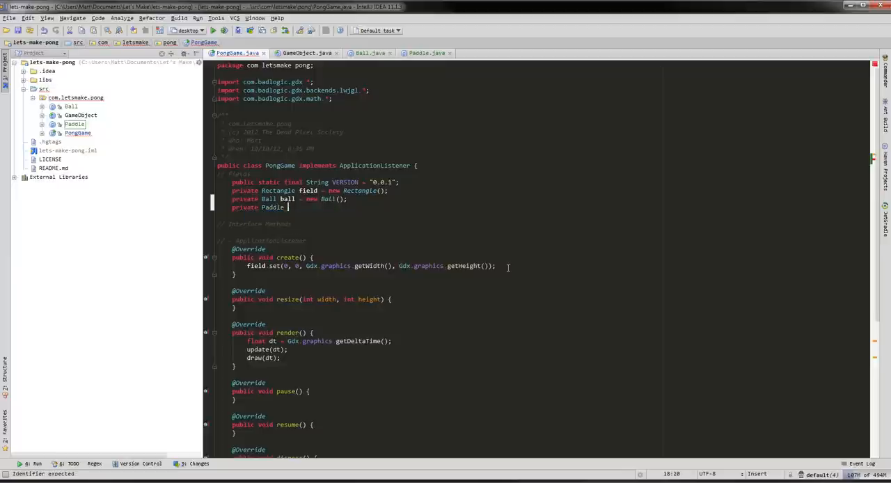
{"action": "type", "text": "paddle1,"}
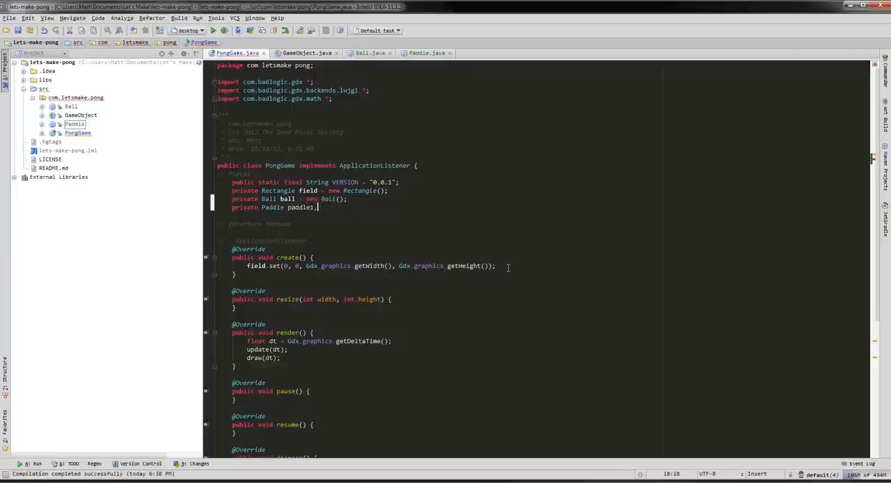
{"action": "type", "text": ", paddle2 = new Paddle();"}
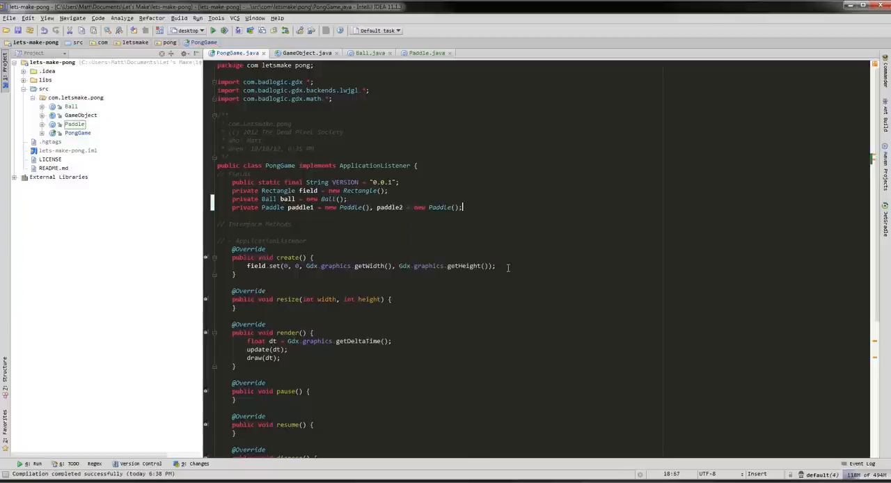
{"action": "left_click", "coordinate": [462, 323]}
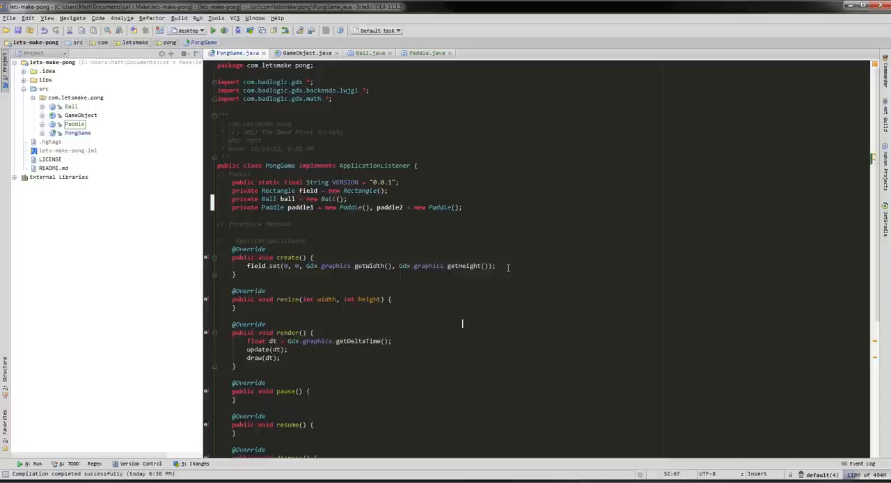
{"action": "scroll", "scroll_direction": "down", "scroll_amount": 3}
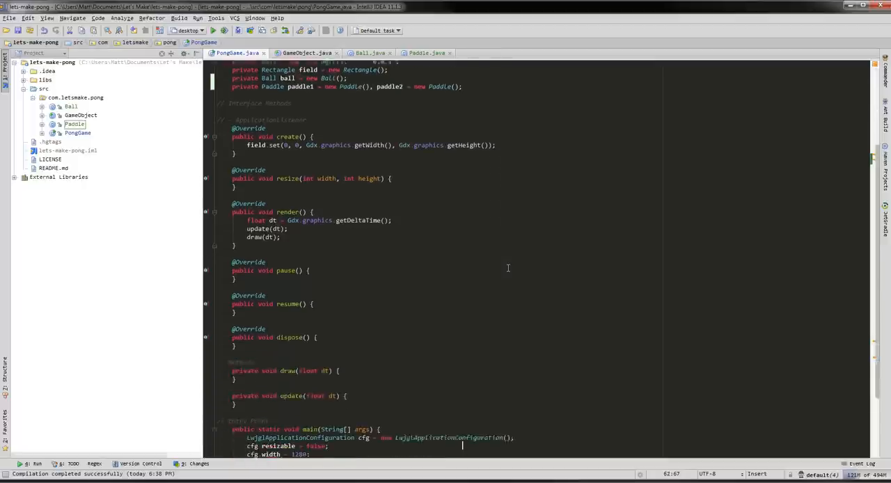
{"action": "scroll", "scroll_direction": "down", "scroll_amount": 3}
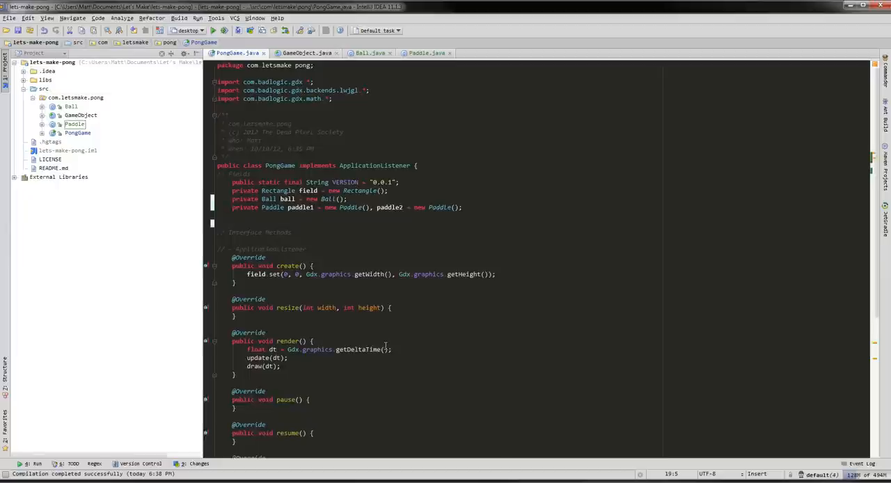
- Declare a private ShapeRenderer shapeRenderer field with the glutils import
{"action": "left_click", "coordinate": [234, 215]}
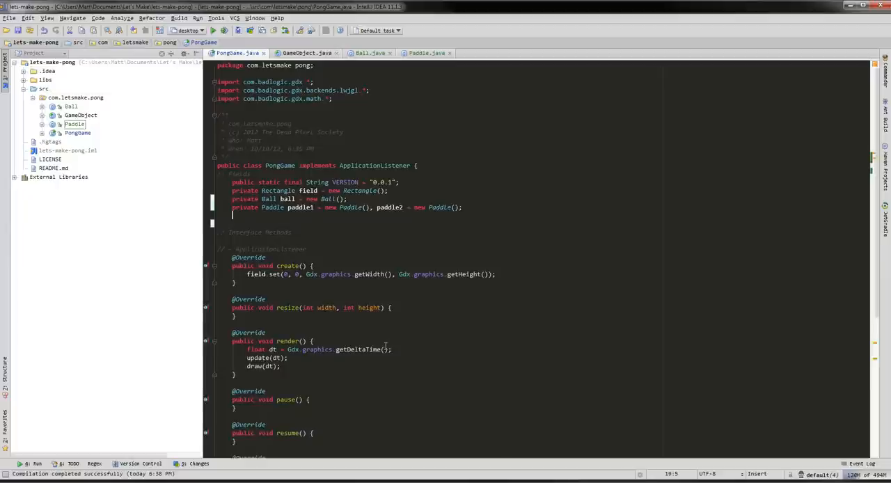
{"action": "type", "text": "private"}
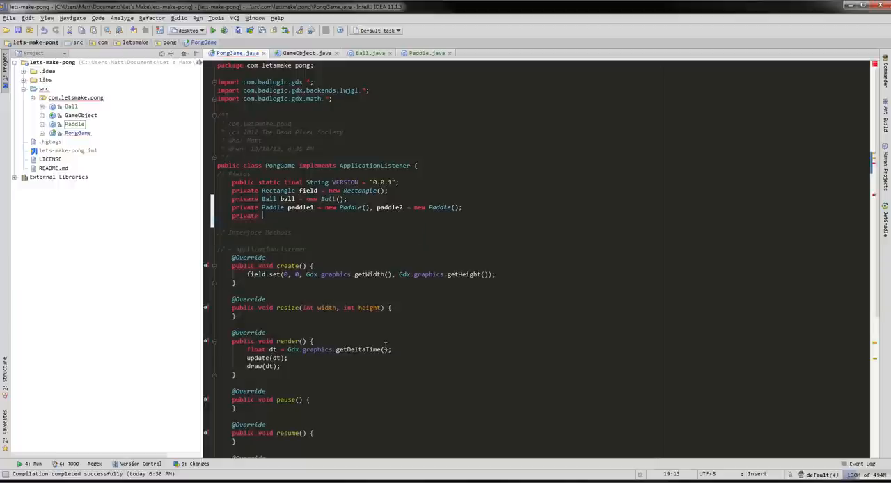
{"action": "type", "text": "ShapeRenderer"}
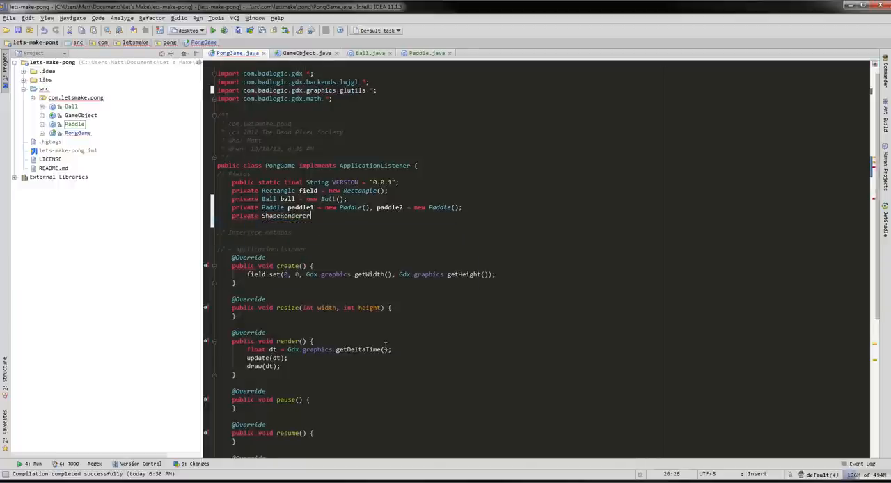
{"action": "type", "text": "shapeRenderer"}
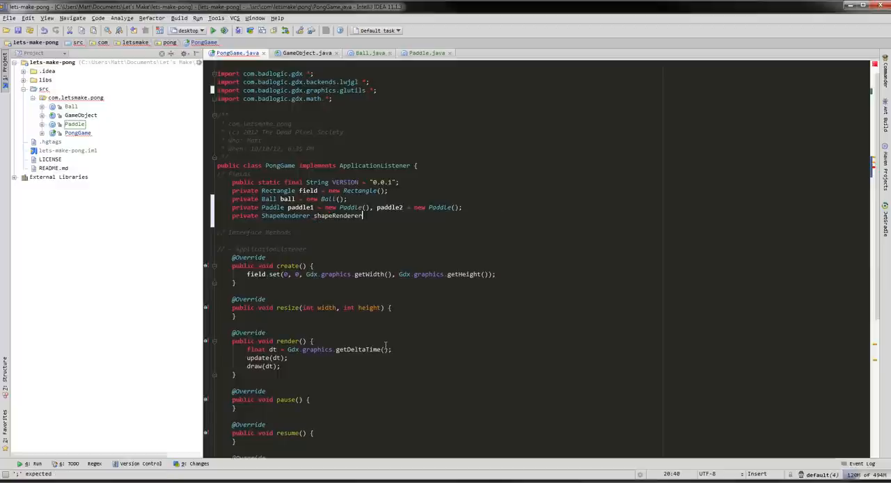
{"action": "type", "text": ";"}
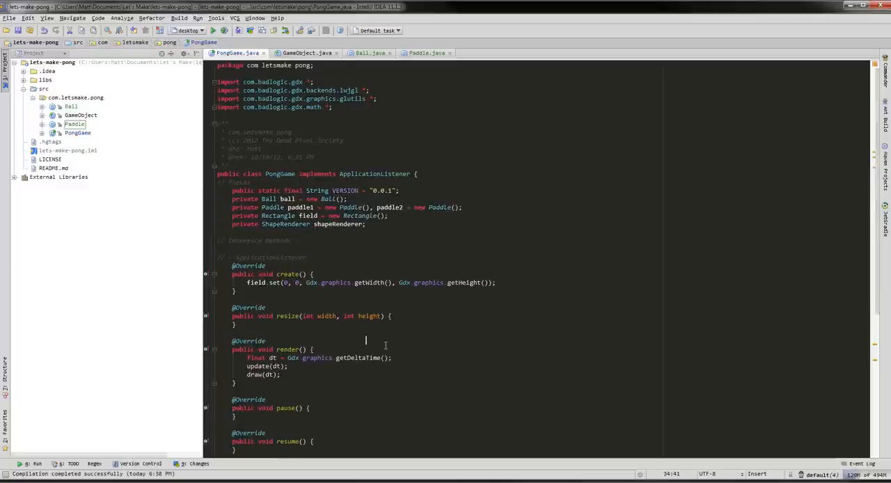
- Initialise shapeRenderer with new ShapeRenderer() in create()
{"action": "scroll", "scroll_direction": "down", "scroll_amount": 3}
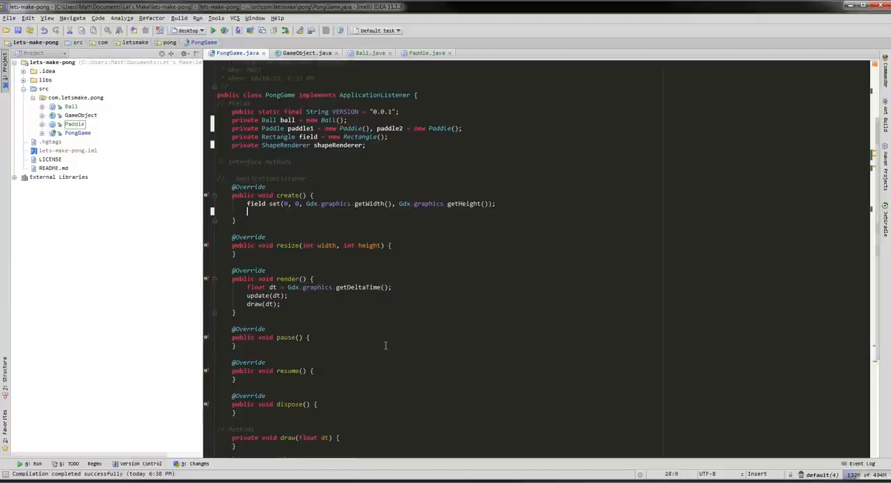
{"action": "type", "text": "shapeRenderer ="}
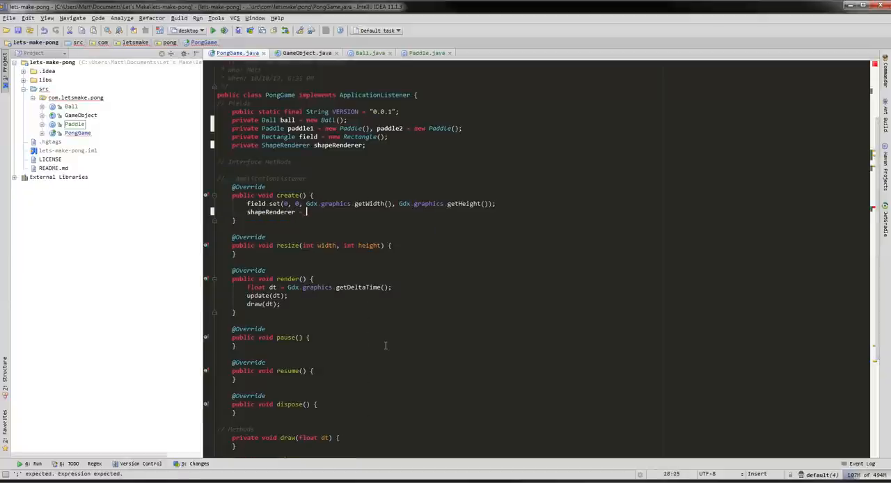
{"action": "type", "text": "new"}
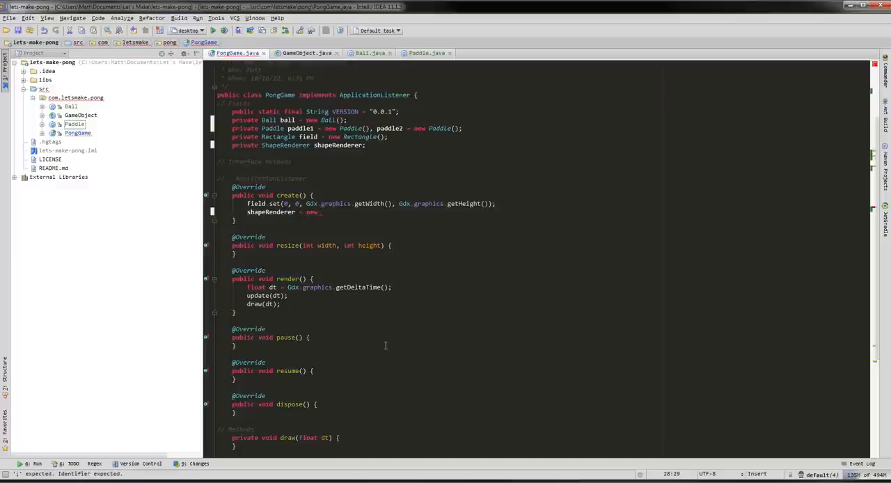
{"action": "type", "text": "ShapeRenderer();"}
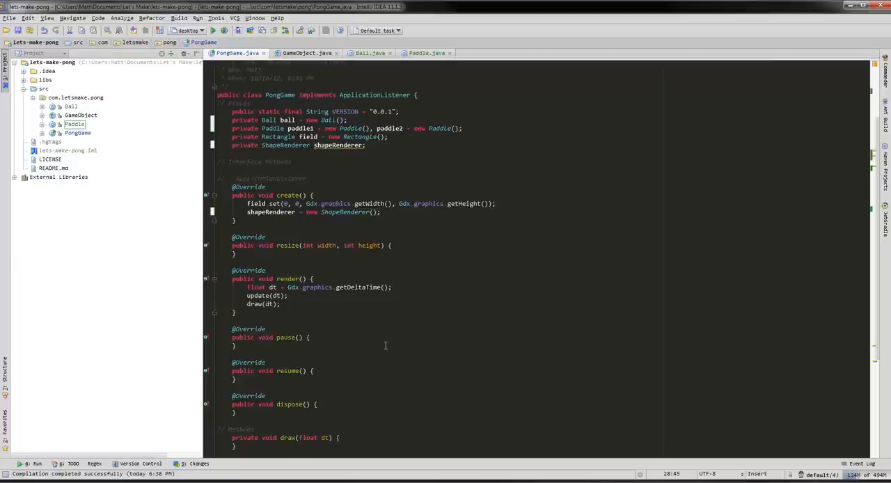
{"action": "left_click", "coordinate": [381, 204]}
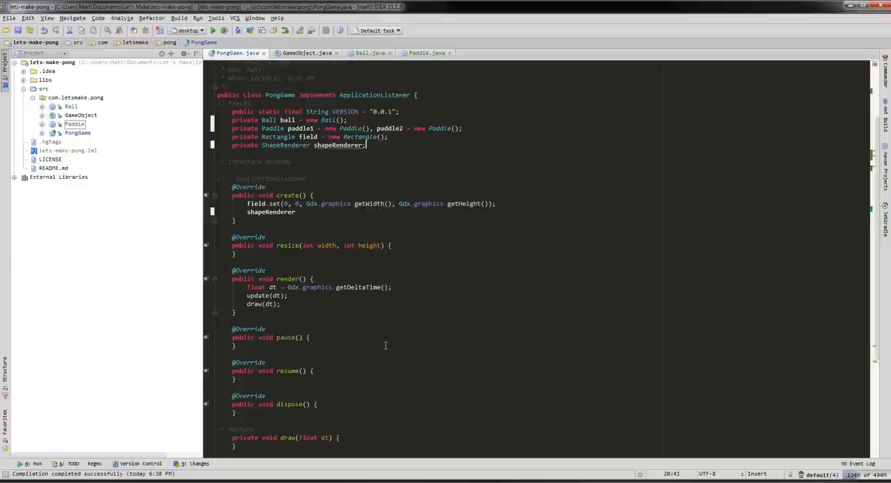
{"action": "type", "text": "= new ShapeRenderer();"}
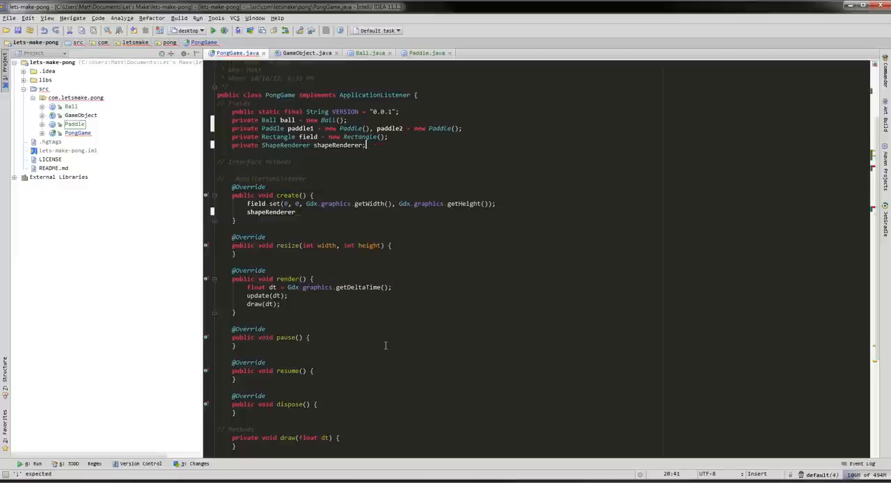
{"action": "type", "text": "= new ShapeRenderer();"}
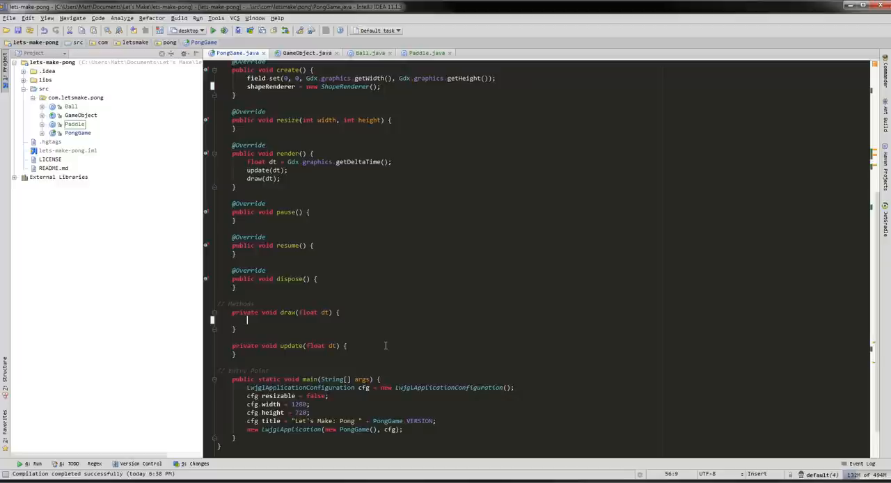
- Start a Gdx.gl.glClear( call in draw()
{"action": "type", "text": "Gdx."}
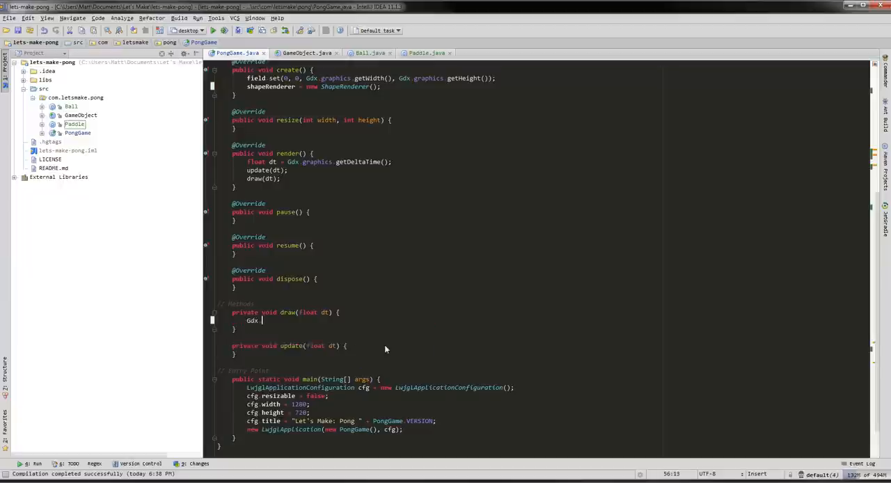
{"action": "type", "text": "gl"}
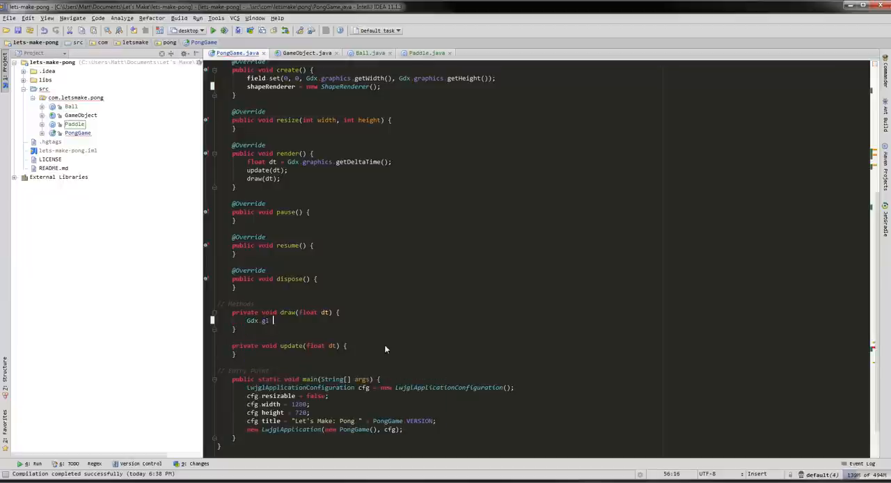
{"action": "type", "text": "."}
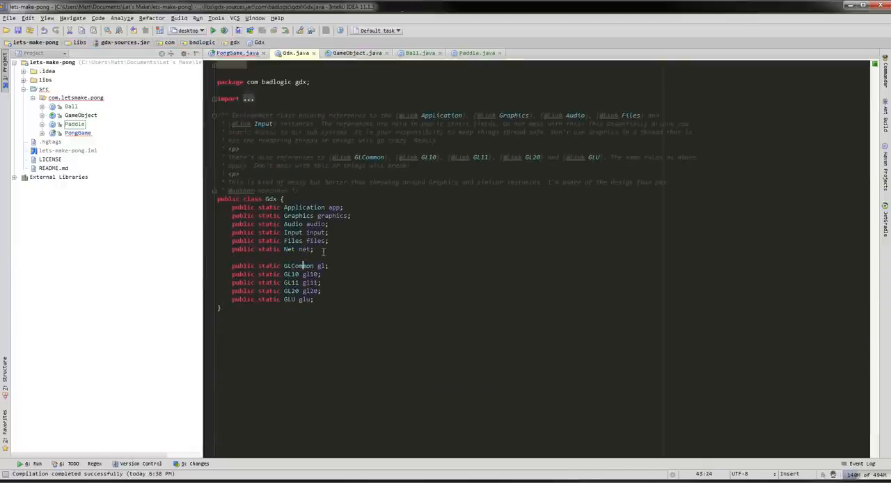
{"action": "left_click", "coordinate": [237, 53]}
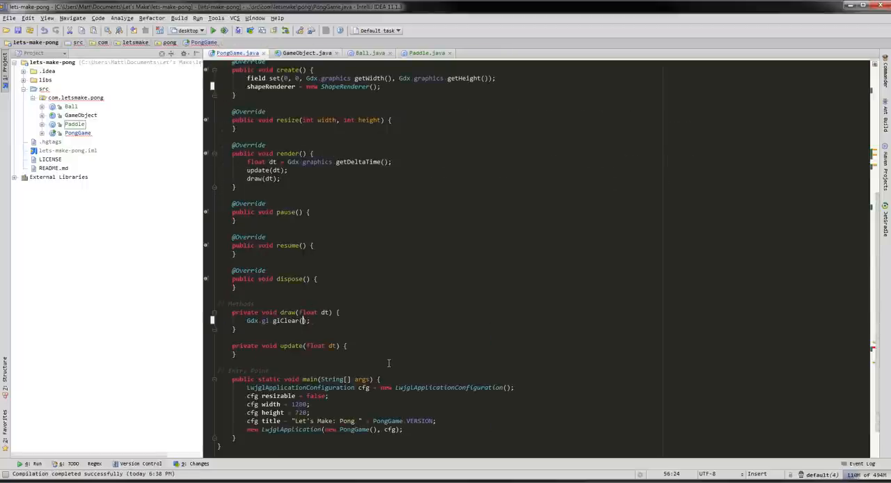
{"action": "type", "text": "GL"}
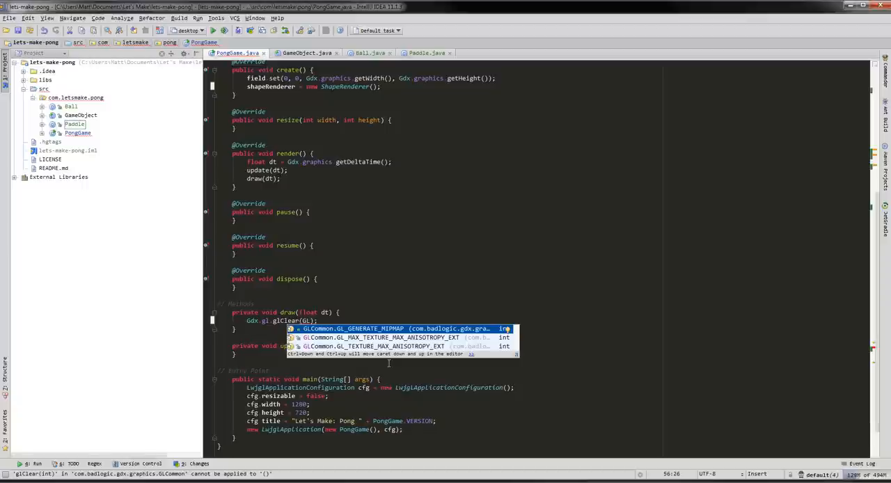
- Pick the GL10 GL_COLOR buffer constant from completion as the glClear argument
{"action": "key", "text": "Down"}
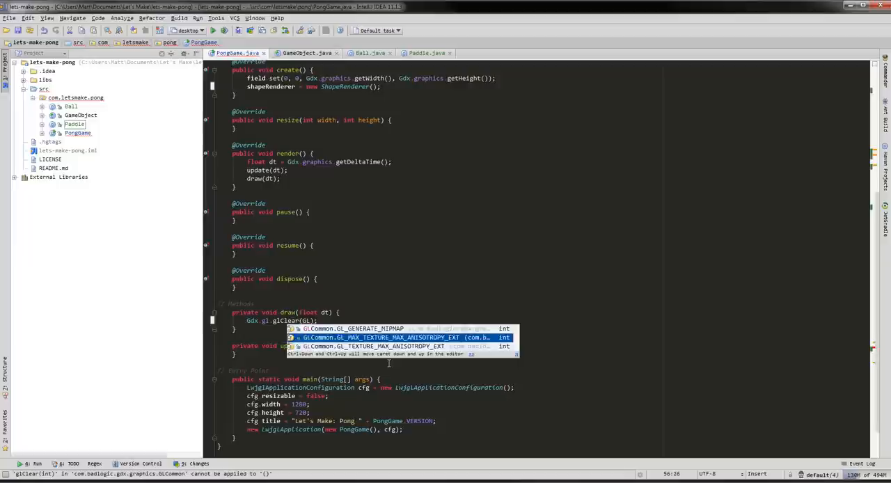
{"action": "key", "text": "Down"}
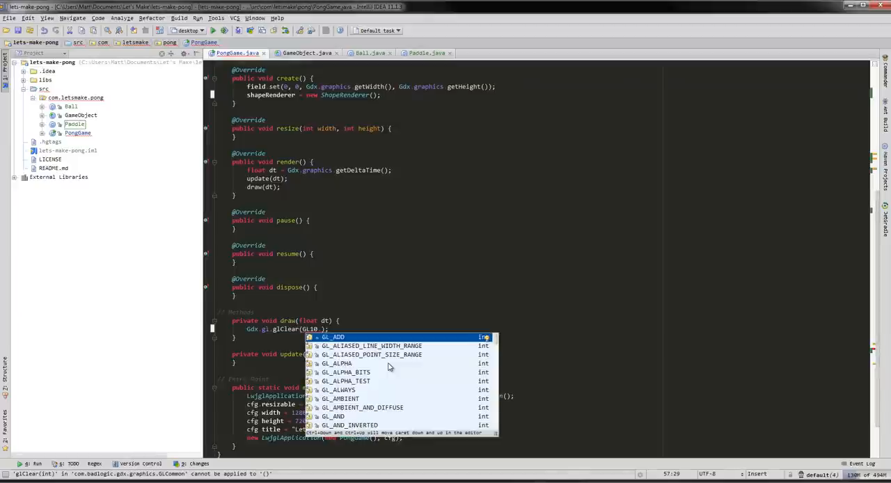
{"action": "type", "text": "GL_CL"}
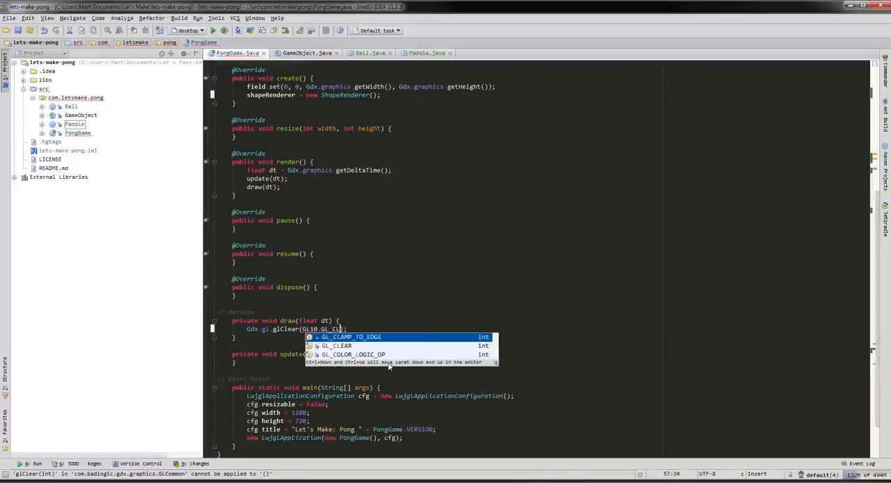
{"action": "type", "text": "O"}
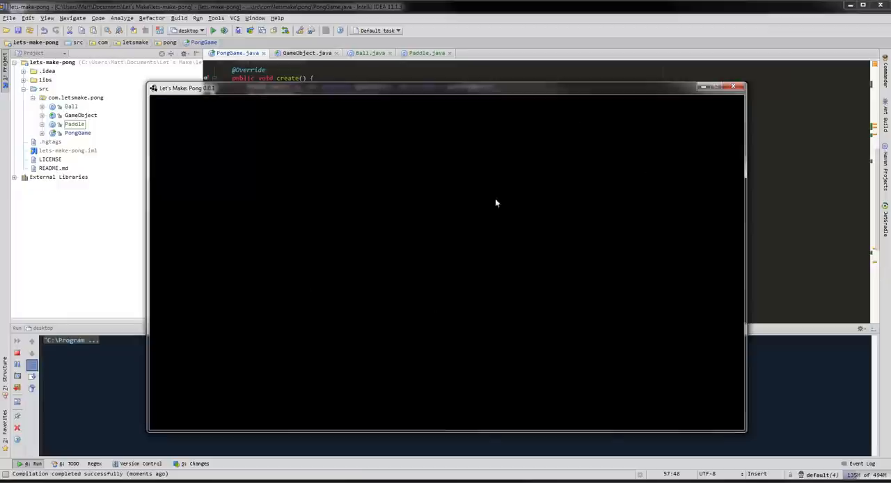
{"action": "mouse_move", "coordinate": [429, 277]}
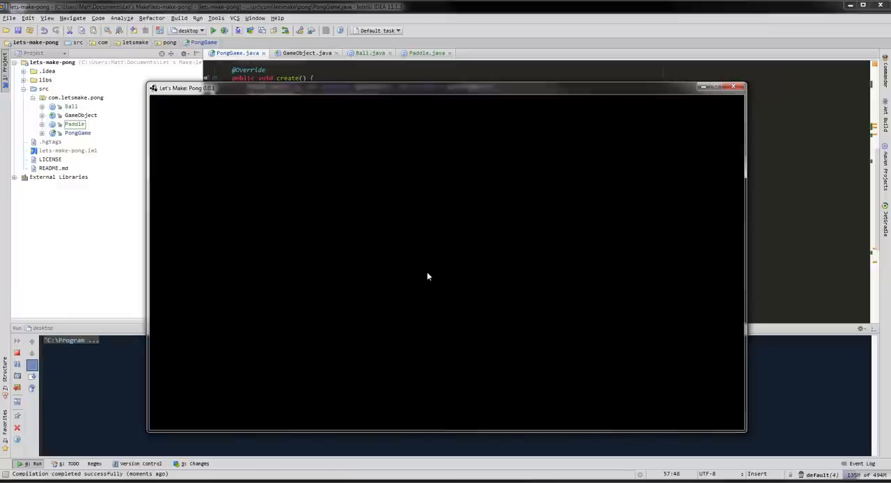
{"action": "mouse_move", "coordinate": [722, 116]}
{"action": "type", "text": "Gd"}
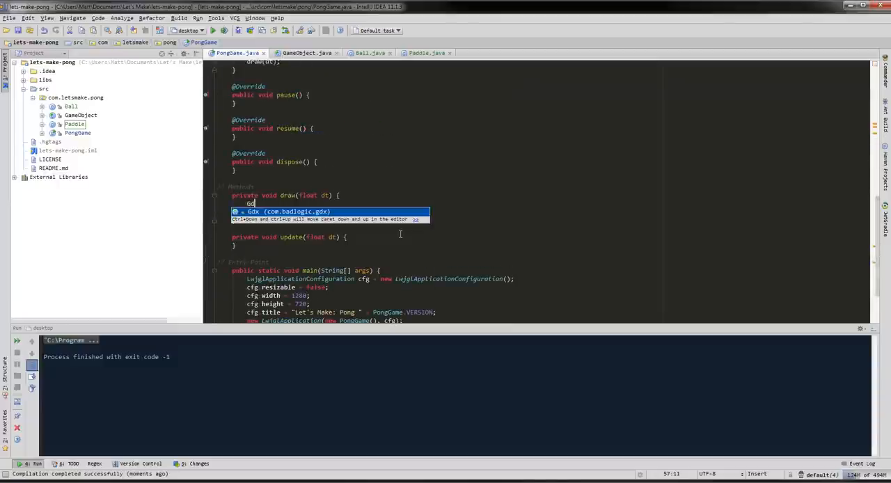
- Add Gdx.gl.glClearColor(1f, 0f, 0f, 1f) before glClear to clear to red
{"action": "type", "text": "x"}
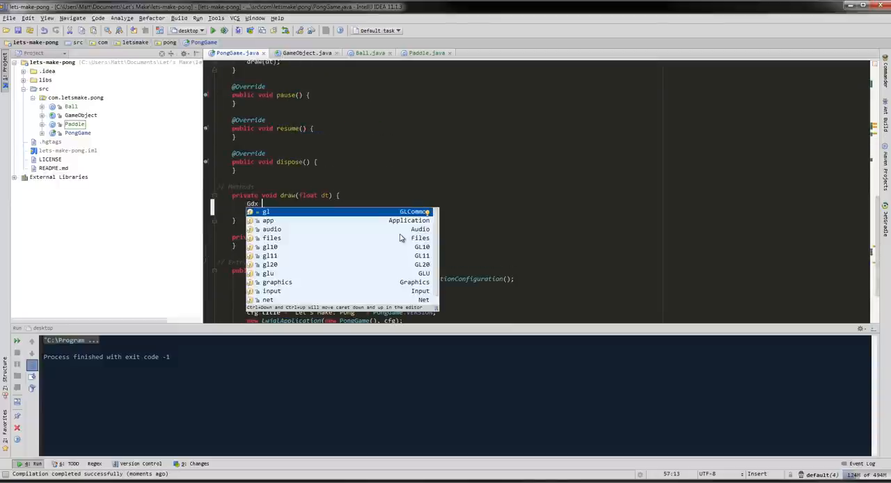
{"action": "type", "text": ".gl."}
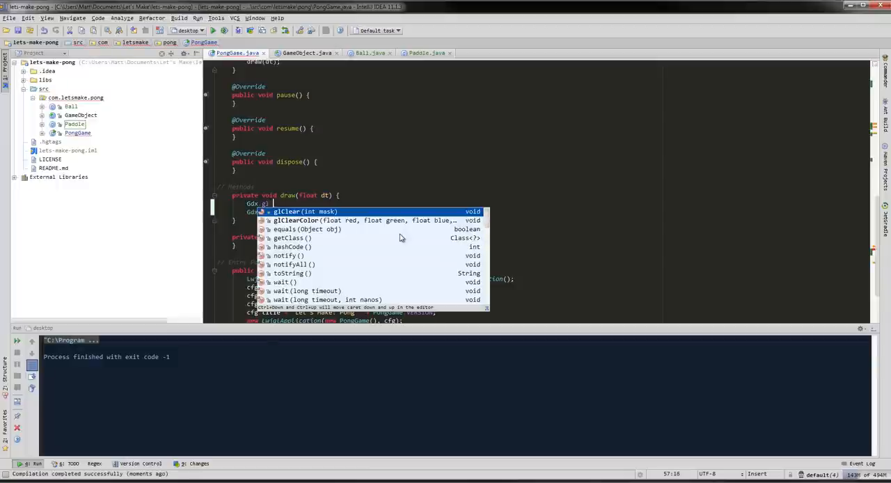
{"action": "key", "text": "Down"}
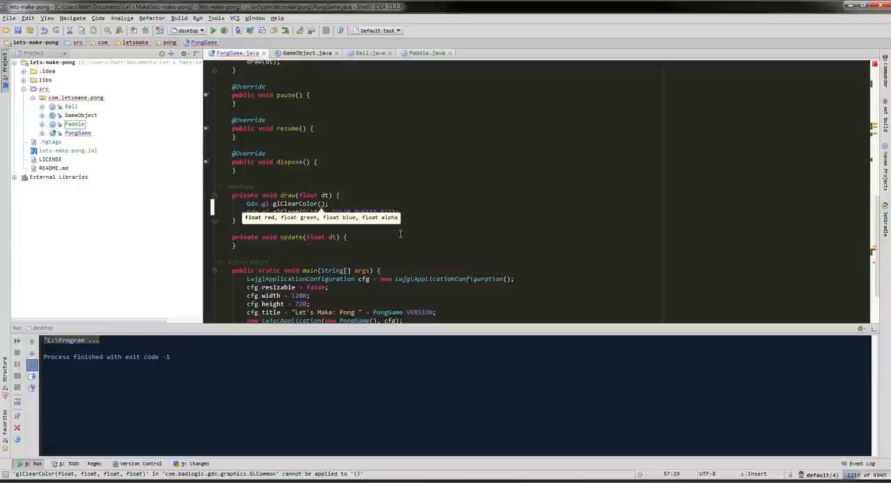
{"action": "type", "text": "1f"}
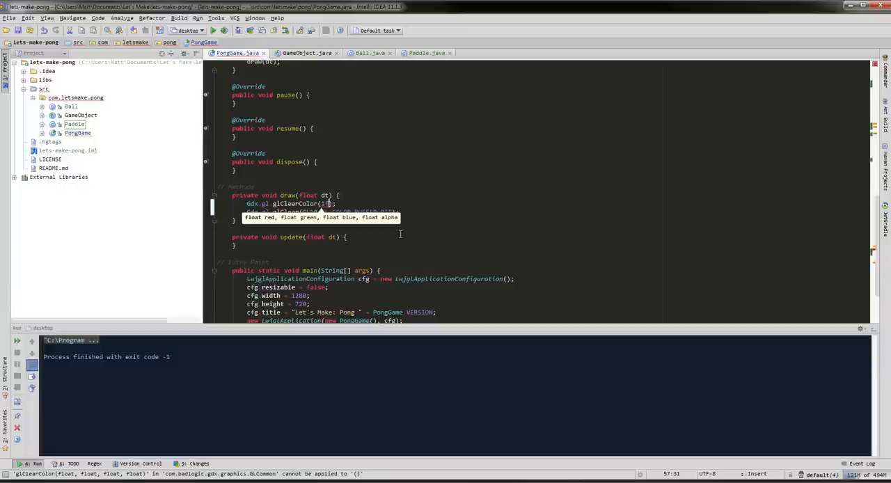
{"action": "type", "text": "1f, 0f, 0f, 1f"}
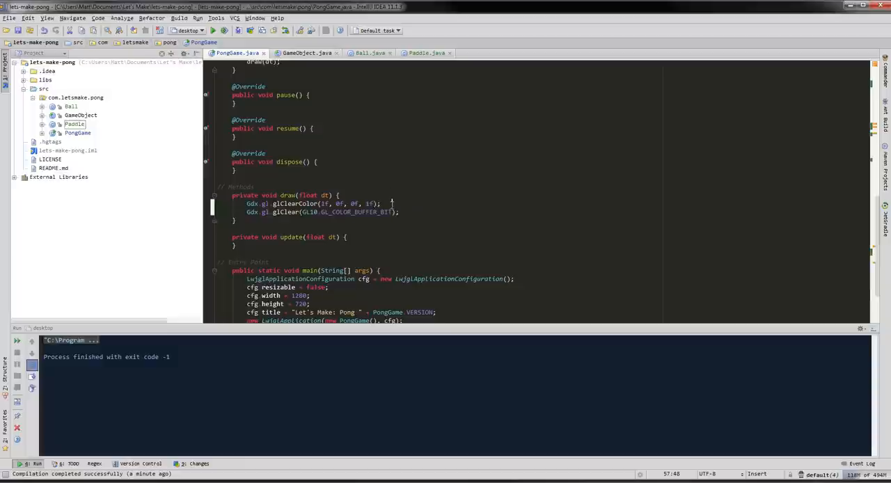
{"action": "mouse_move", "coordinate": [331, 173]}
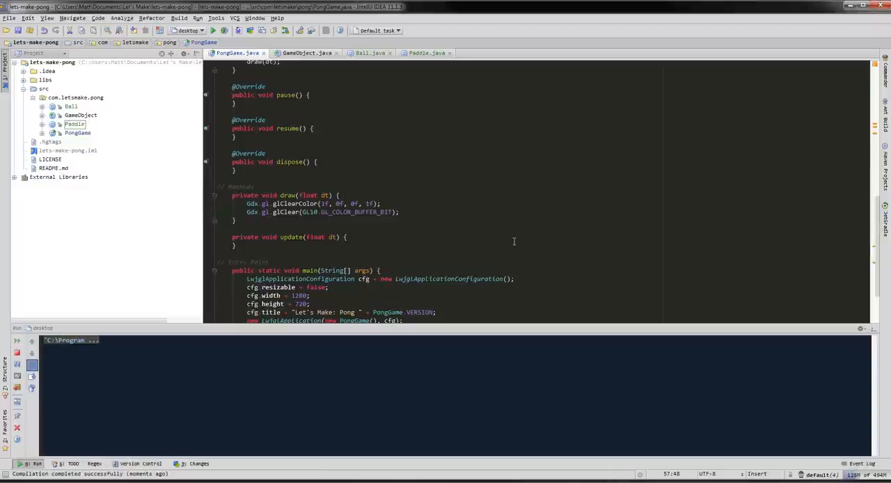
- Run Pong to see the red screen, then rerun after restoring glClearColor 0f to confirm black
{"action": "left_click", "coordinate": [223, 31]}
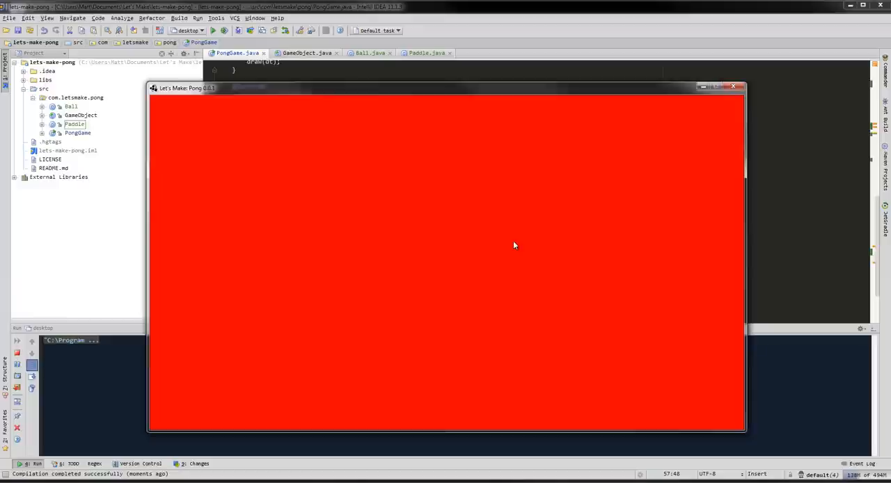
{"action": "left_click", "coordinate": [740, 86]}
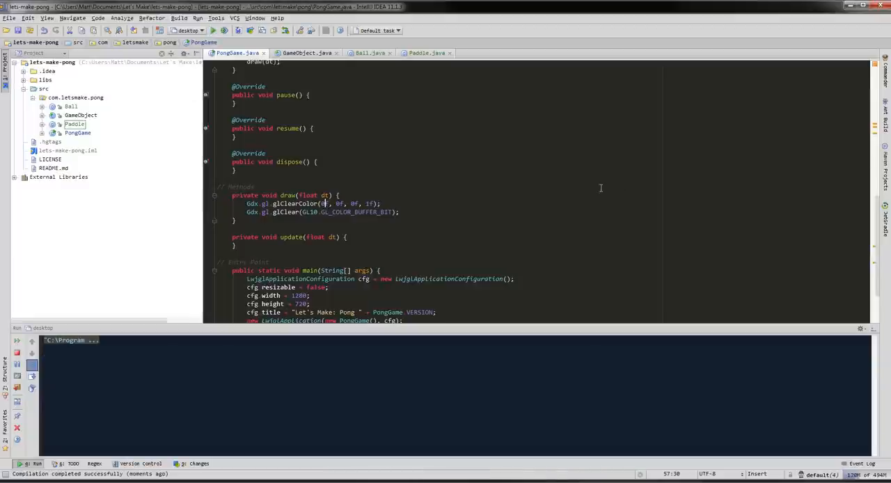
{"action": "left_click", "coordinate": [222, 30]}
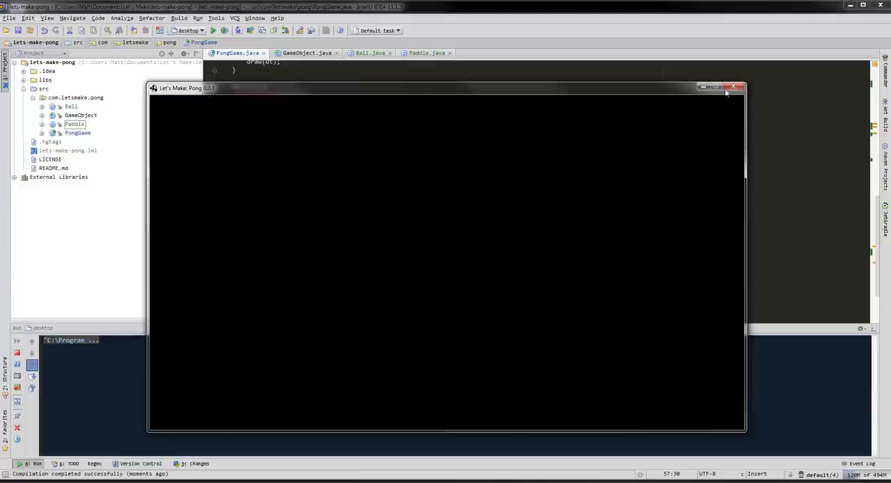
{"action": "left_click", "coordinate": [734, 86]}
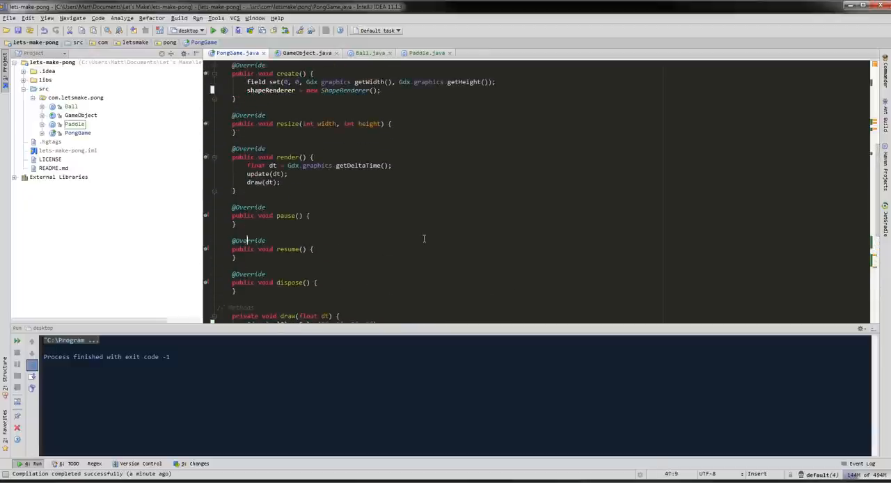
- Scroll down to the new empty drawBall(float dt) method called from draw()
{"action": "scroll", "scroll_direction": "down", "scroll_amount": 3}
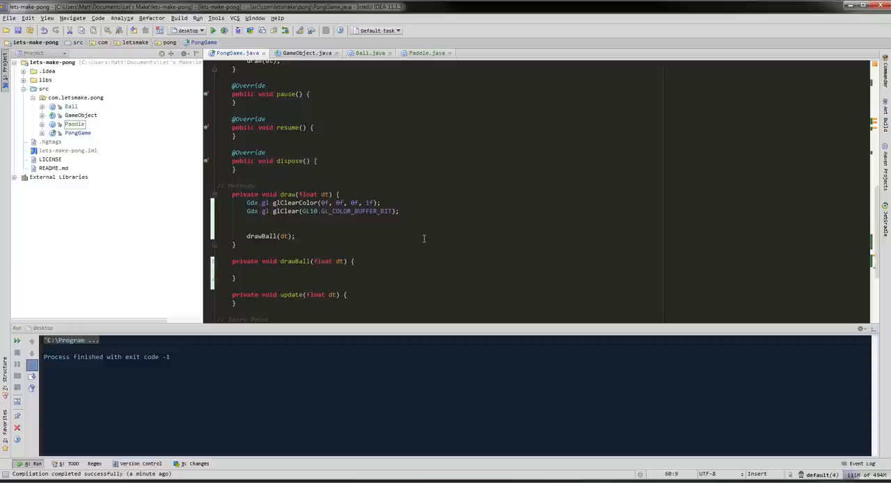
- Add shapeRenderer.begin(ShapeType.FilledRectangle), shapeRenderer.end() and a drawBall(dt) call in draw()
{"action": "type", "text": "sa"}
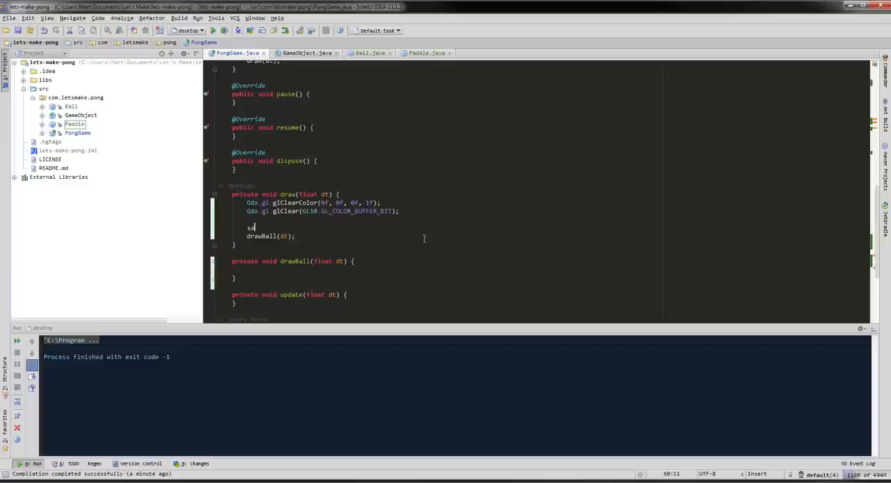
{"action": "type", "text": "shapeRenderer.begin();"}
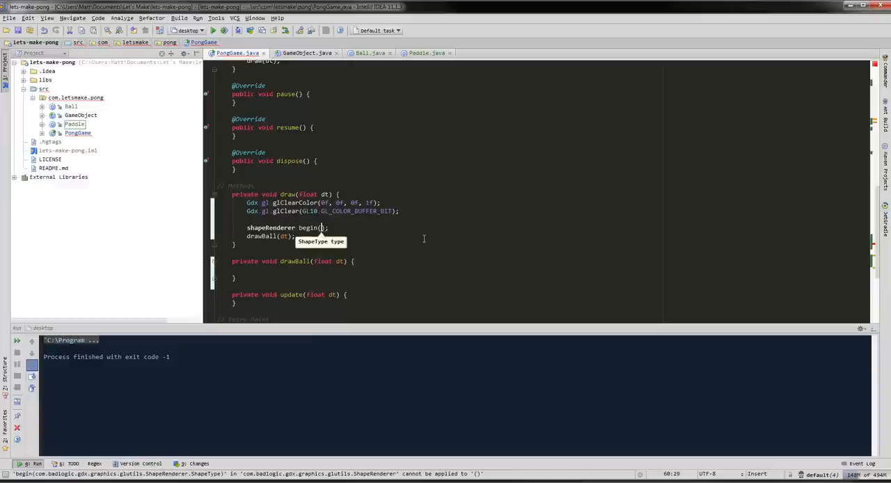
{"action": "type", "text": "ShapeType"}
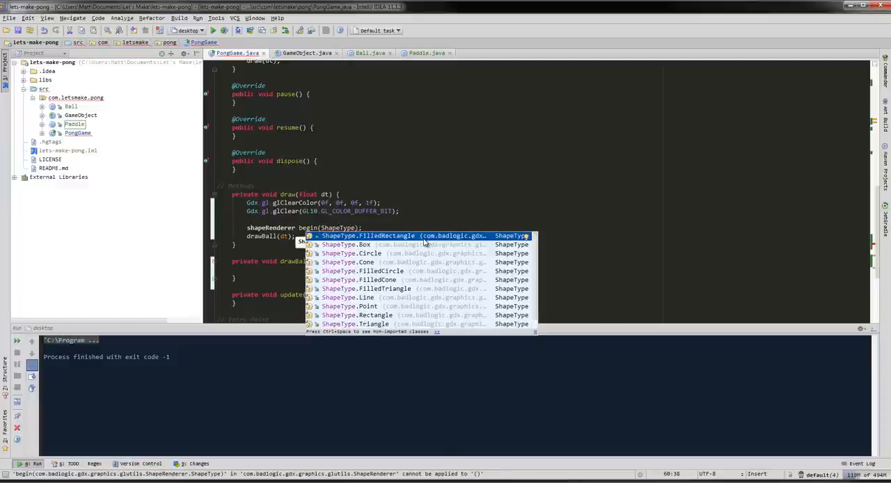
{"action": "mouse_move", "coordinate": [333, 291]}
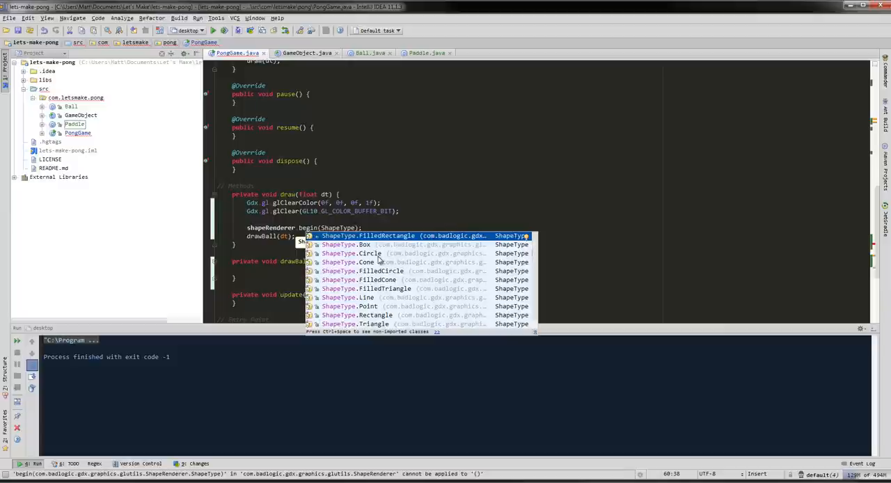
{"action": "mouse_move", "coordinate": [393, 284]}
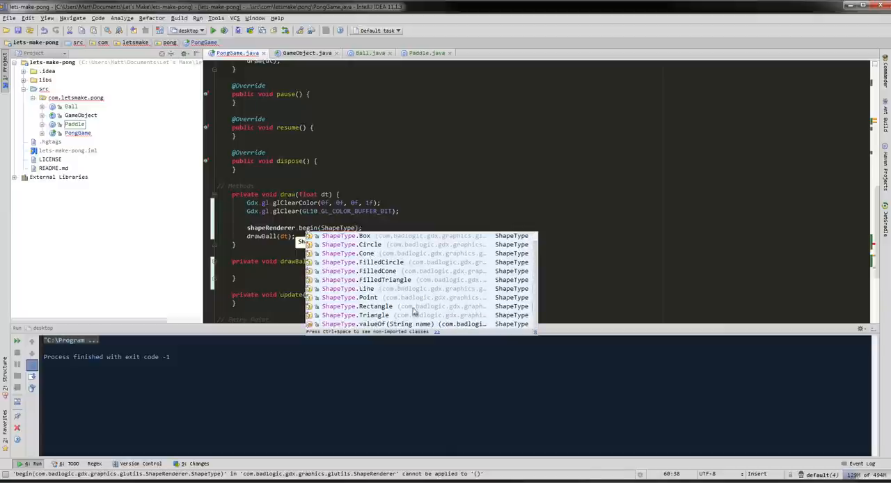
{"action": "mouse_move", "coordinate": [348, 300]}
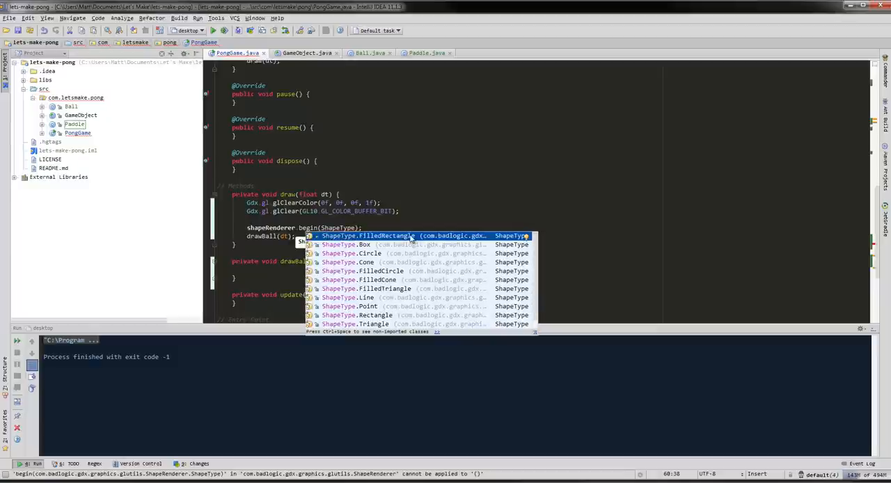
{"action": "key", "text": "Enter"}
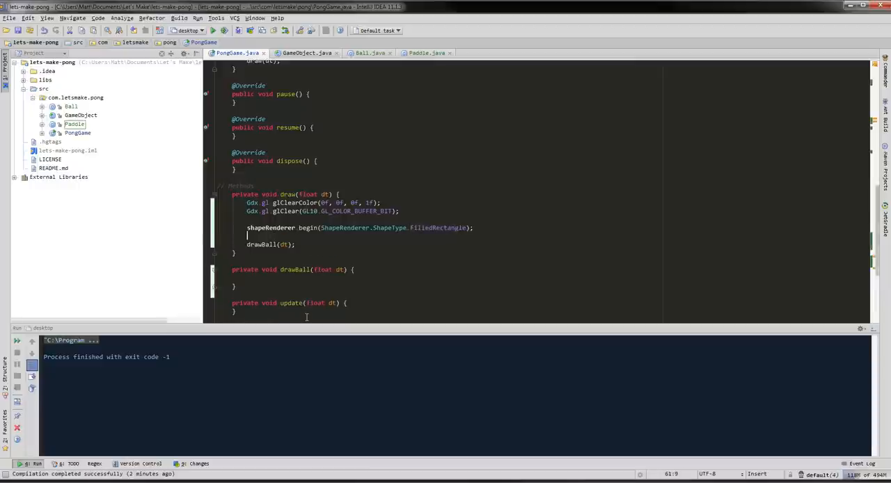
{"action": "type", "text": "shapeRenderer.end();"}
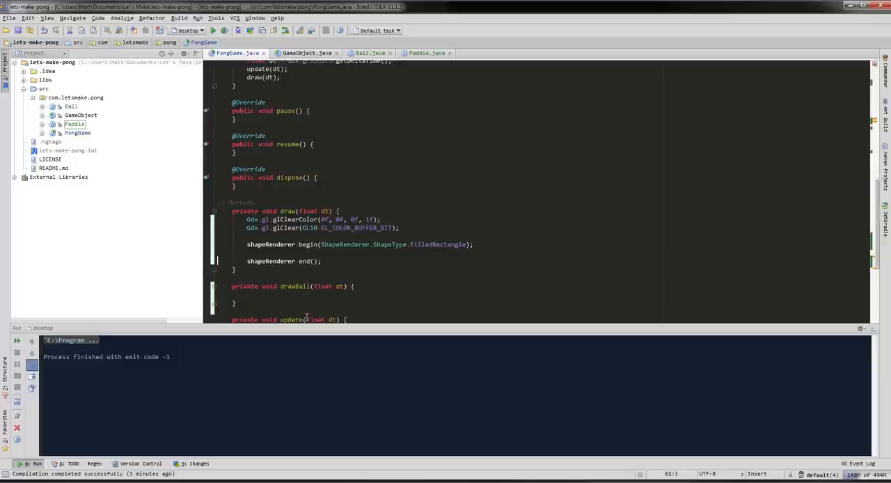
{"action": "type", "text": "drawBall(dt);"}
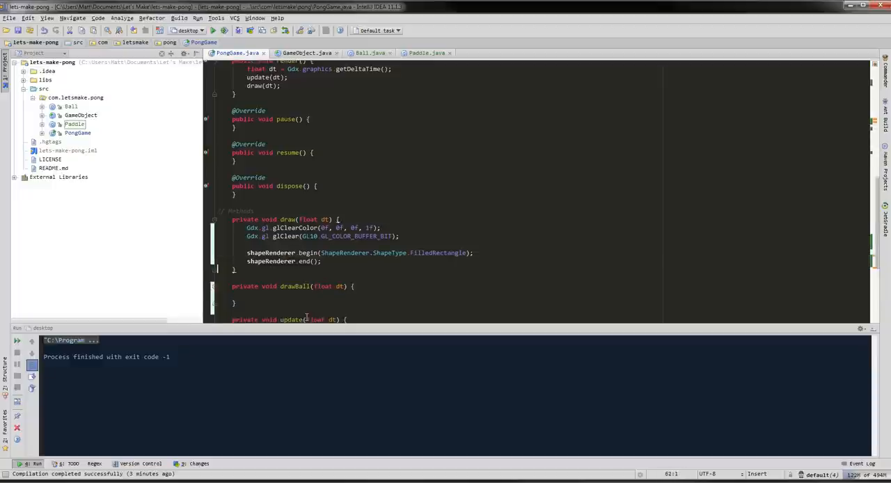
- Try drawBall(dt) and drawPaddle(dt) calls inside the filled-rectangle batch in draw()
{"action": "type", "text": "drawBall(dt);"}
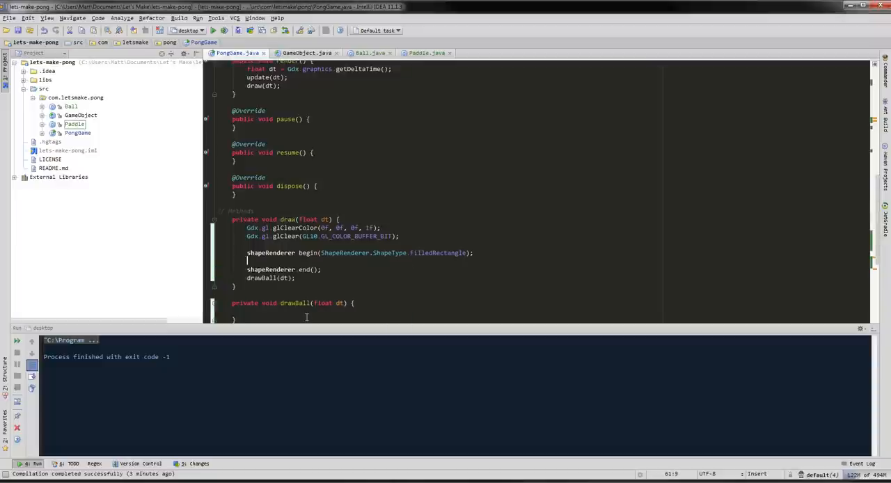
{"action": "type", "text": "drawPaddle"}
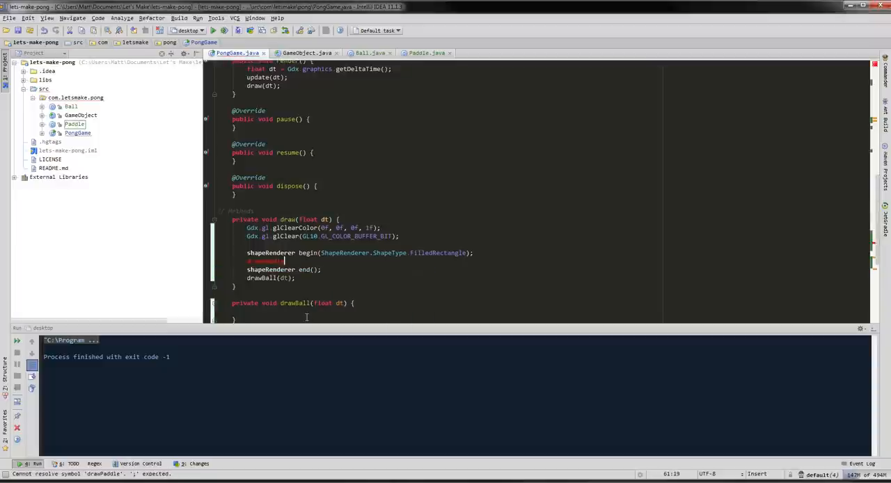
{"action": "type", "text": "(dt);"}
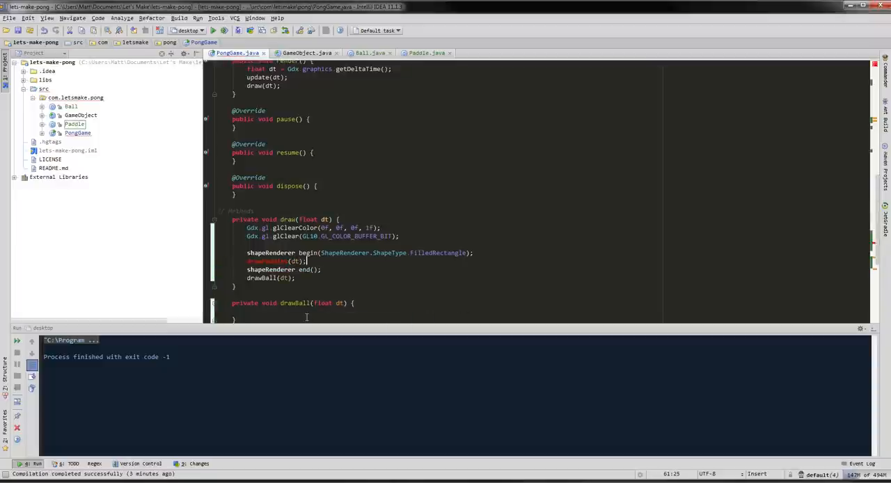
{"action": "left_click", "coordinate": [307, 270]}
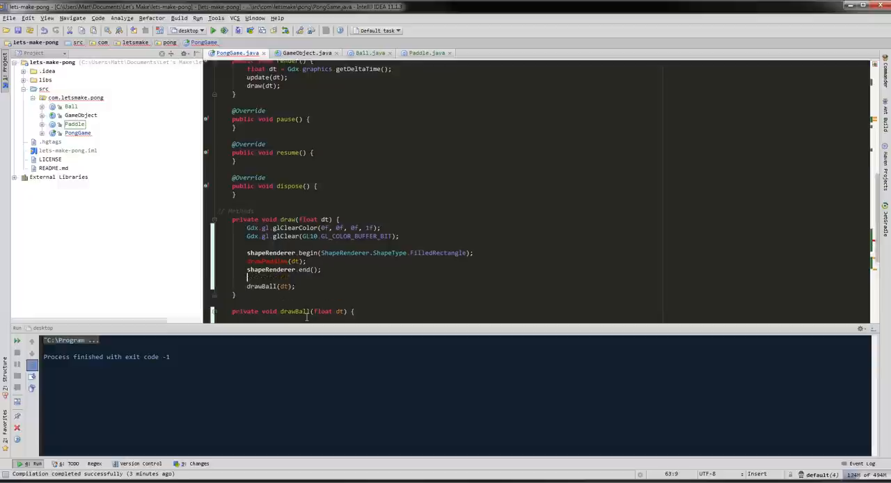
- Experiment with a second shapeRenderer.begin()/end batch, leaving drawBall(dt) inside the FilledRectangle batch
{"action": "type", "text": "shapeRenderer.begin();"}
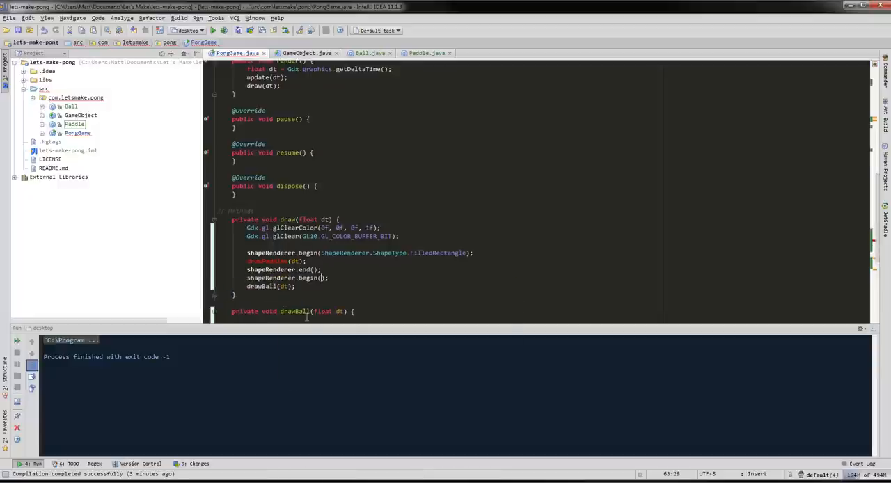
{"action": "type", "text": "ShapeRenderer.ShapeType.Circle"}
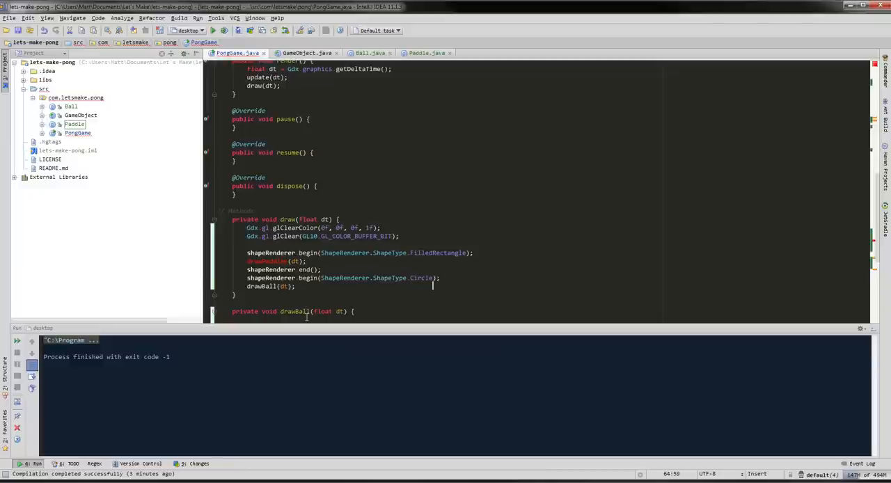
{"action": "type", "text": "shapeRenderer.end();"}
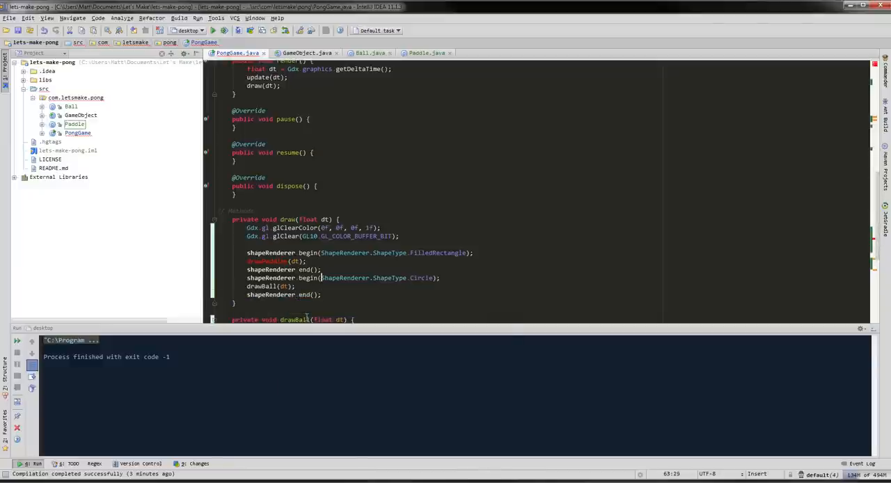
{"action": "scroll", "scroll_direction": "down", "scroll_amount": 3}
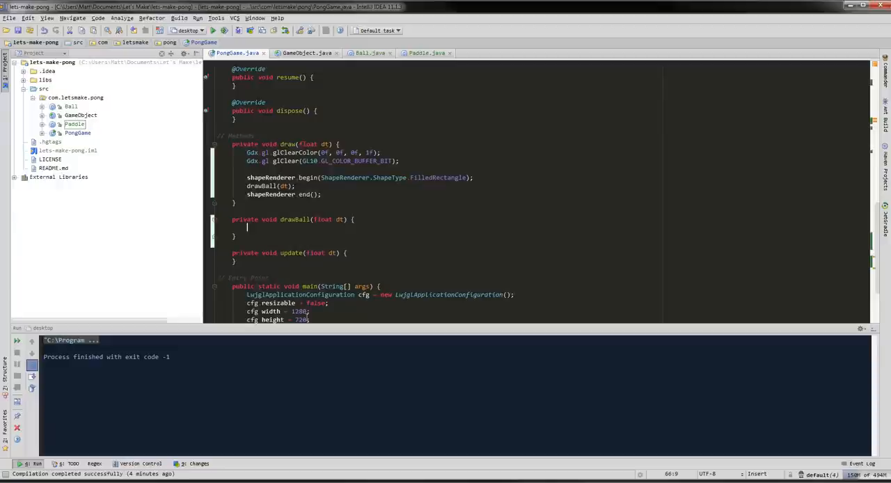
- Start a shapeRenderer. call in drawBall and jump into the ShapeRenderer.java source
{"action": "type", "text": "shapeRenderer"}
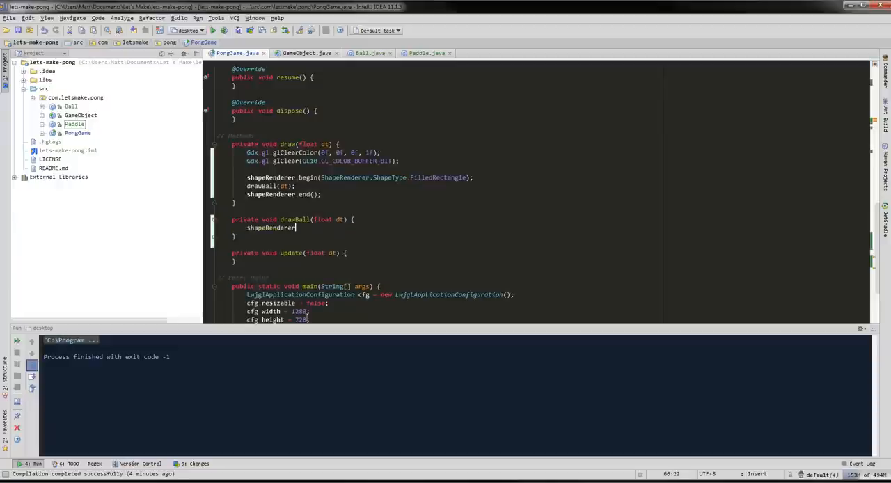
{"action": "type", "text": "."}
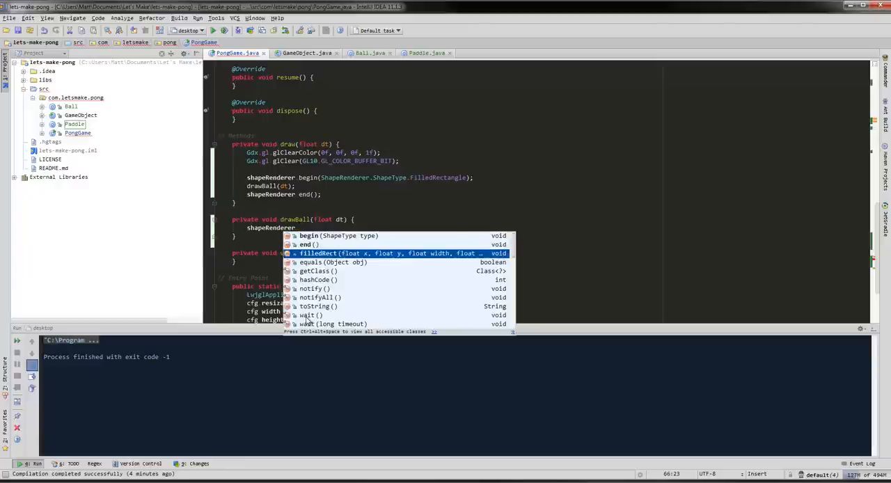
{"action": "key", "text": "Escape"}
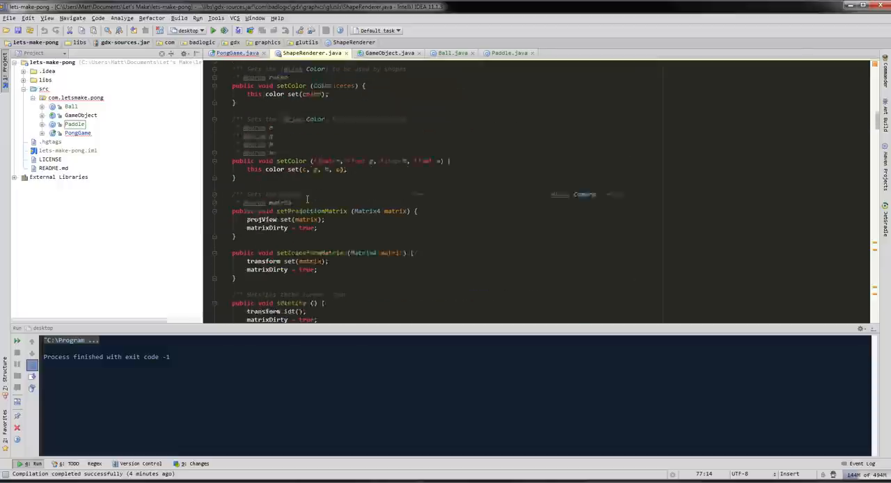
- Scroll through ShapeRenderer's point, line and circle methods, then return to PongGame.java
{"action": "scroll", "scroll_direction": "down", "scroll_amount": 3}
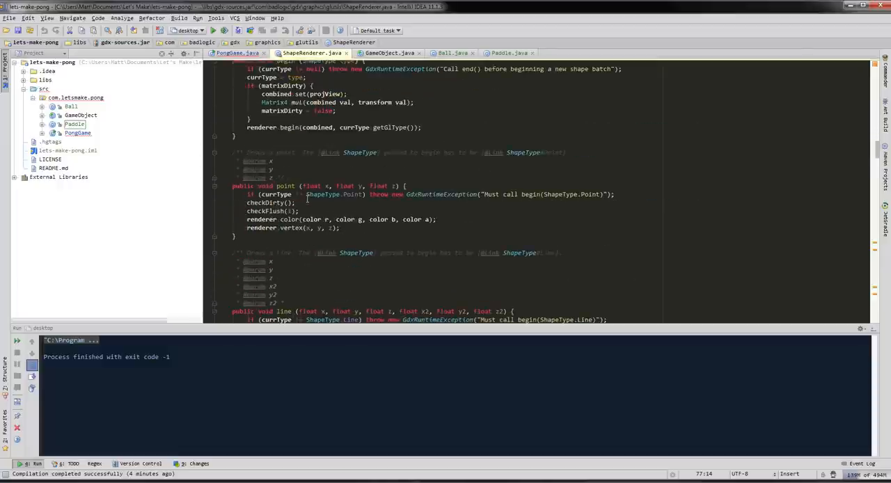
{"action": "scroll", "scroll_direction": "down", "scroll_amount": 3}
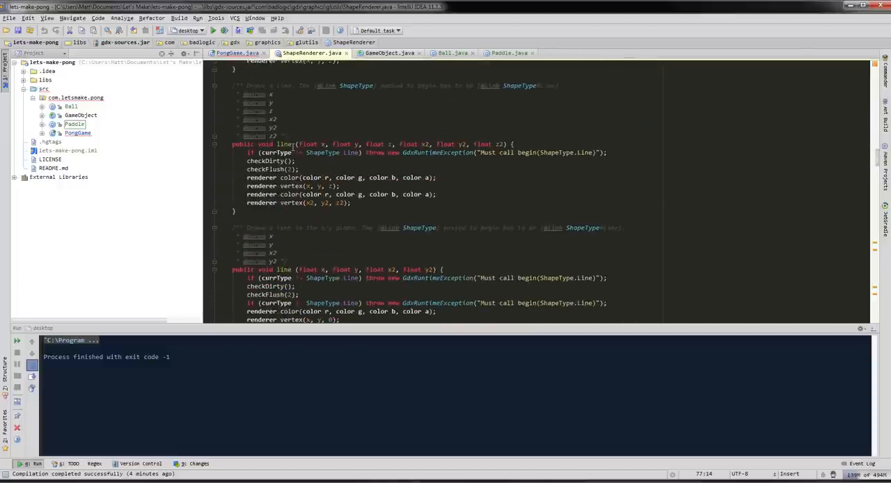
{"action": "scroll", "scroll_direction": "down", "scroll_amount": 3}
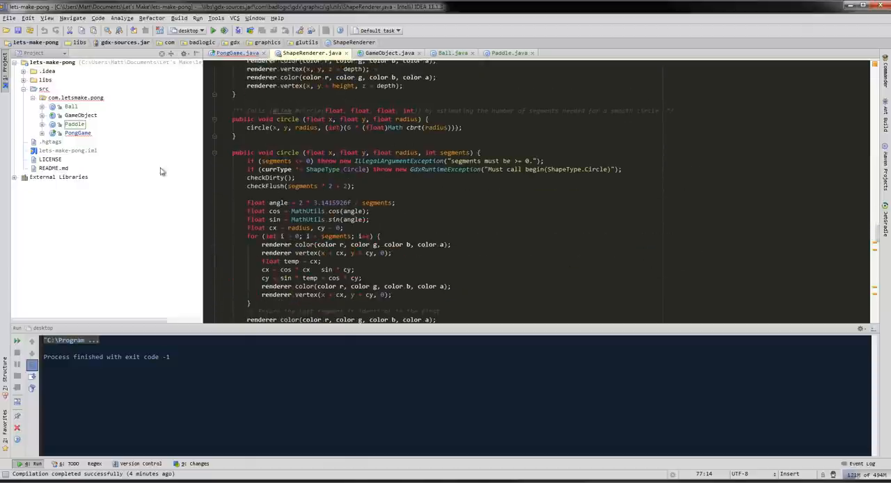
{"action": "left_click", "coordinate": [236, 53]}
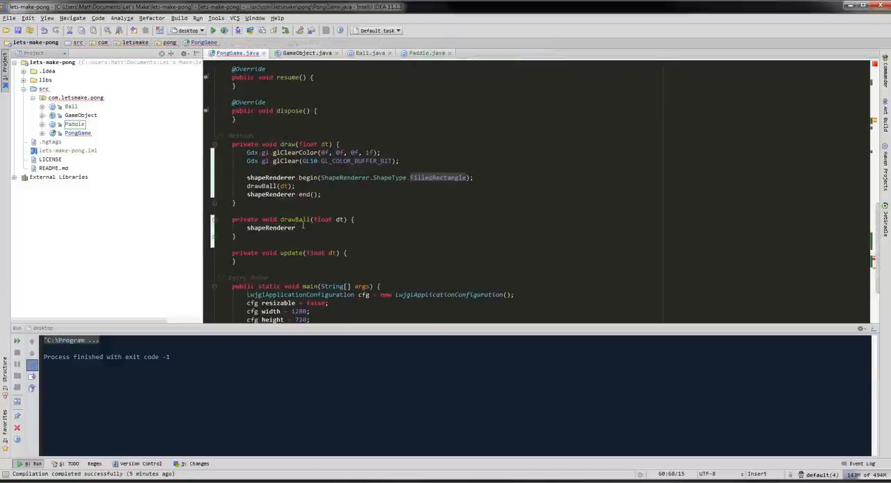
- Begin shapeRenderer.filledRect( in drawBall's body and review its parameter hints
{"action": "left_click", "coordinate": [295, 228]}
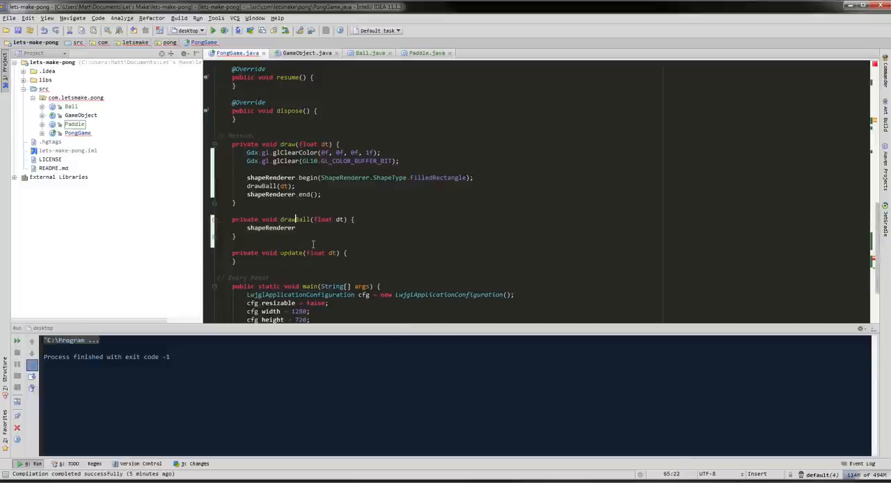
{"action": "type", "text": ".filledRect();"}
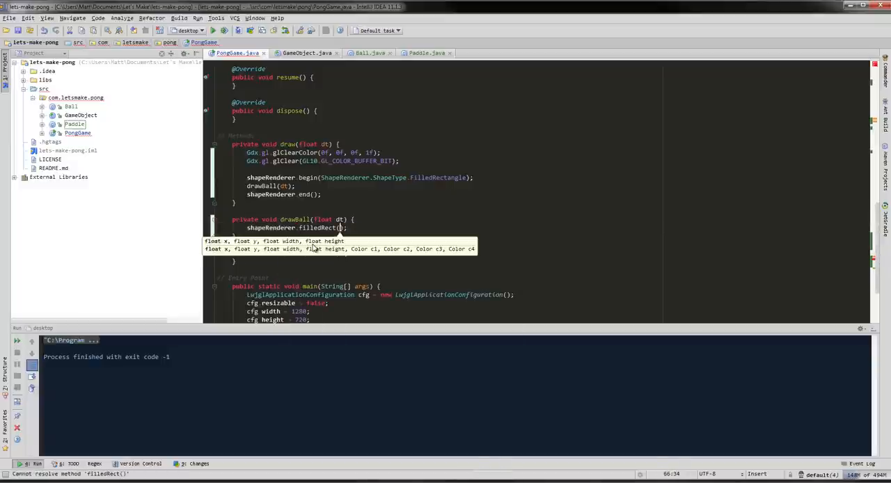
{"action": "mouse_move", "coordinate": [340, 255]}
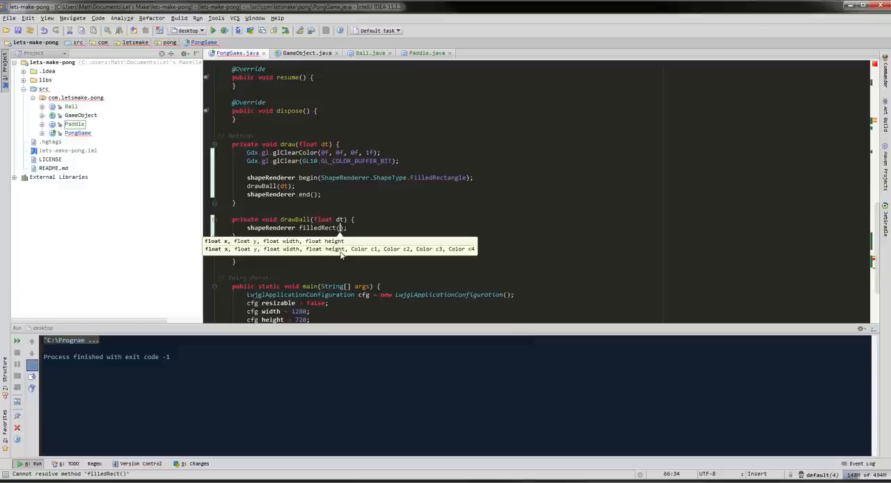
{"action": "mouse_move", "coordinate": [347, 255]}
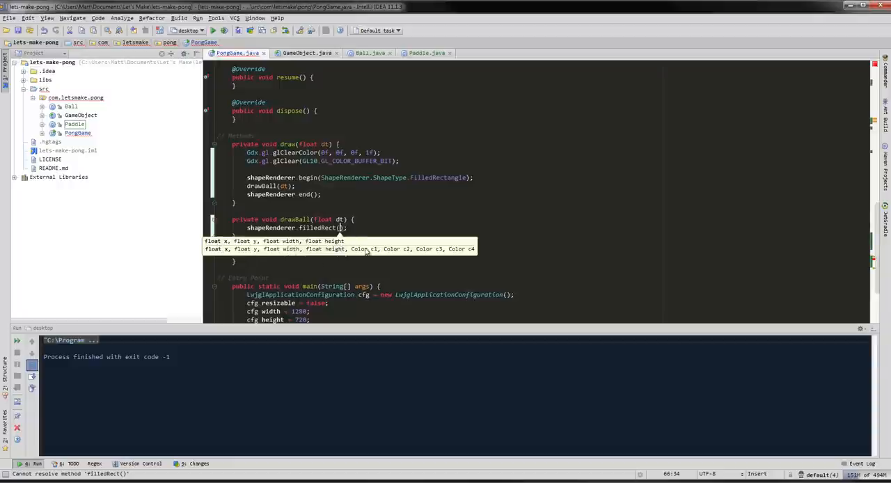
{"action": "mouse_move", "coordinate": [363, 253]}
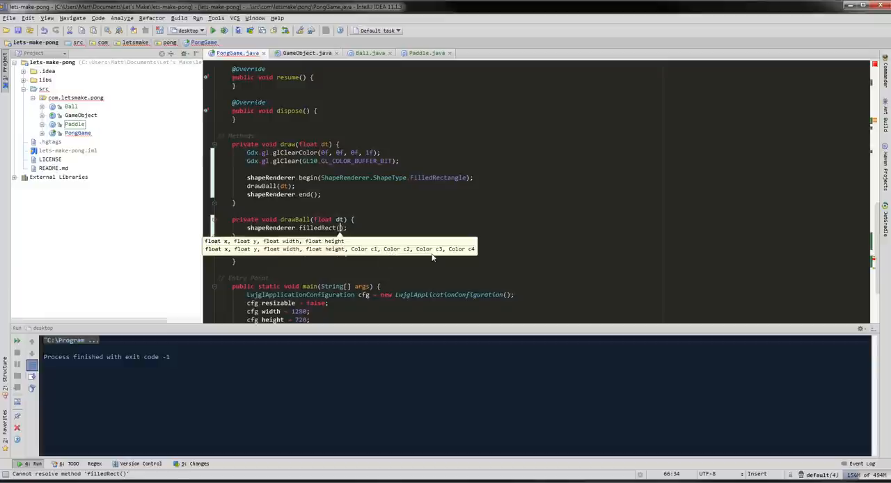
{"action": "mouse_move", "coordinate": [468, 253]}
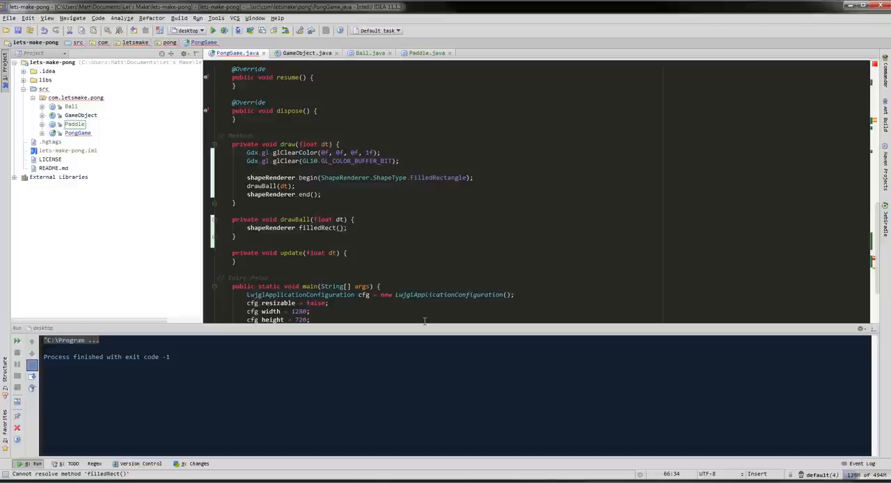
- Pass ball.getX(), ball.getY(), ball.getBounds().width and ball.getBounds().height to filledRect
{"action": "type", "text": "ball.getX(), ball.getY(), ball"}
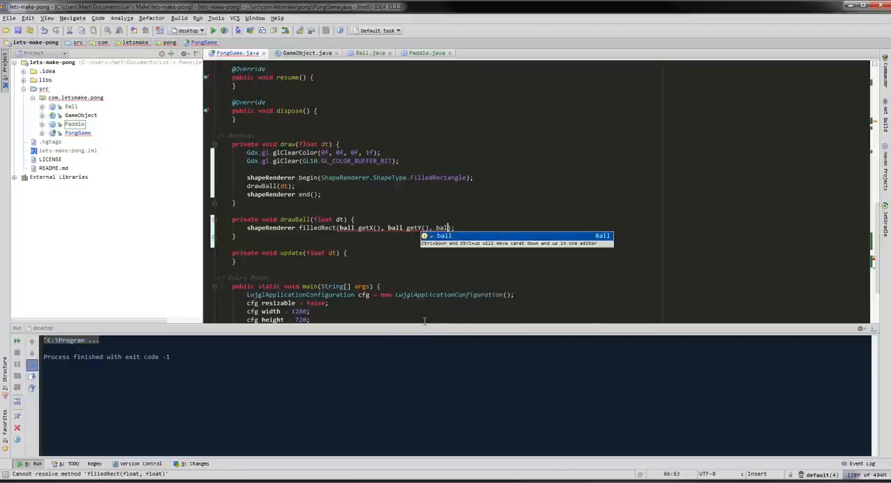
{"action": "type", "text": "."}
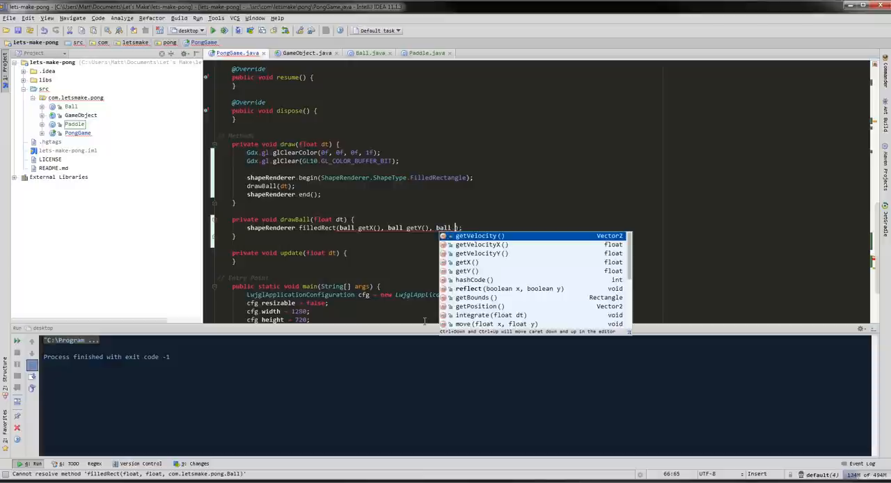
{"action": "type", "text": "getBounds().width, ball"}
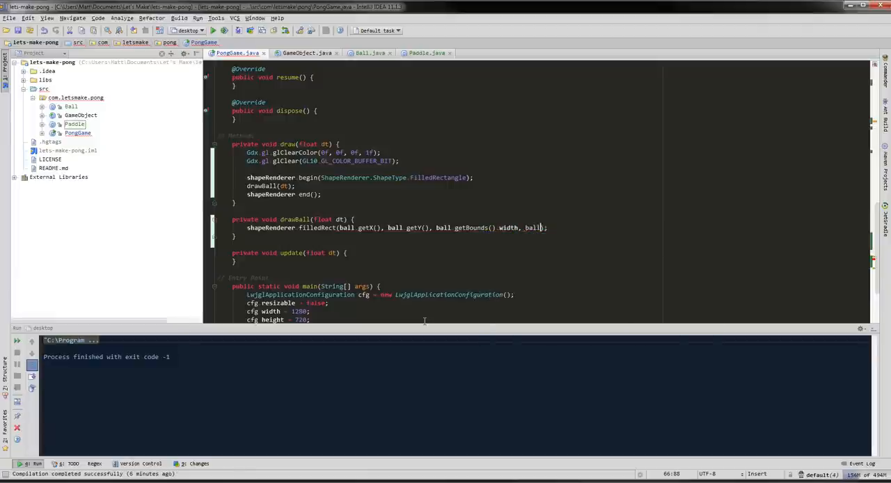
{"action": "type", "text": ".getBounds()"}
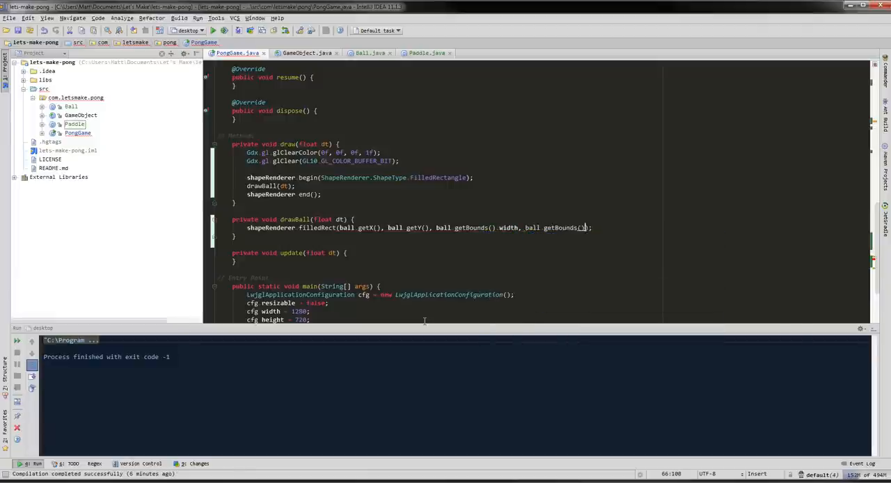
{"action": "type", "text": ".height"}
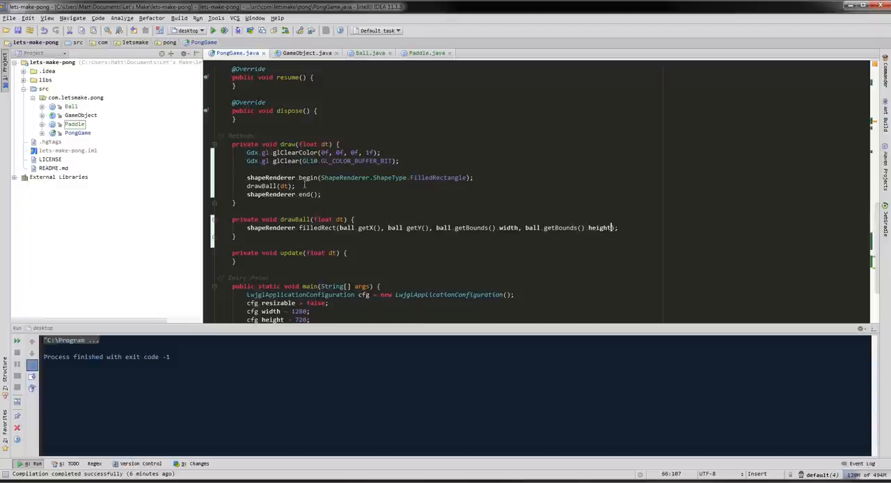
{"action": "left_click", "coordinate": [320, 195]}
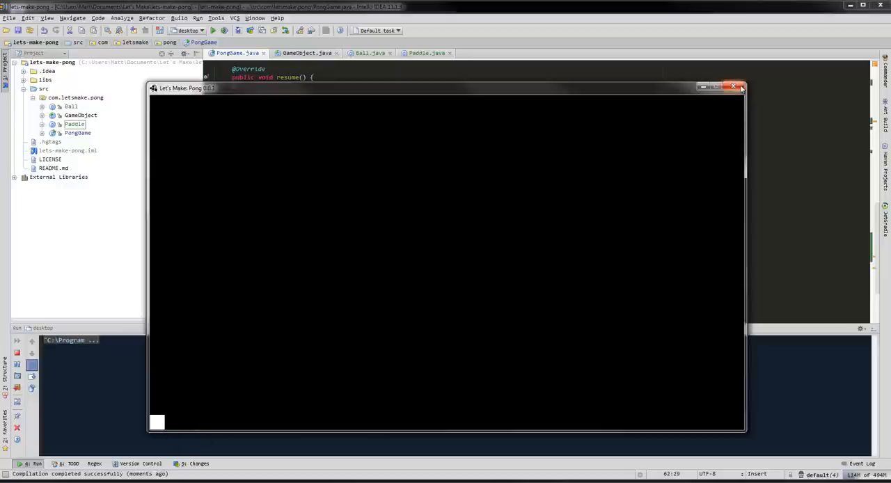
{"action": "left_click", "coordinate": [741, 86]}
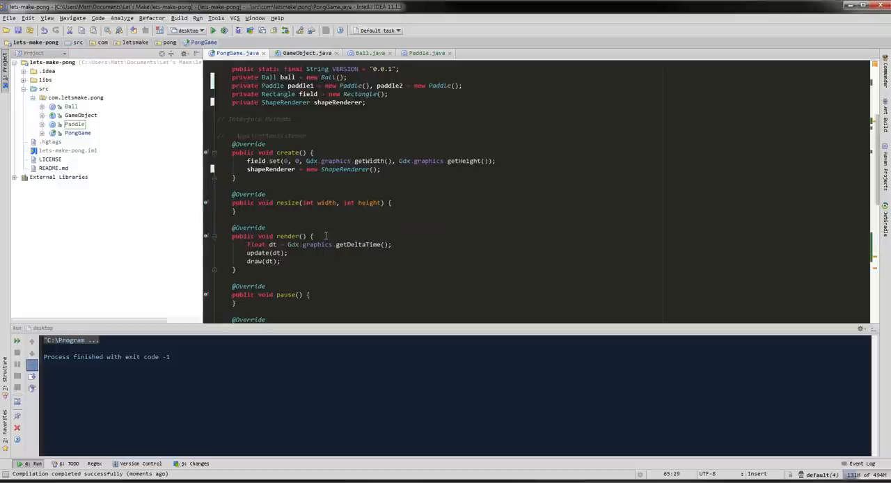
- Open Rectangle.java, run Pong again showing the white square ball, and reposition its window
{"action": "left_click", "coordinate": [305, 52]}
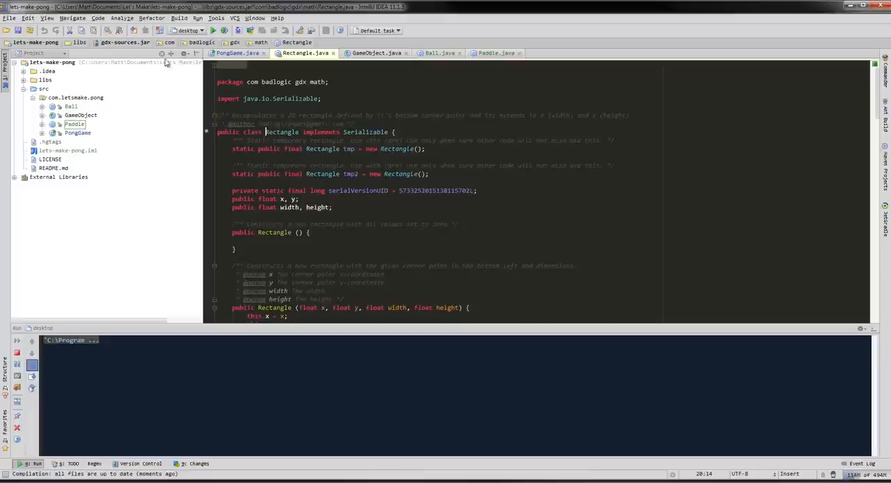
{"action": "left_click", "coordinate": [214, 31]}
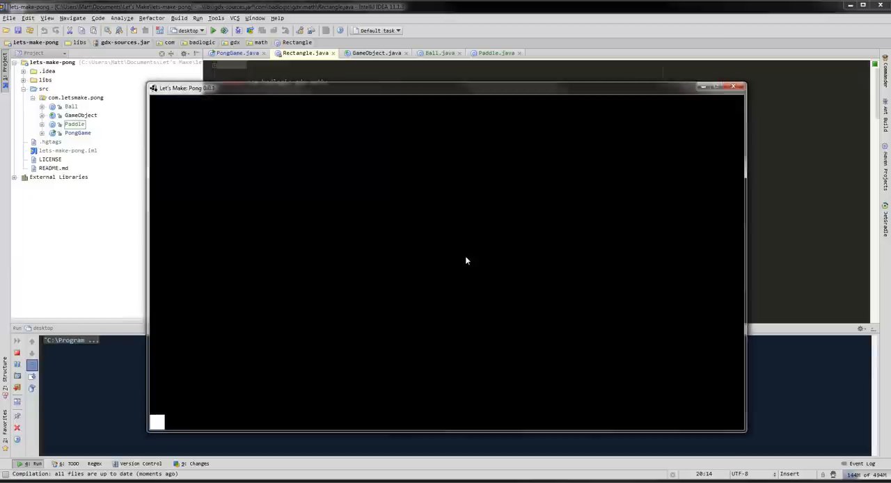
{"action": "mouse_move", "coordinate": [468, 265]}
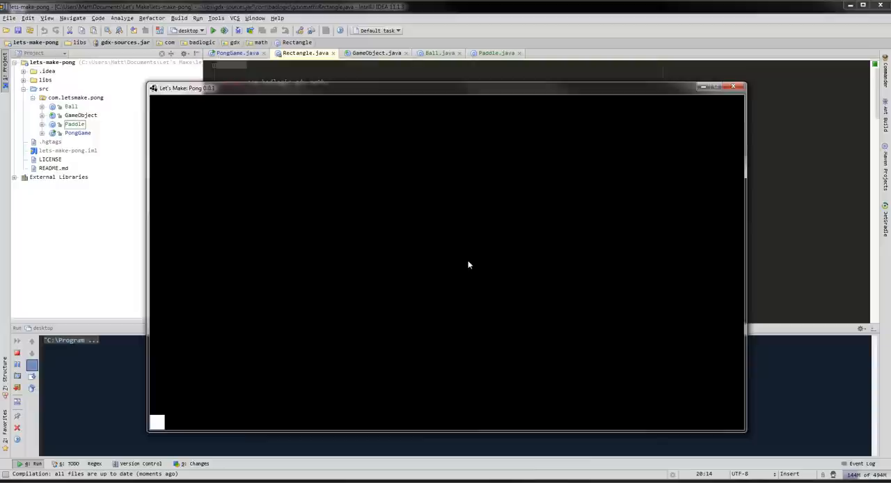
{"action": "mouse_move", "coordinate": [466, 267]}
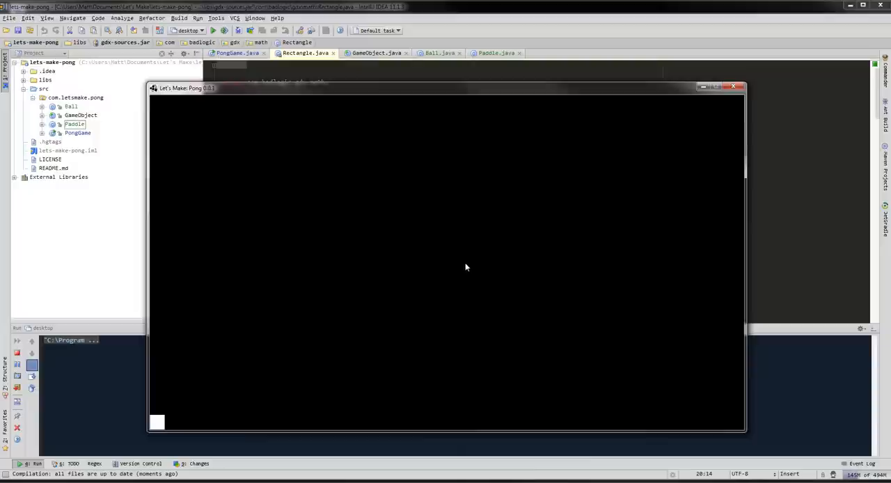
{"action": "mouse_move", "coordinate": [265, 255]}
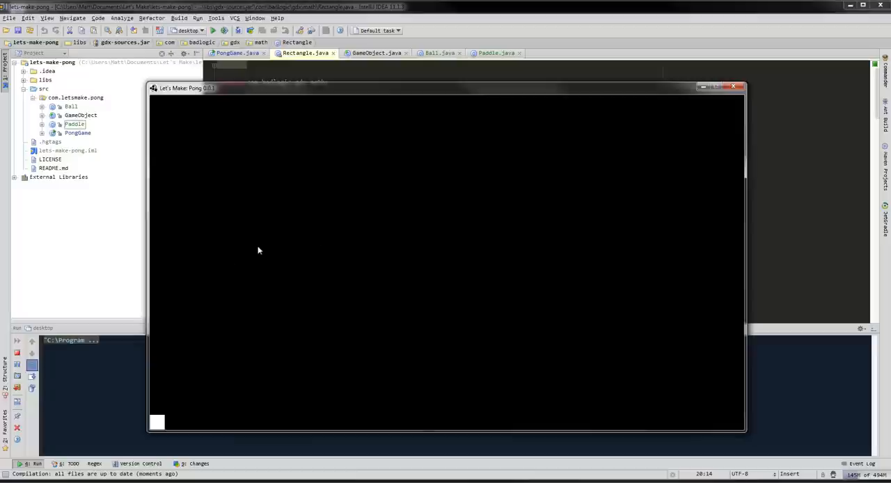
{"action": "mouse_move", "coordinate": [153, 101]}
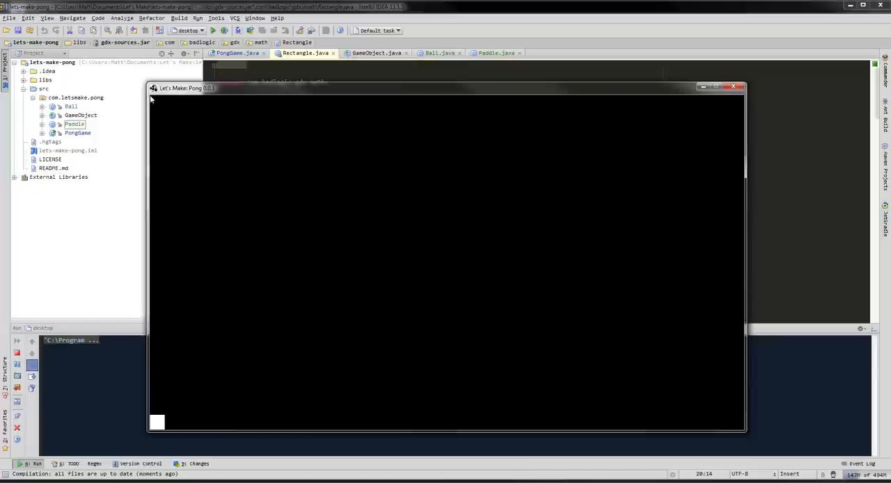
{"action": "mouse_move", "coordinate": [559, 114]}
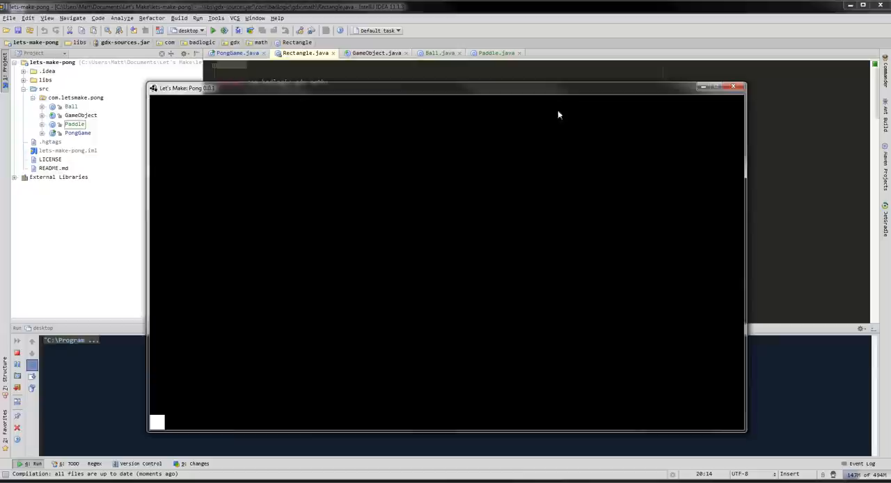
{"action": "mouse_move", "coordinate": [292, 103]}
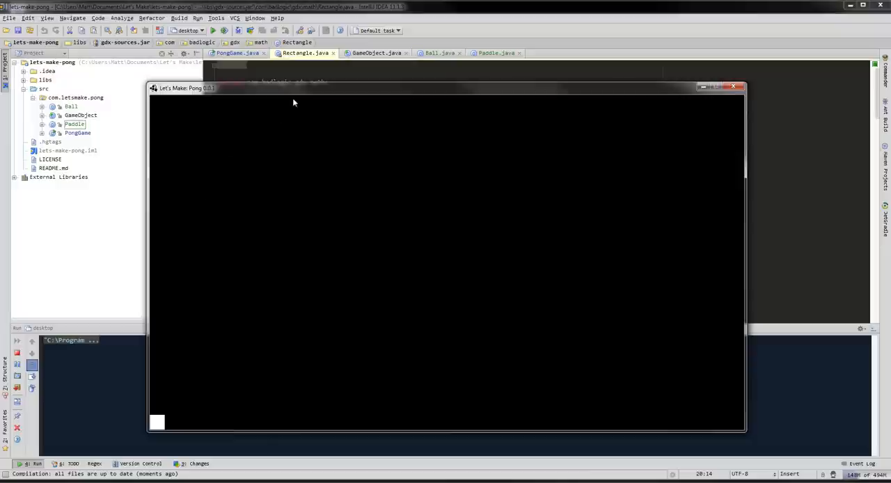
{"action": "mouse_move", "coordinate": [292, 407]}
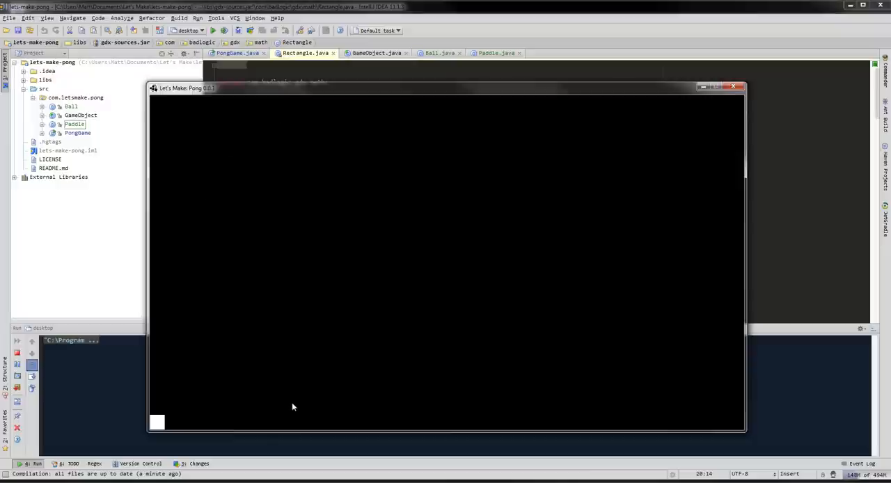
{"action": "mouse_move", "coordinate": [131, 257]}
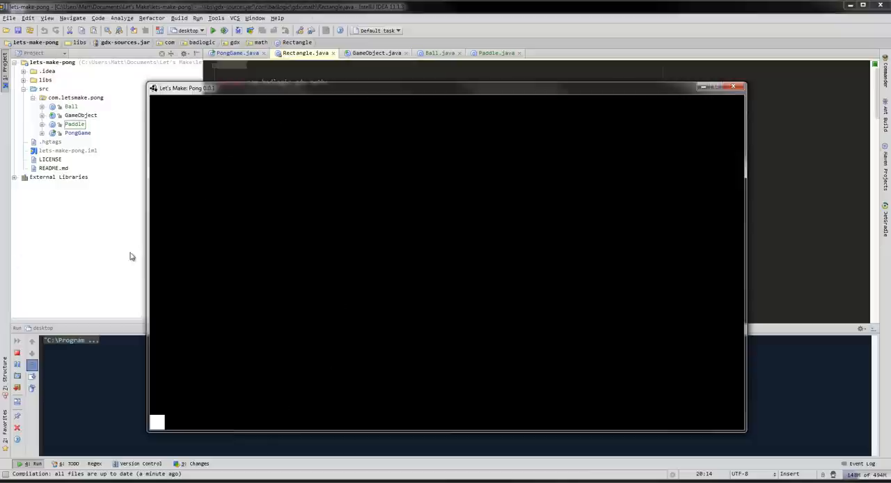
{"action": "mouse_move", "coordinate": [150, 432]}
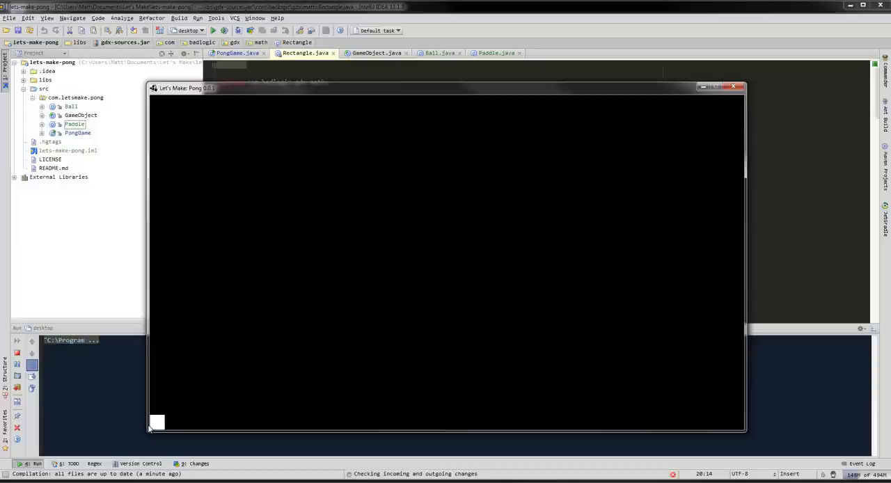
{"action": "mouse_move", "coordinate": [745, 425]}
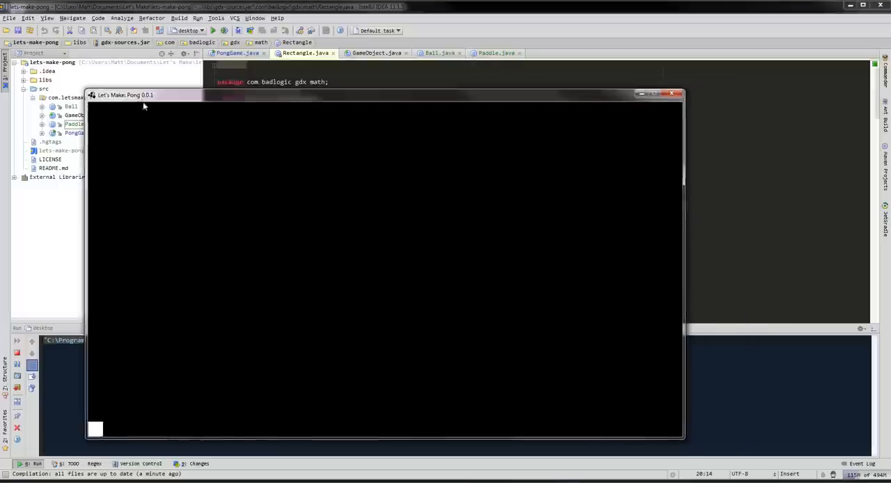
{"action": "left_click_drag", "start_coordinate": [126, 95], "coordinate": [192, 89]}
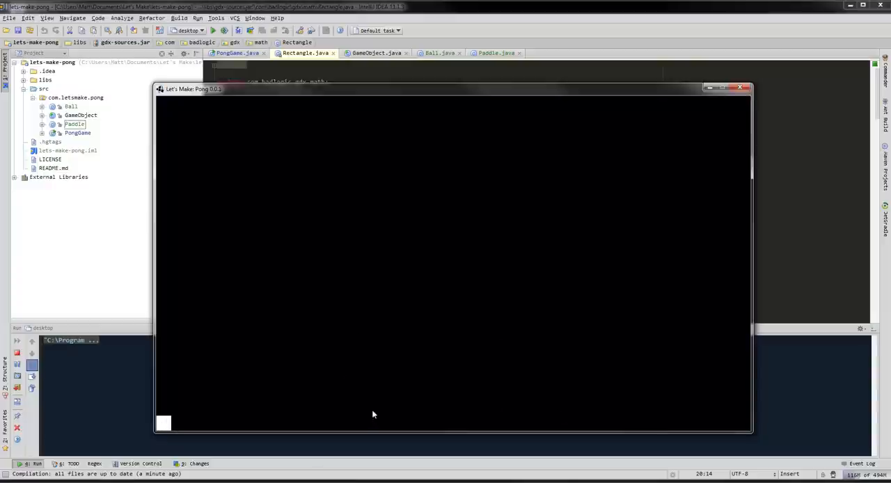
{"action": "mouse_move", "coordinate": [235, 359]}
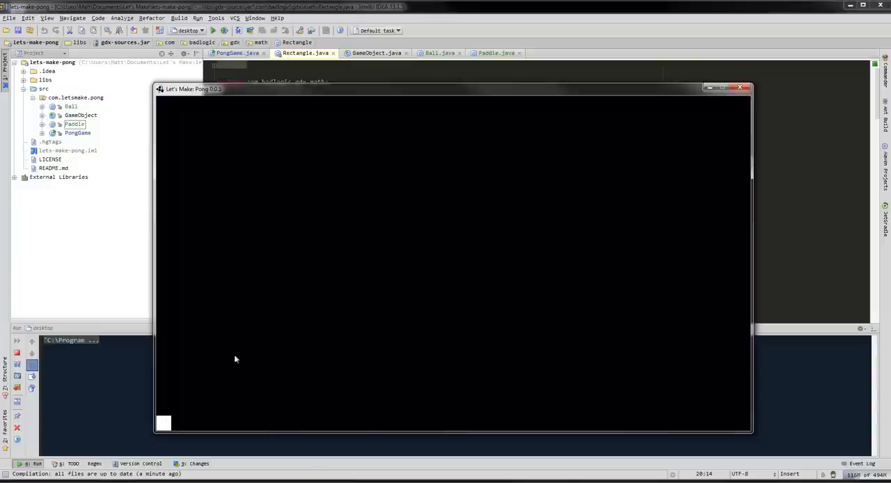
{"action": "mouse_move", "coordinate": [741, 87]}
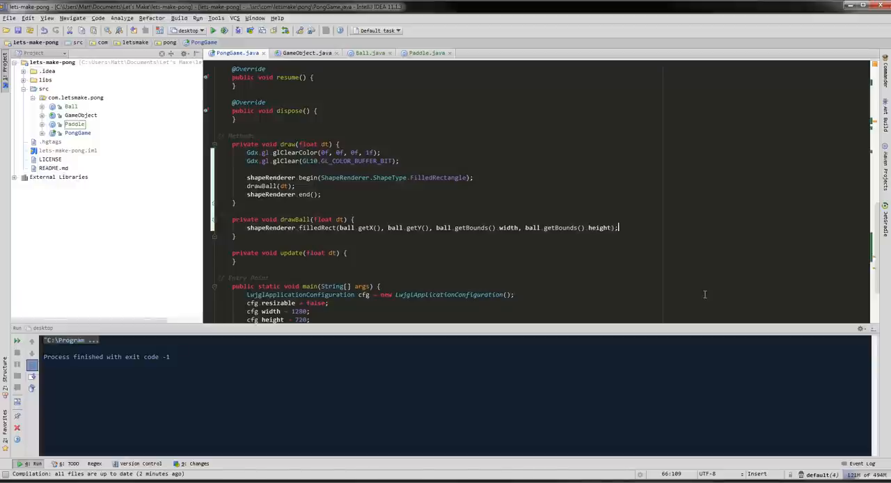
- Scroll down through PongGame's drawBall and main() code after closing the game
{"action": "scroll", "scroll_direction": "down", "scroll_amount": 3}
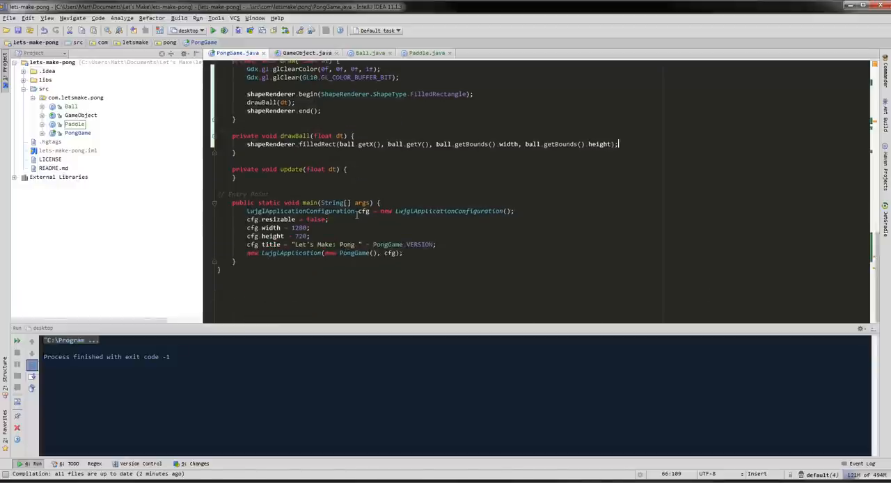